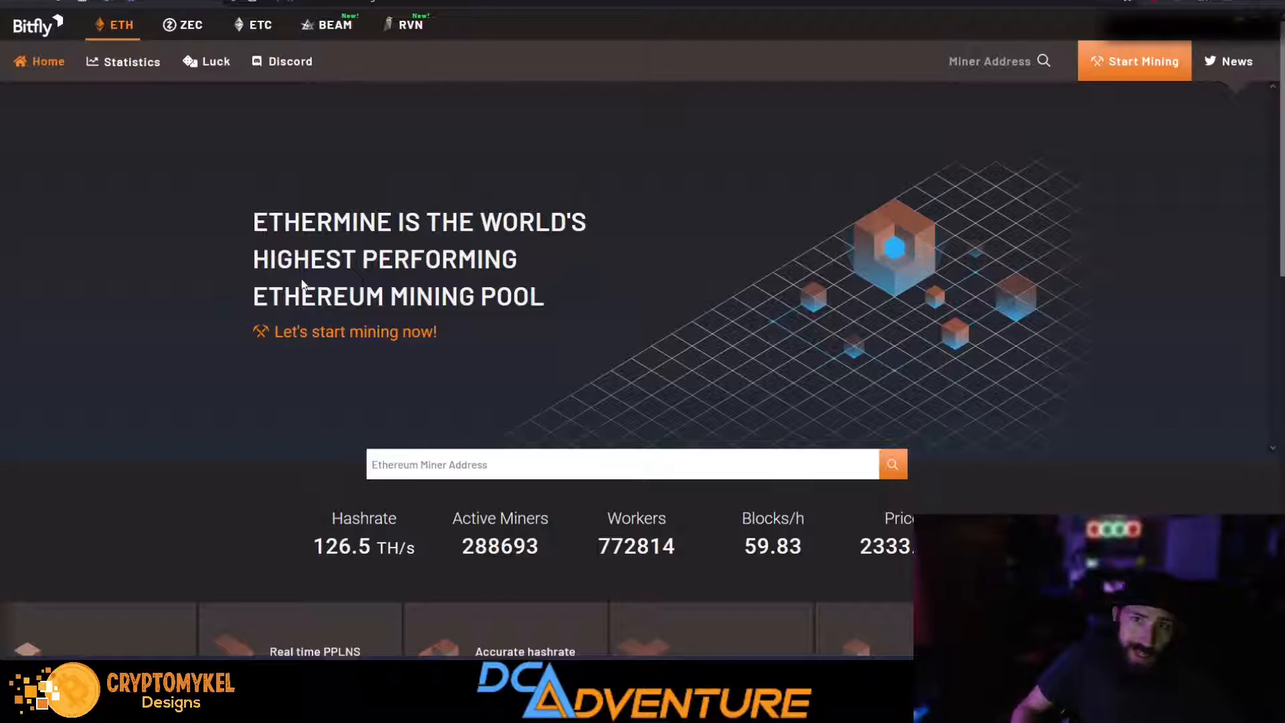
mouse_move(180, 552)
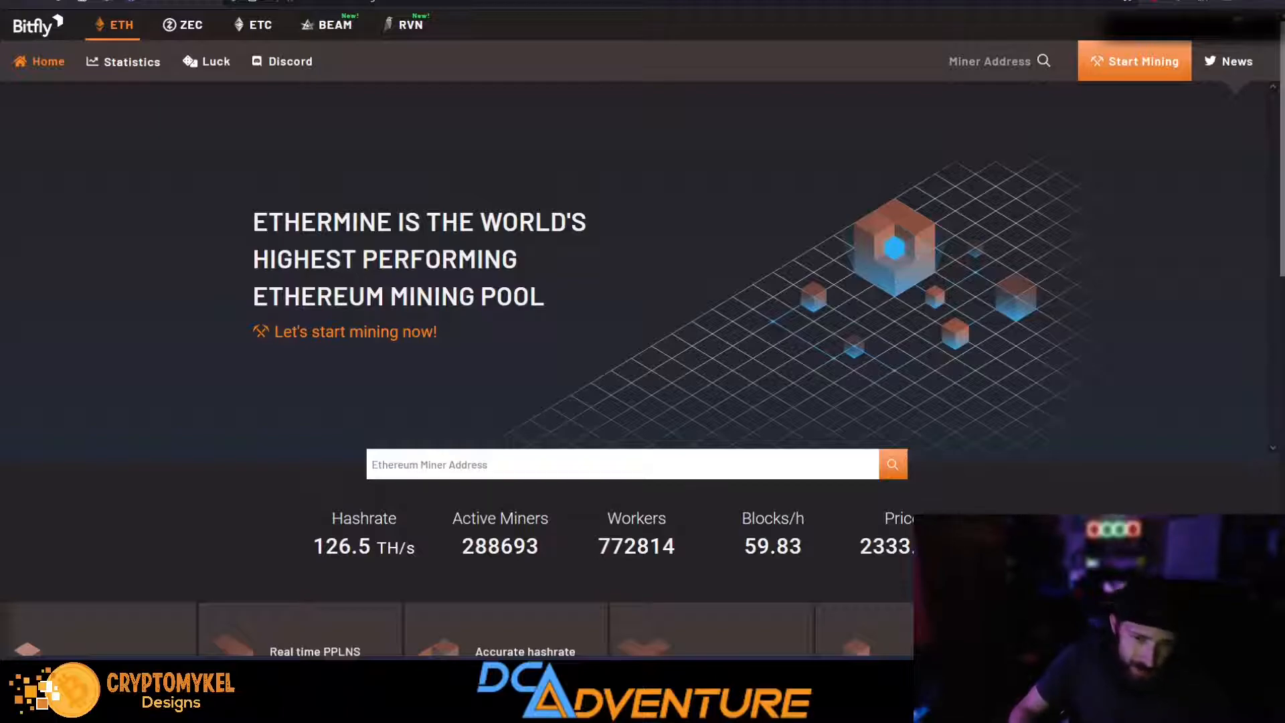
mouse_move(147, 247)
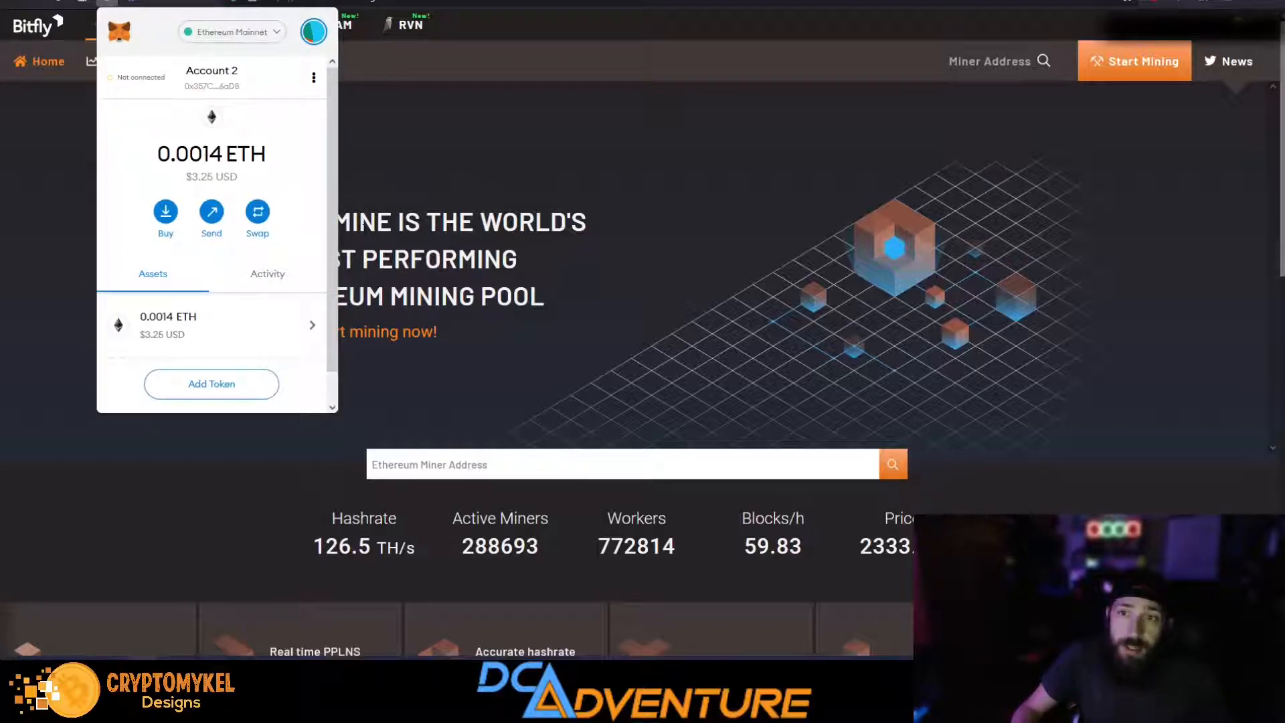
mouse_move(449, 117)
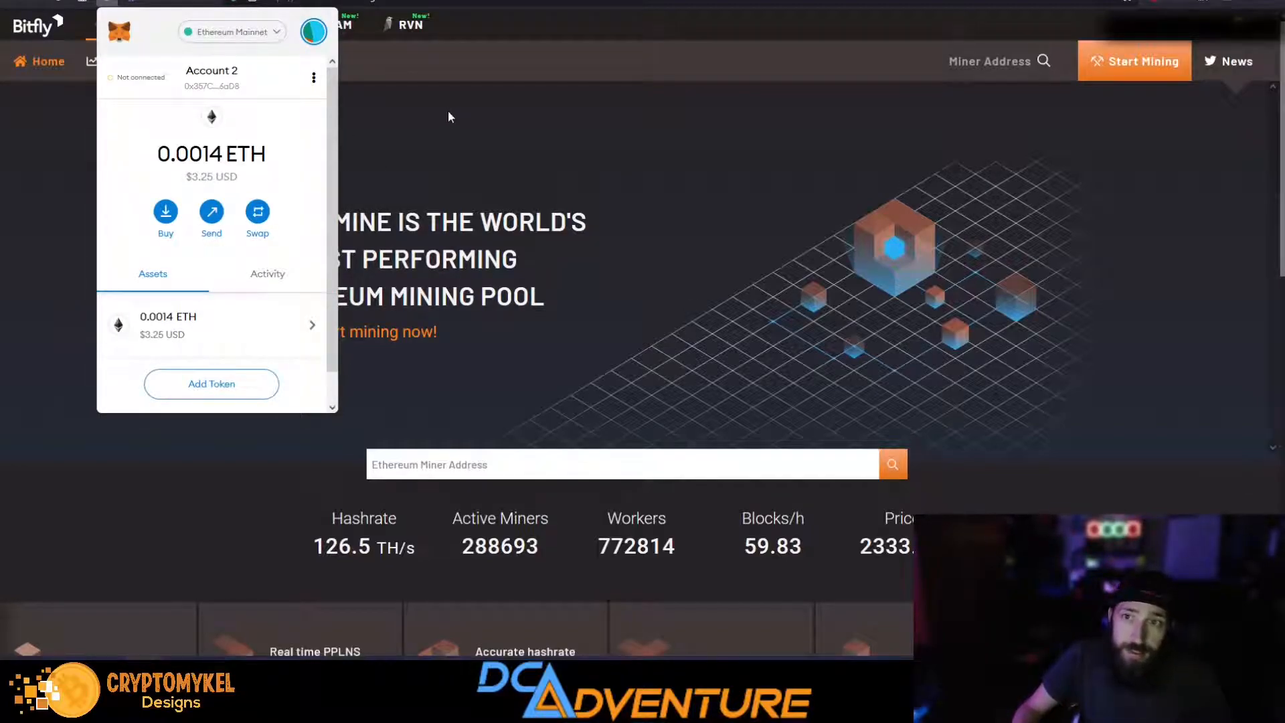
mouse_move(351, 338)
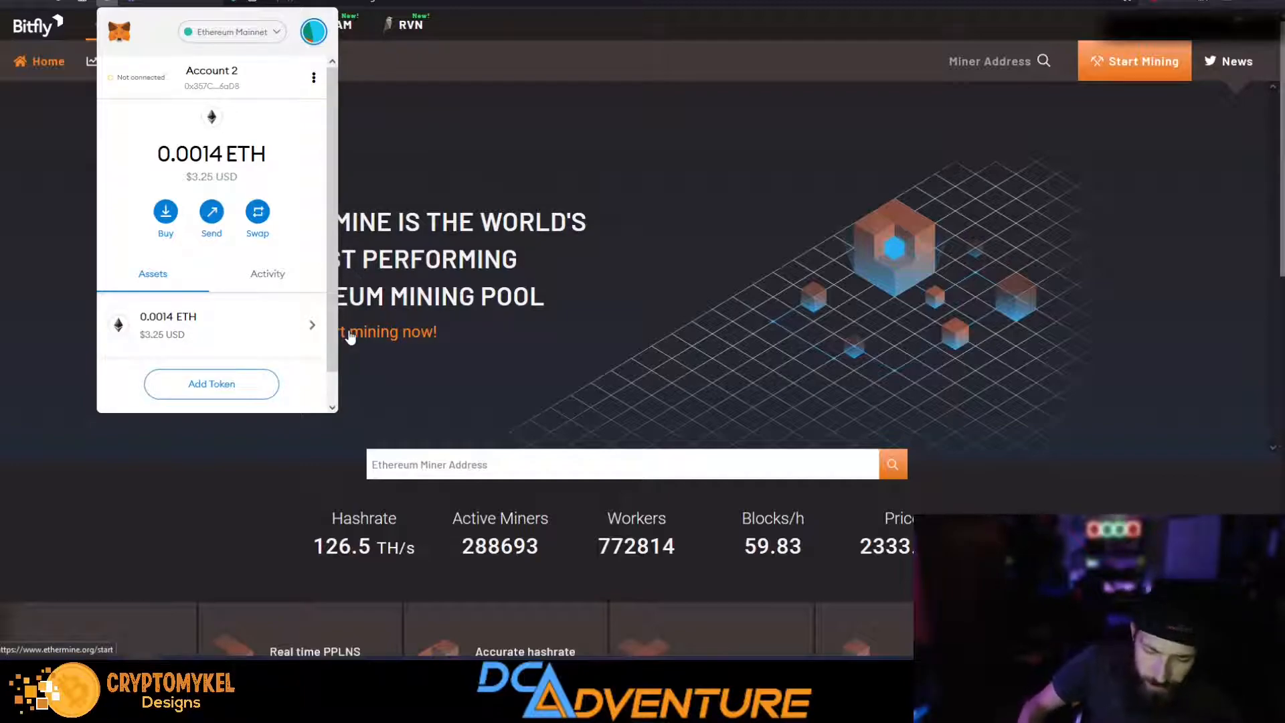
mouse_move(231, 104)
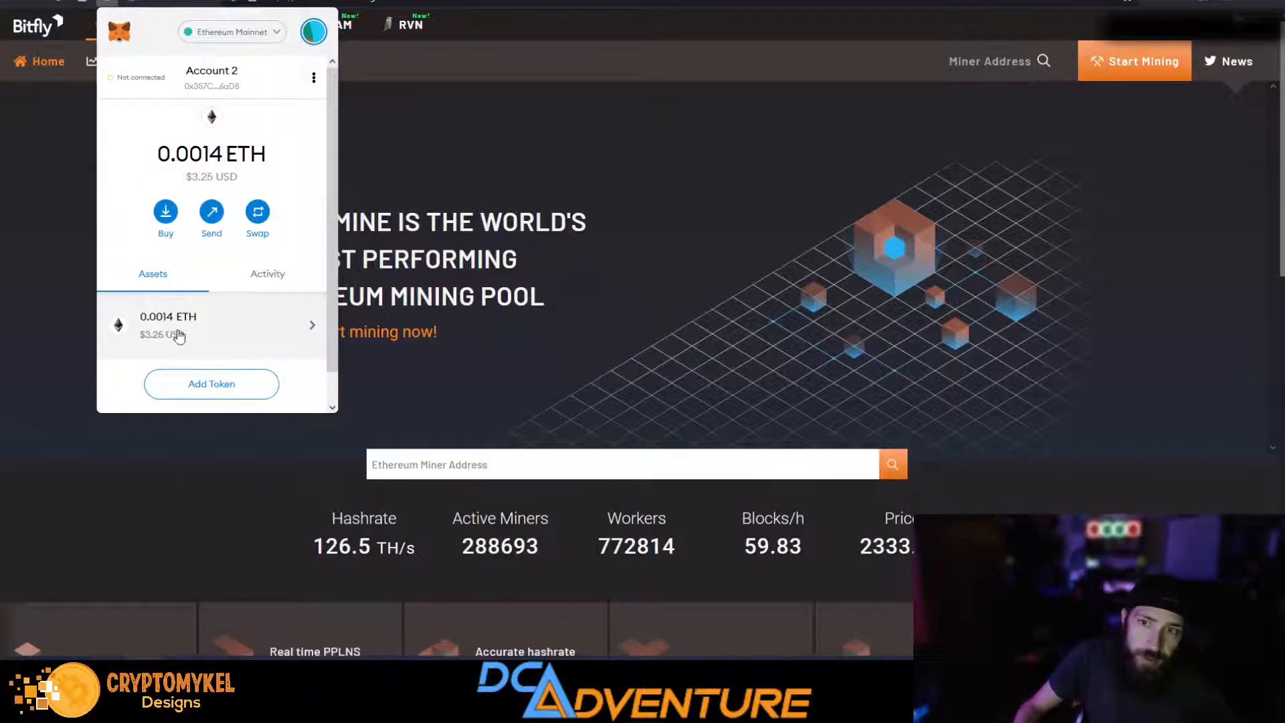
mouse_move(207, 347)
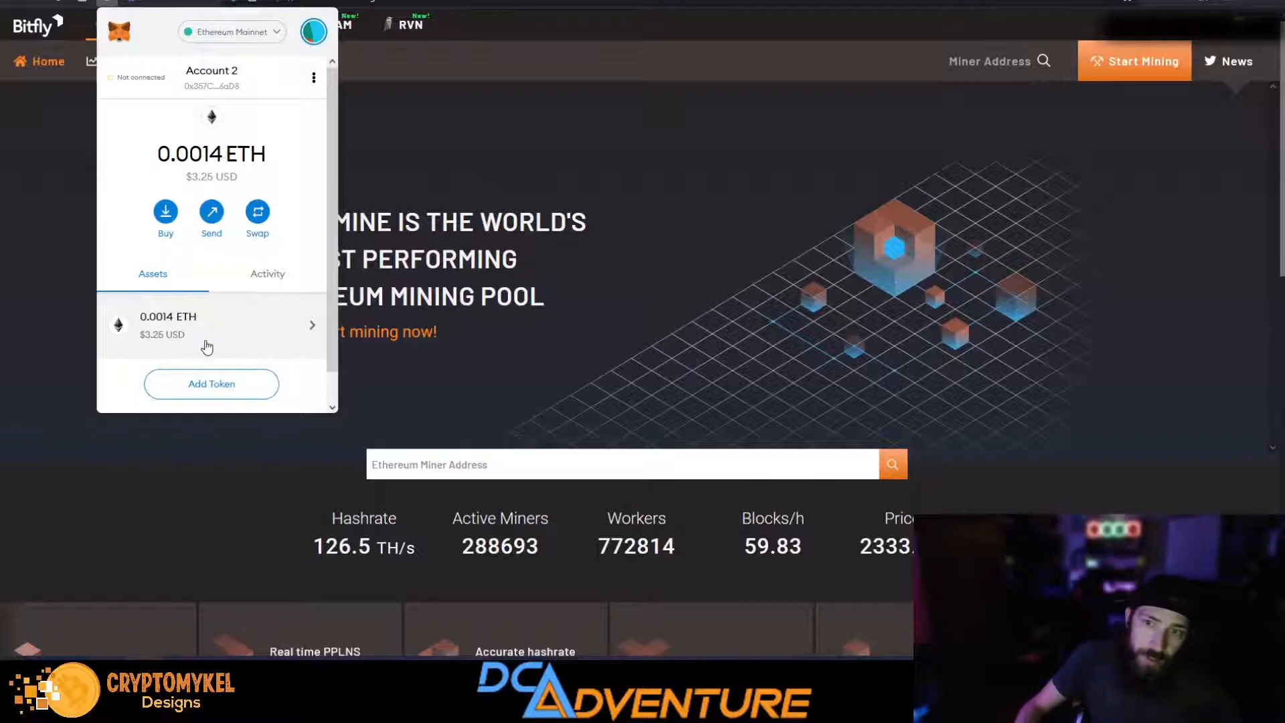
mouse_move(86, 177)
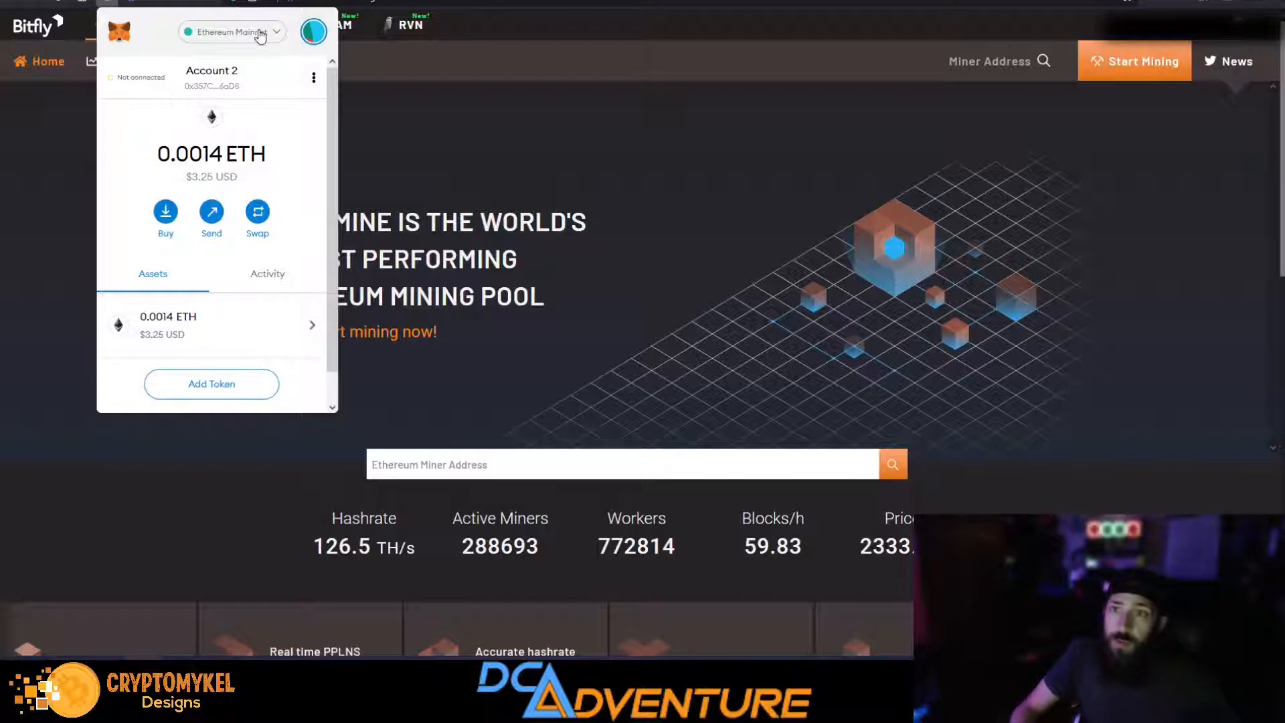
mouse_move(500, 64)
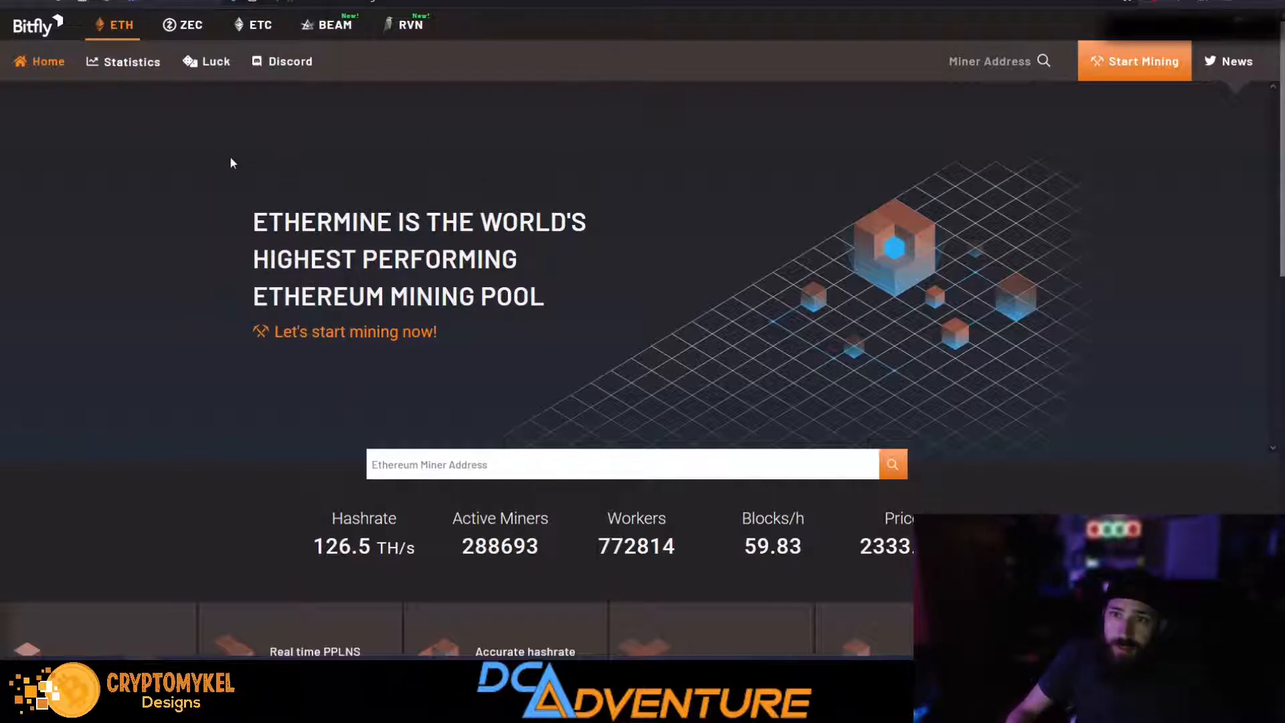
click(999, 61)
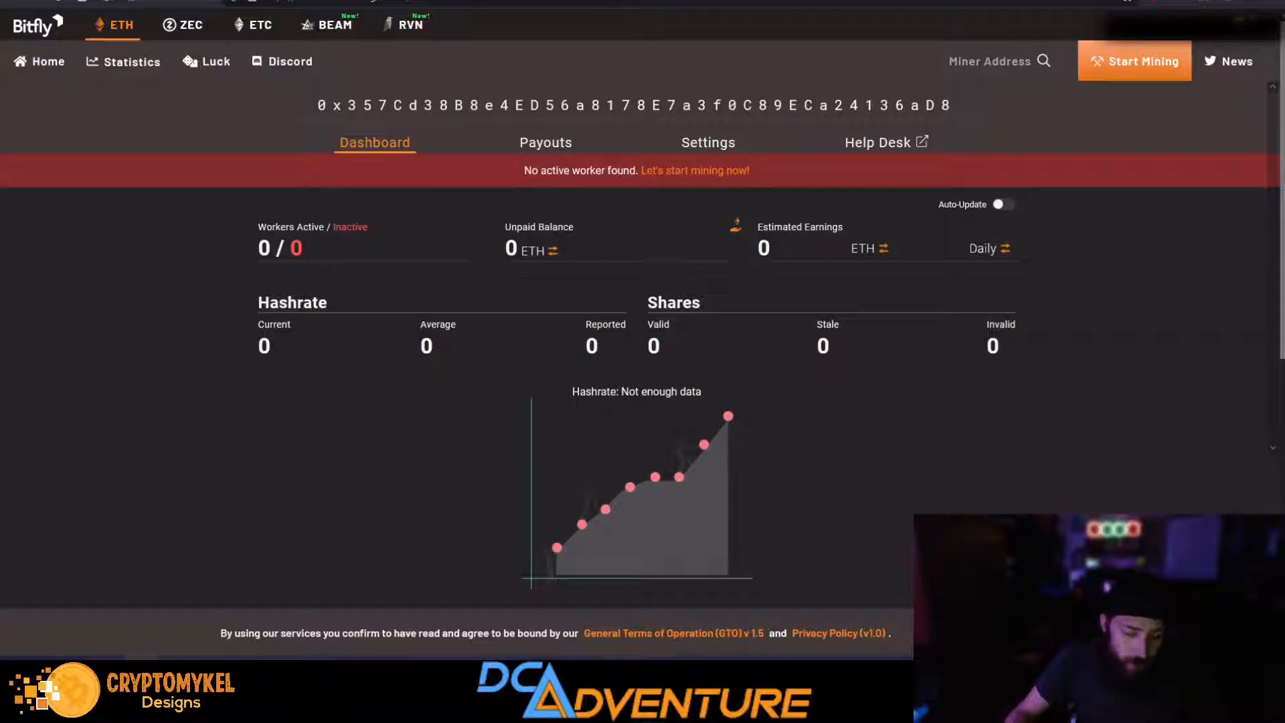
mouse_move(161, 222)
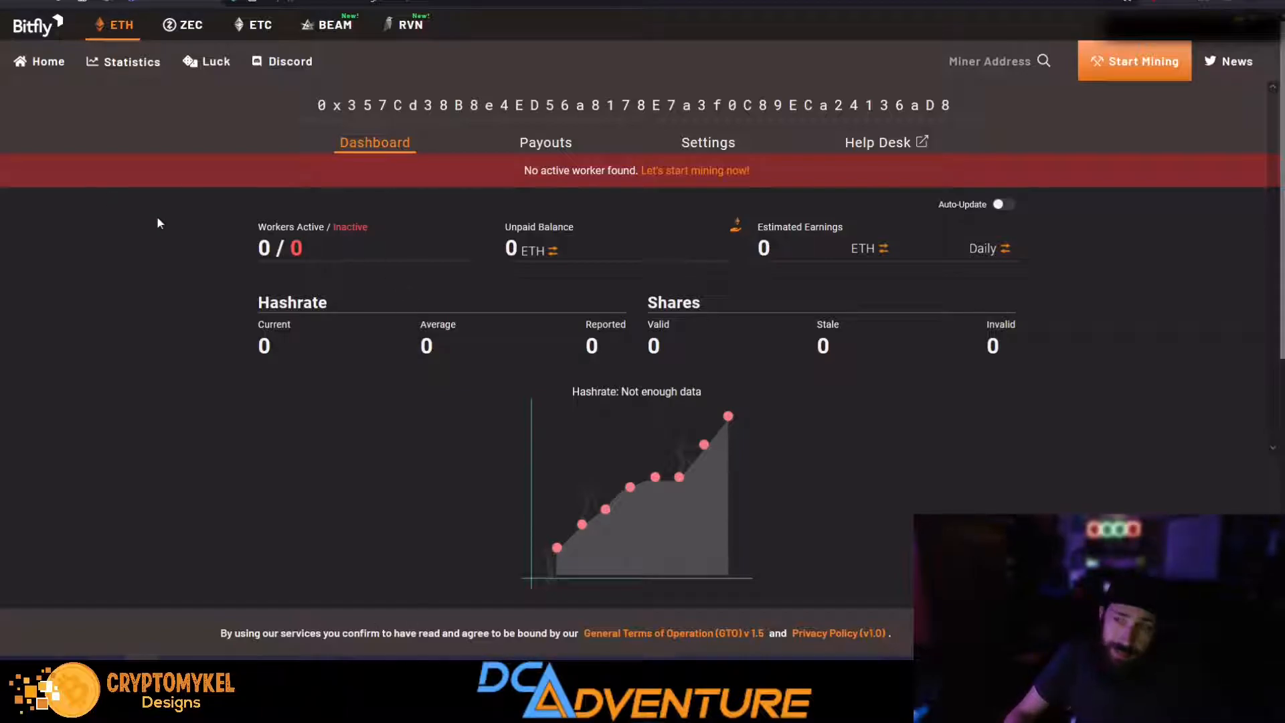
scroll(down, 3)
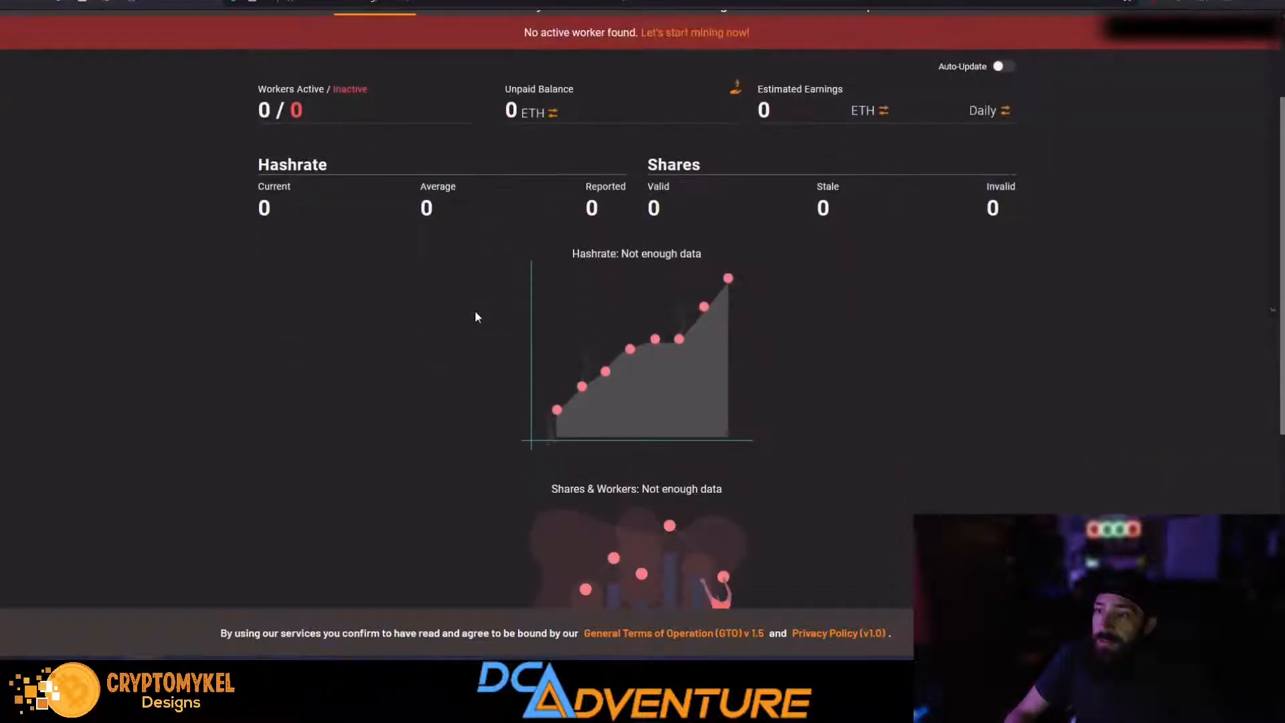
scroll(up, 3)
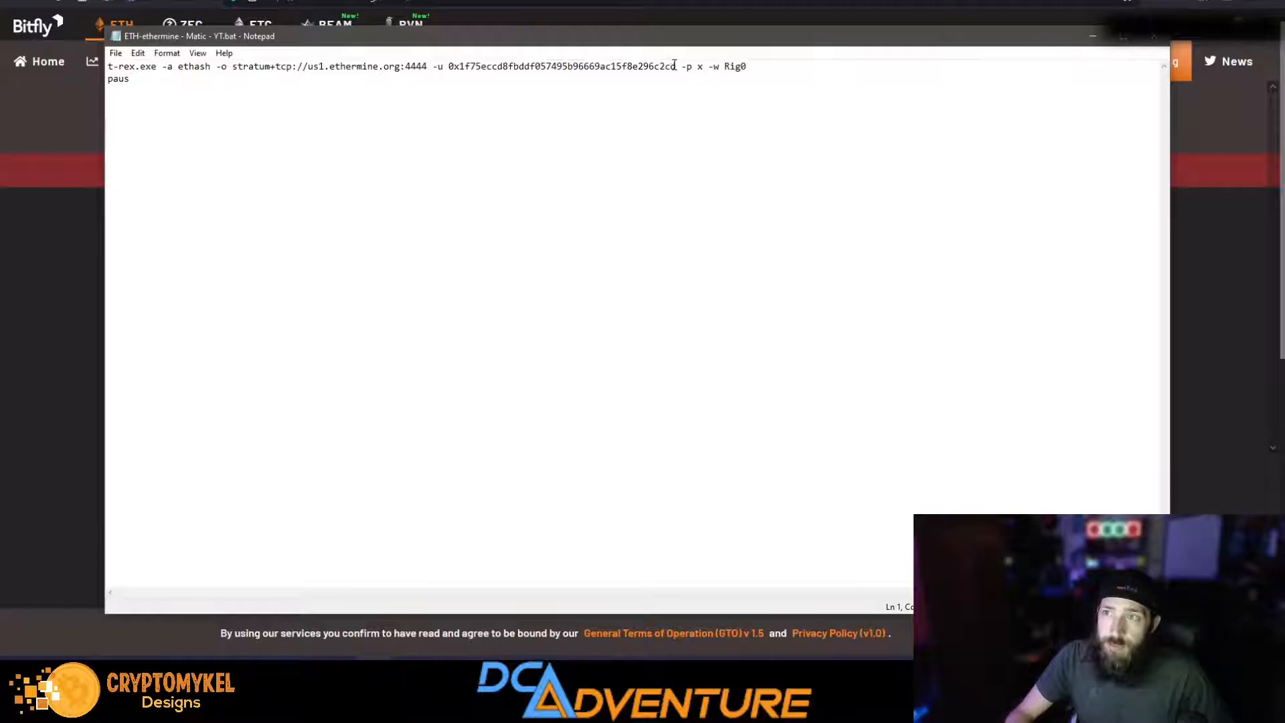
double_click(560, 67)
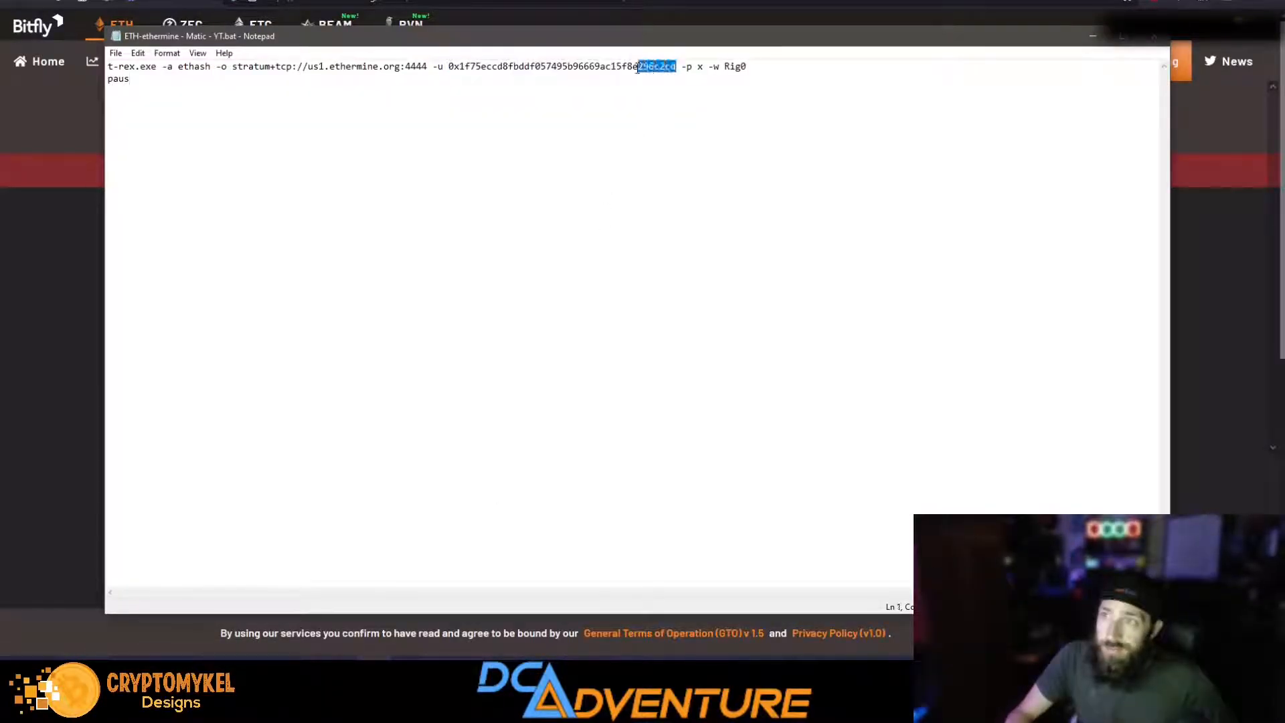
text(0x357Cd3888e4ED56a8178E7a3f0C89ECa24136aD8)
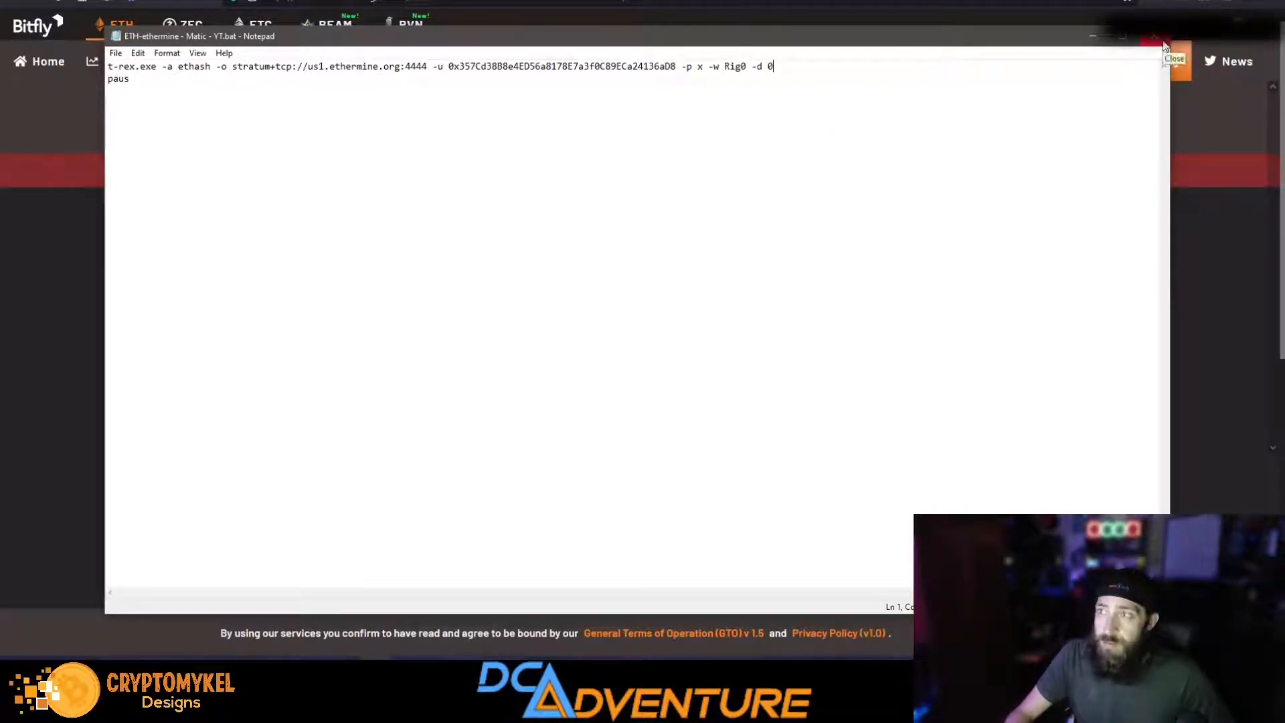
click(1157, 37)
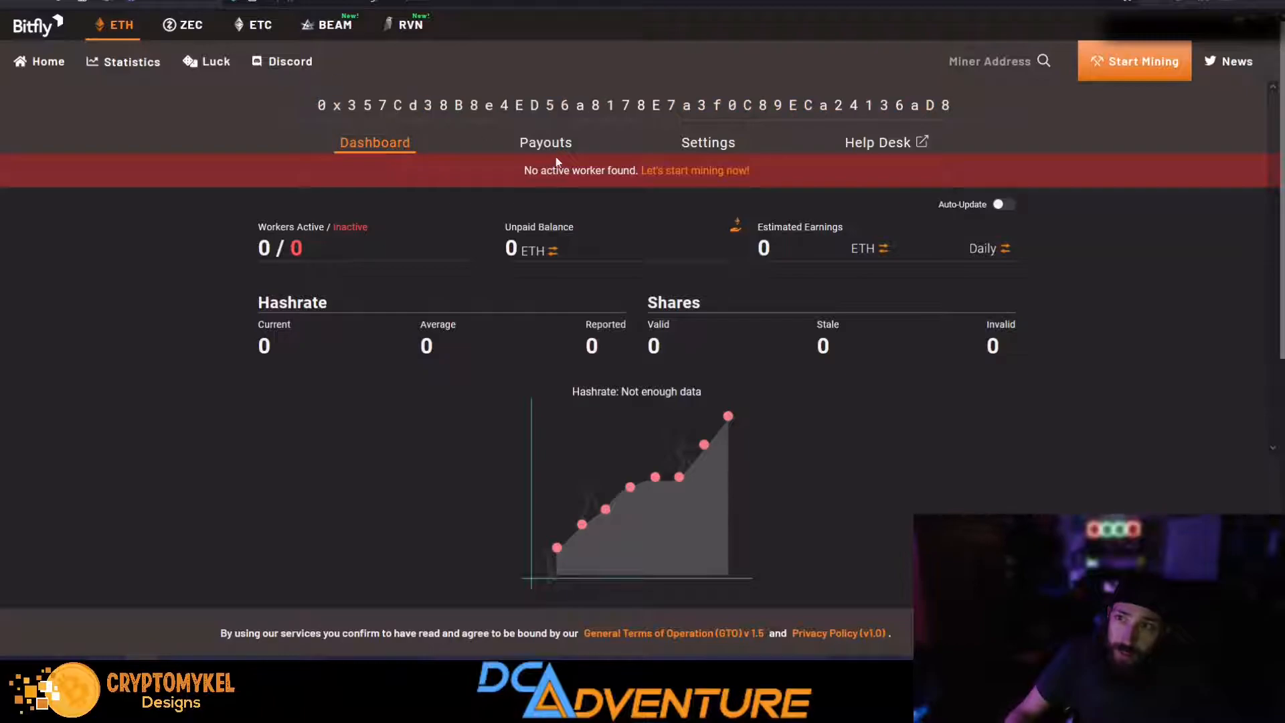
Step: Reach the Payment Method settings showing Ethereum Mainnet versus L2 Polygon payouts
click(545, 141)
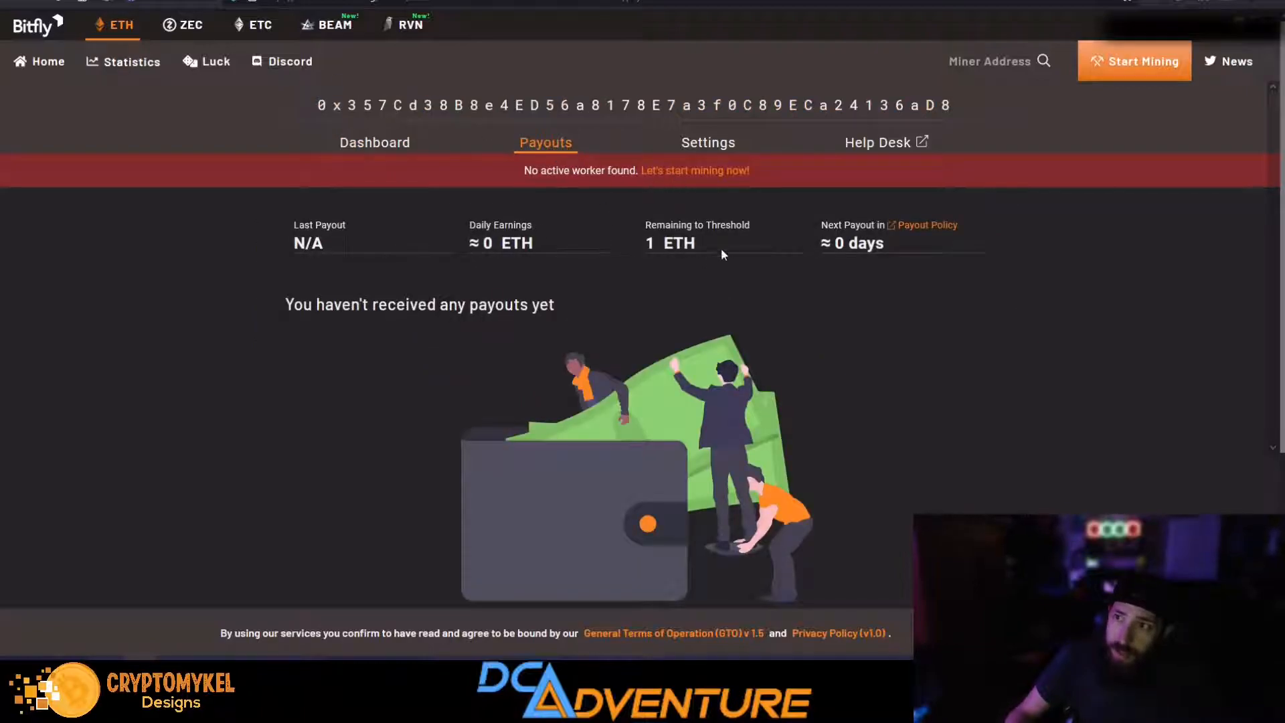
mouse_move(704, 176)
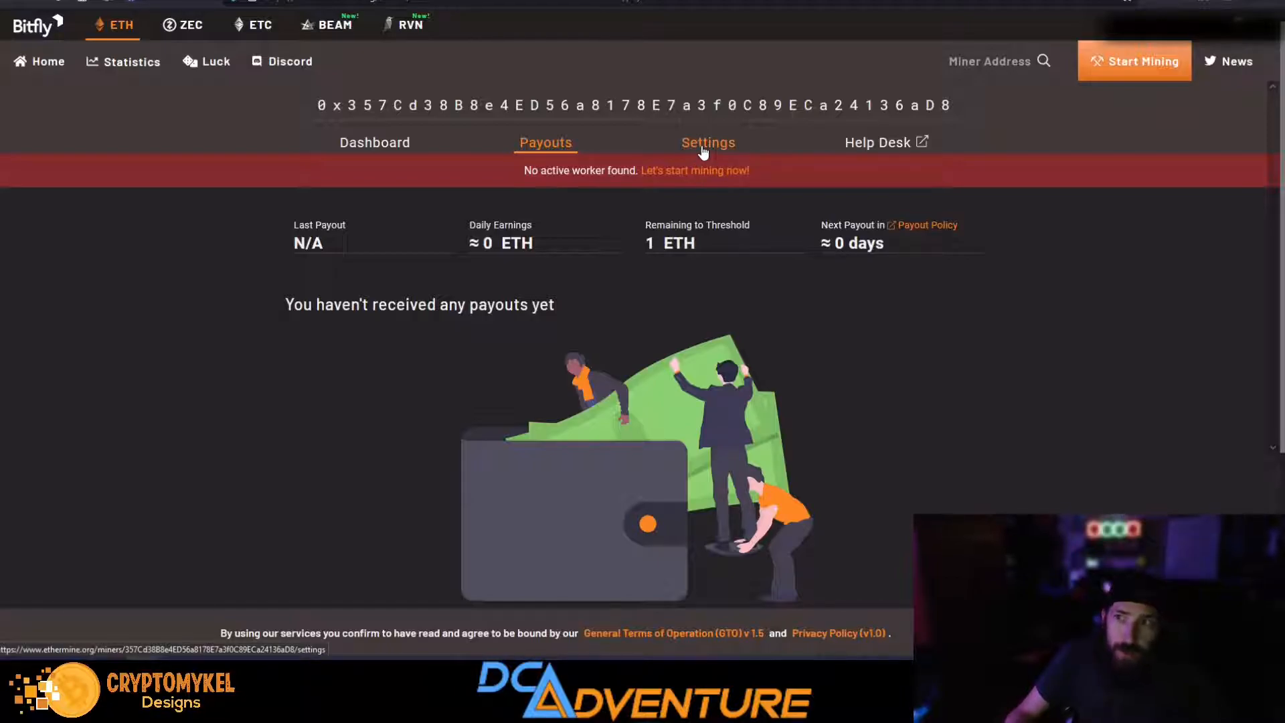
click(708, 142)
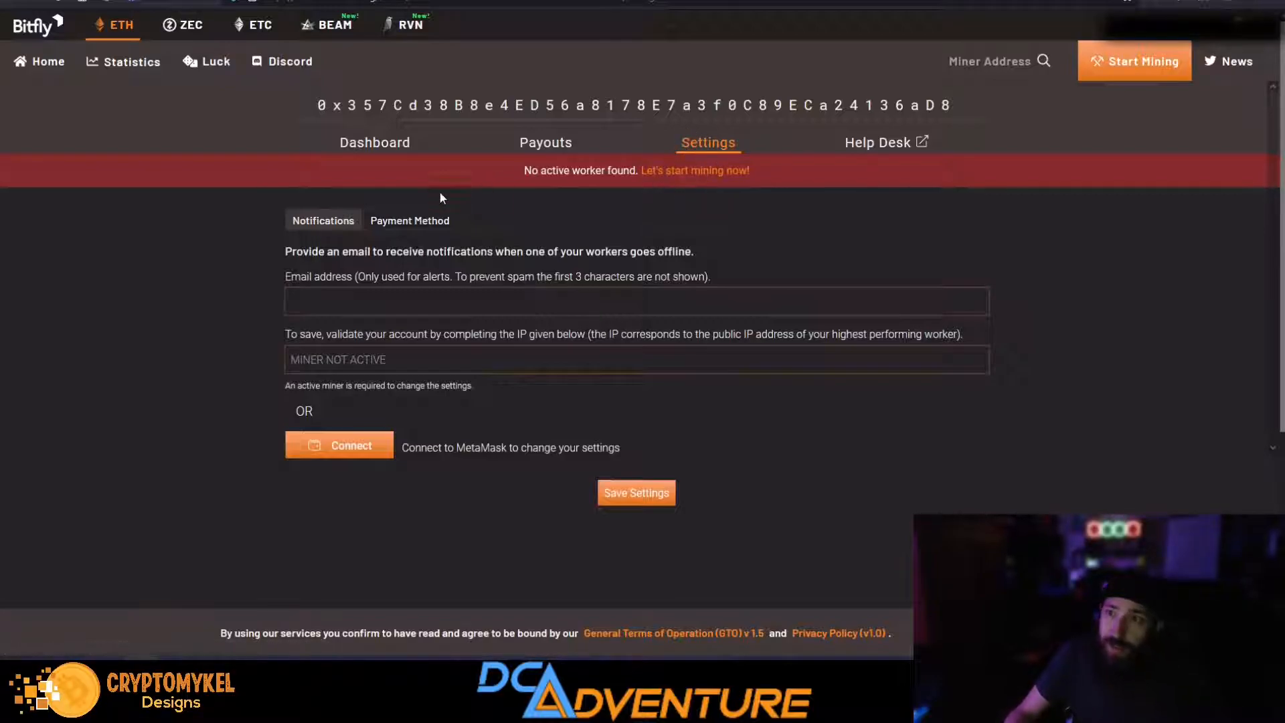
mouse_move(424, 224)
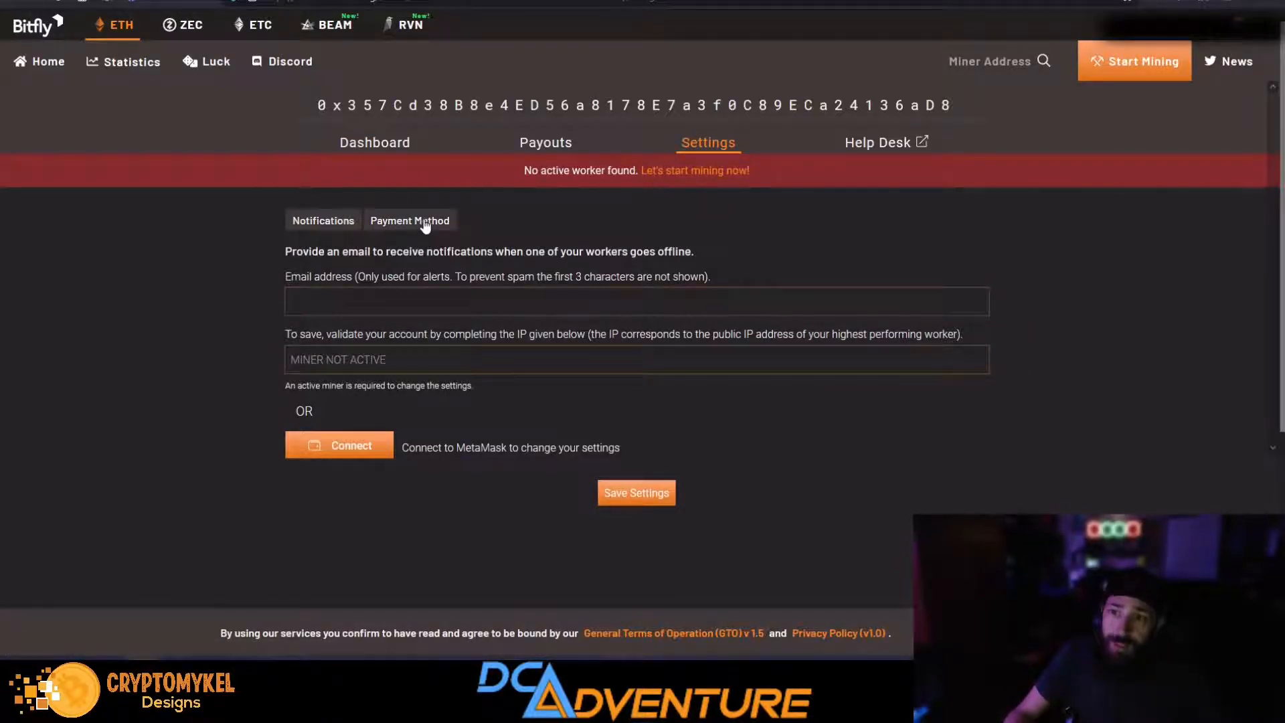
click(409, 219)
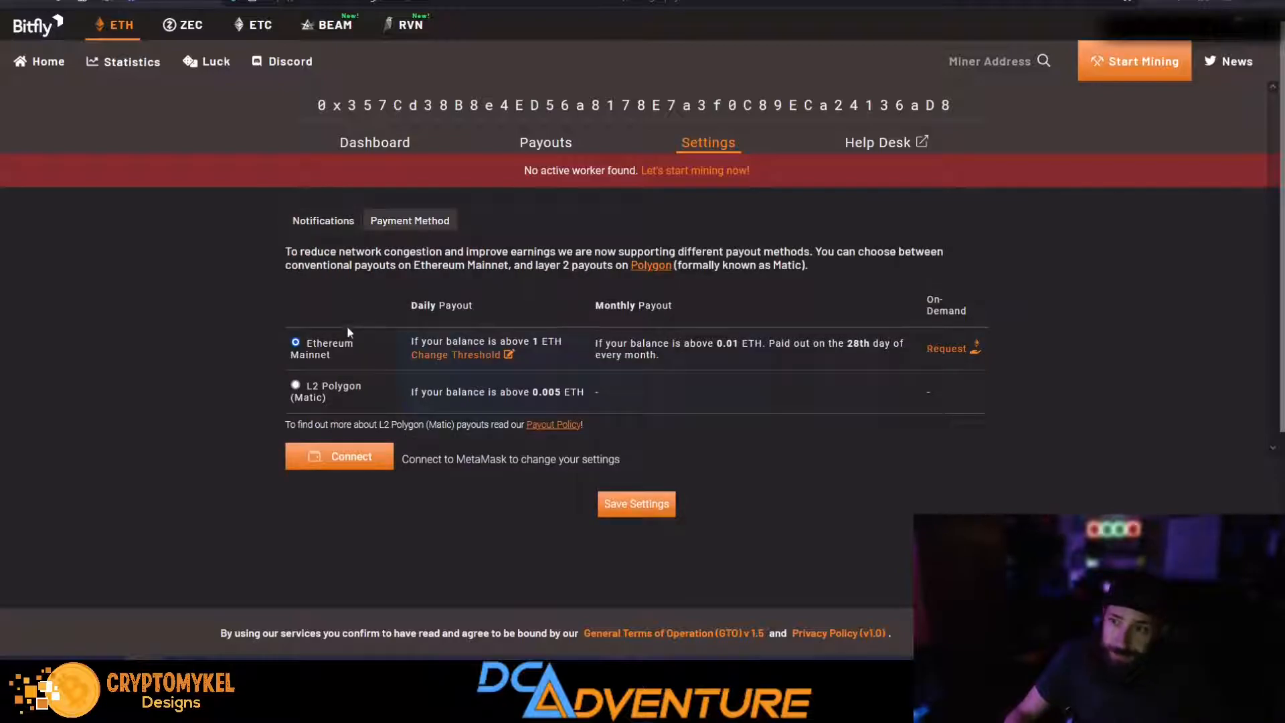
mouse_move(495, 361)
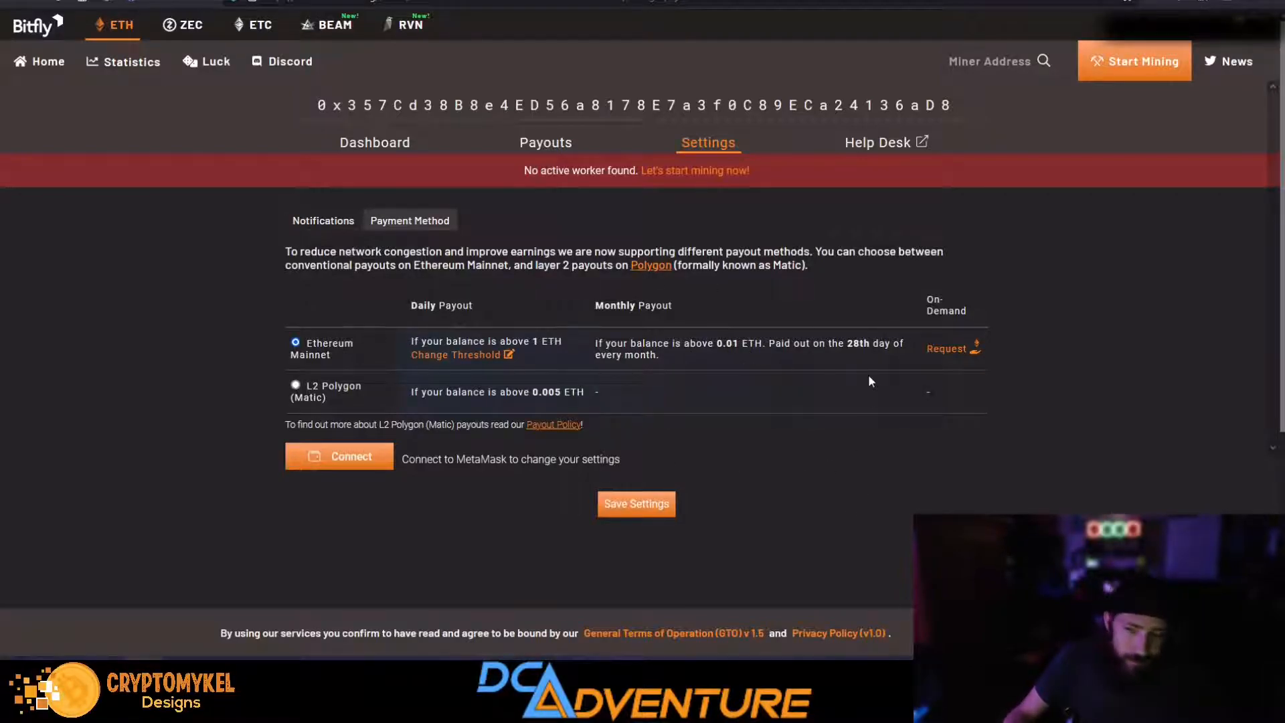
mouse_move(891, 356)
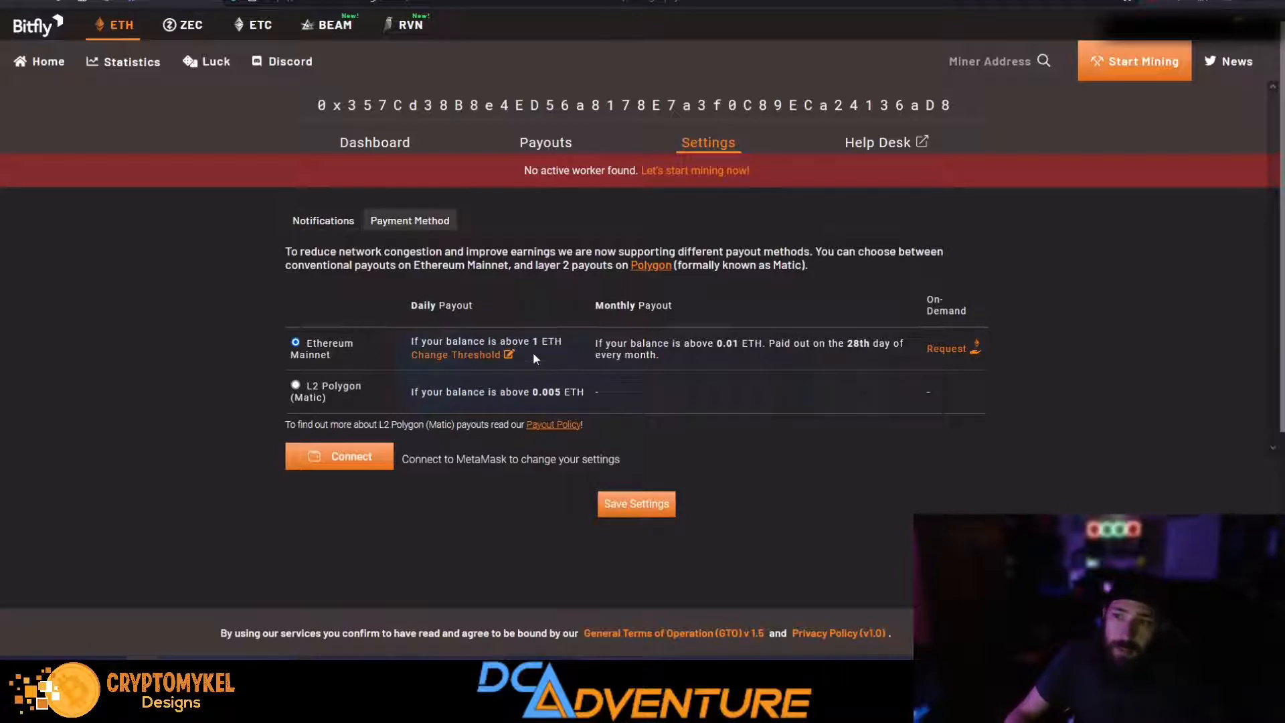
Step: Change the Ethereum Mainnet daily payout threshold to 0.1 ETH and update it
click(455, 354)
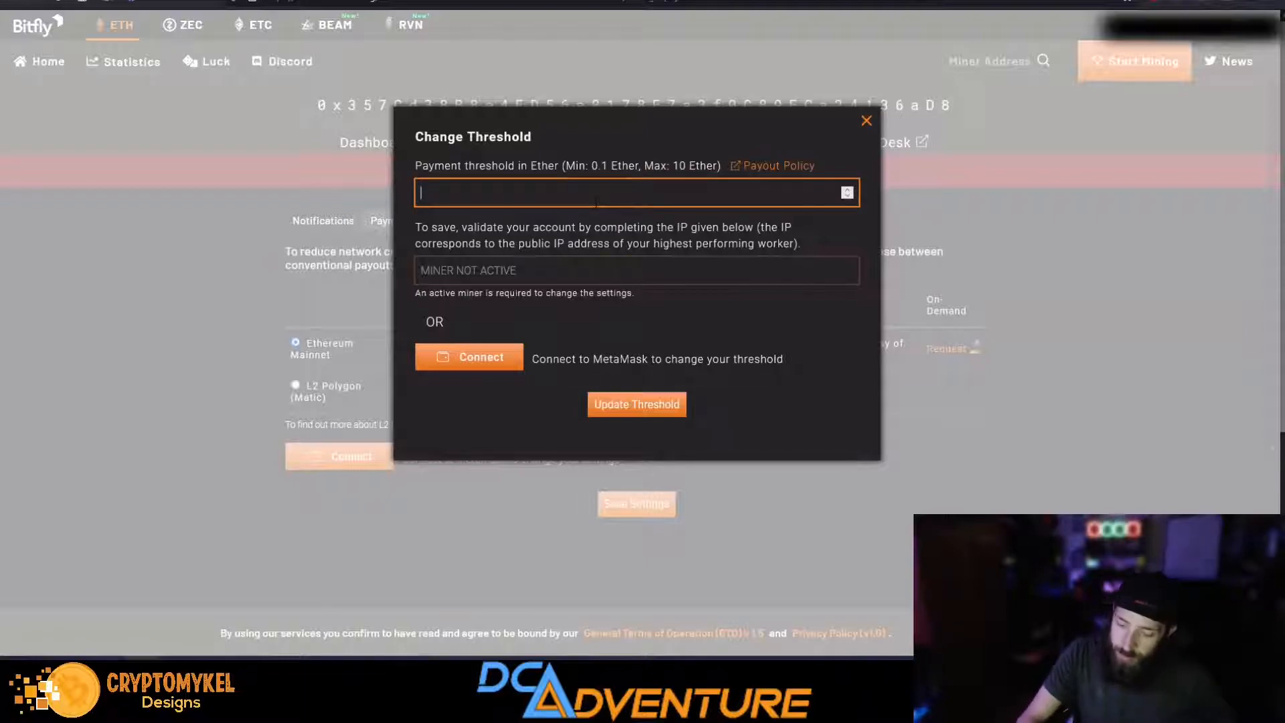
text(0.1)
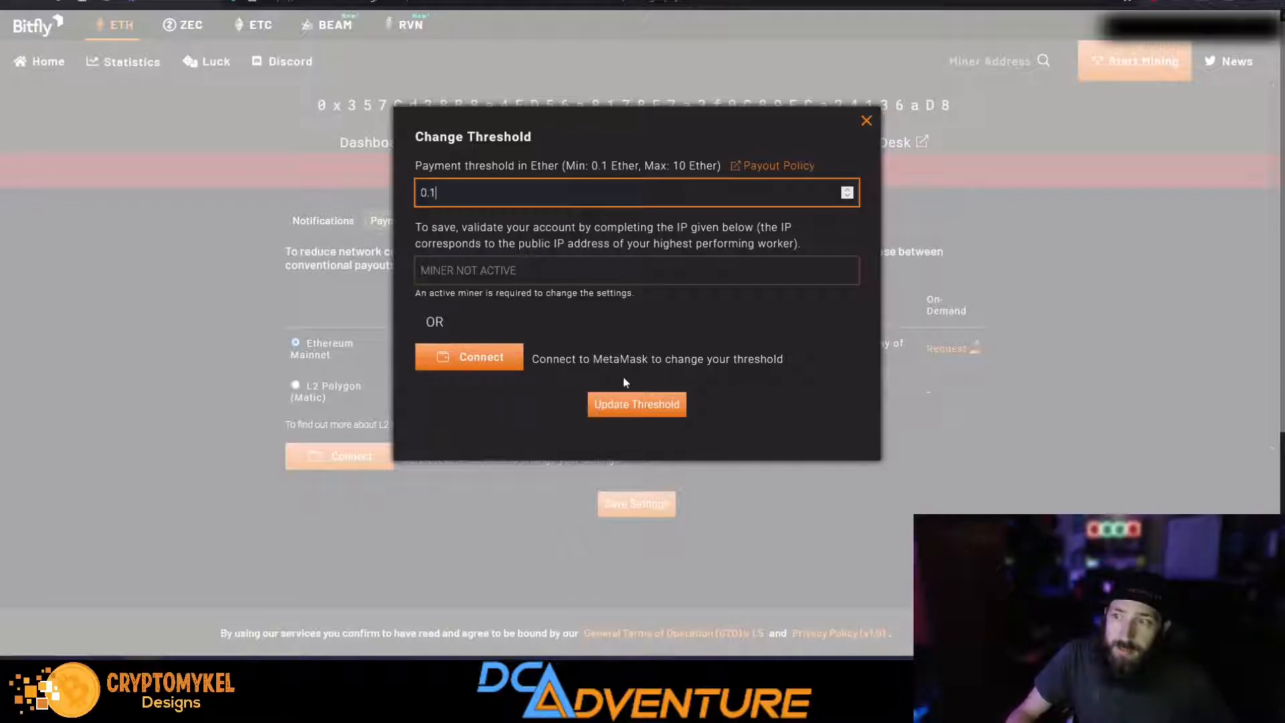
click(866, 120)
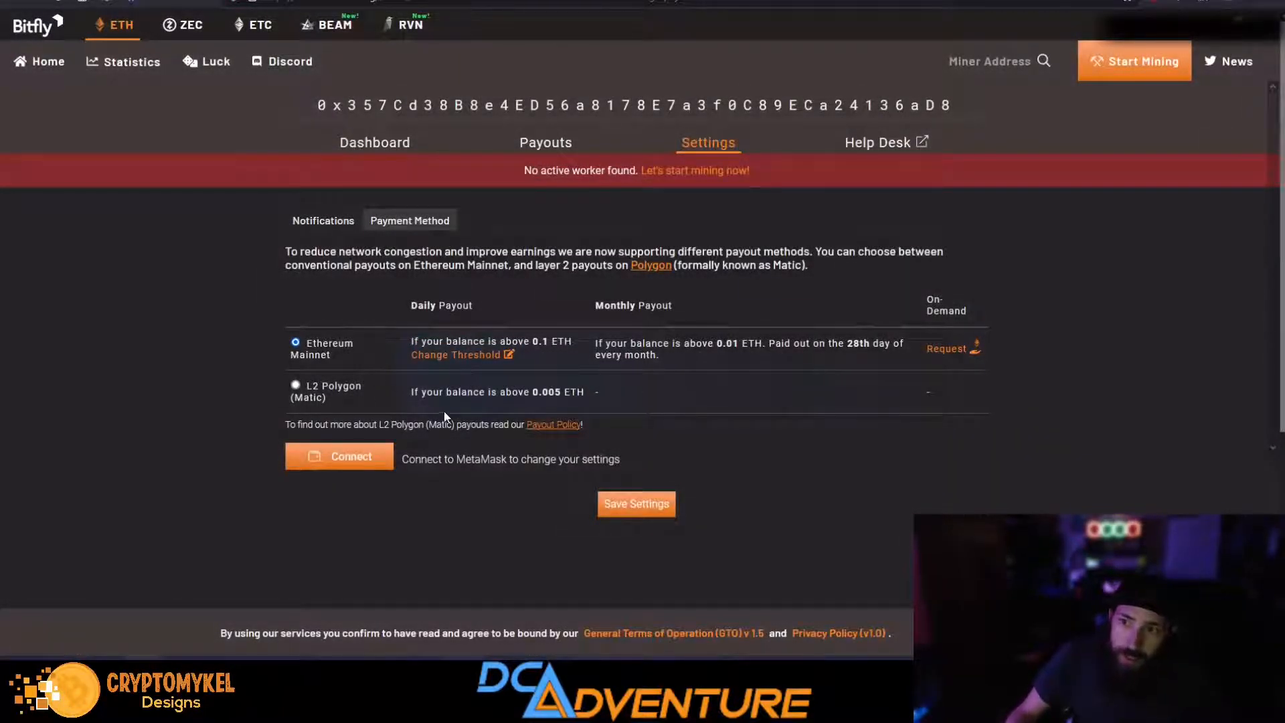
mouse_move(321, 401)
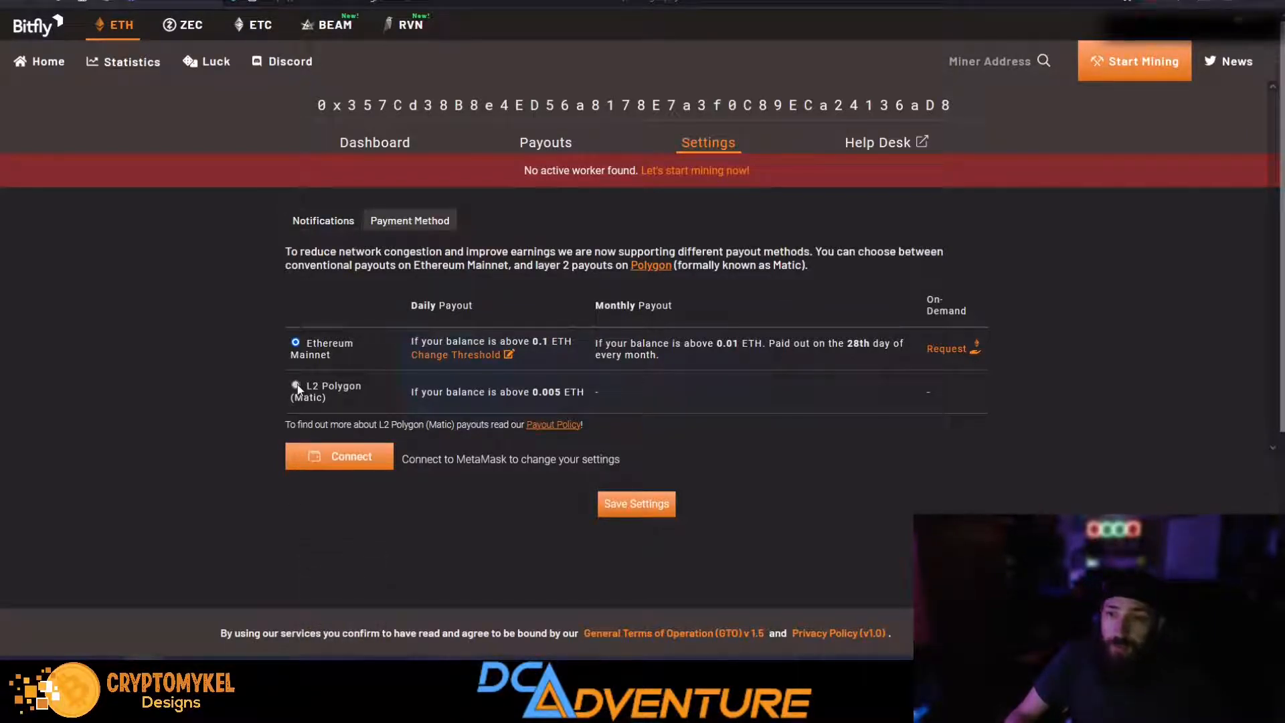
Step: Choose L2 Polygon (Matic) payouts and connect the MetaMask wallet to Ethermine
click(295, 385)
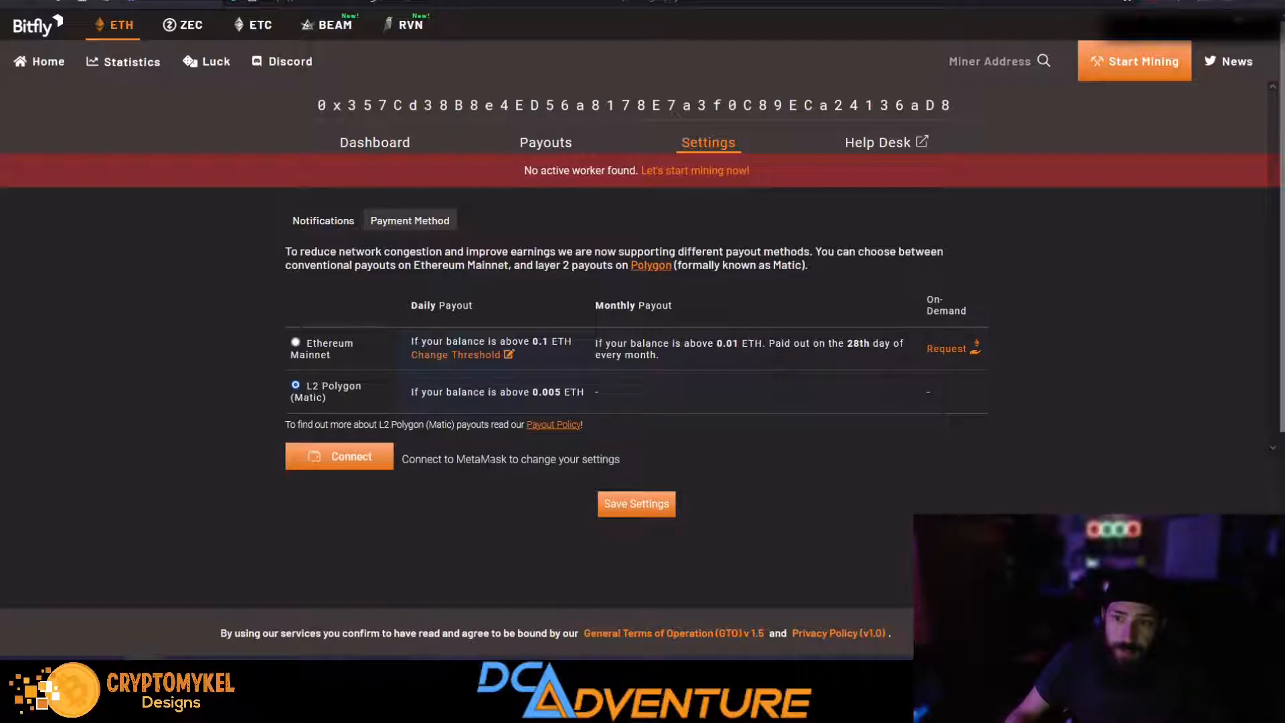
click(340, 455)
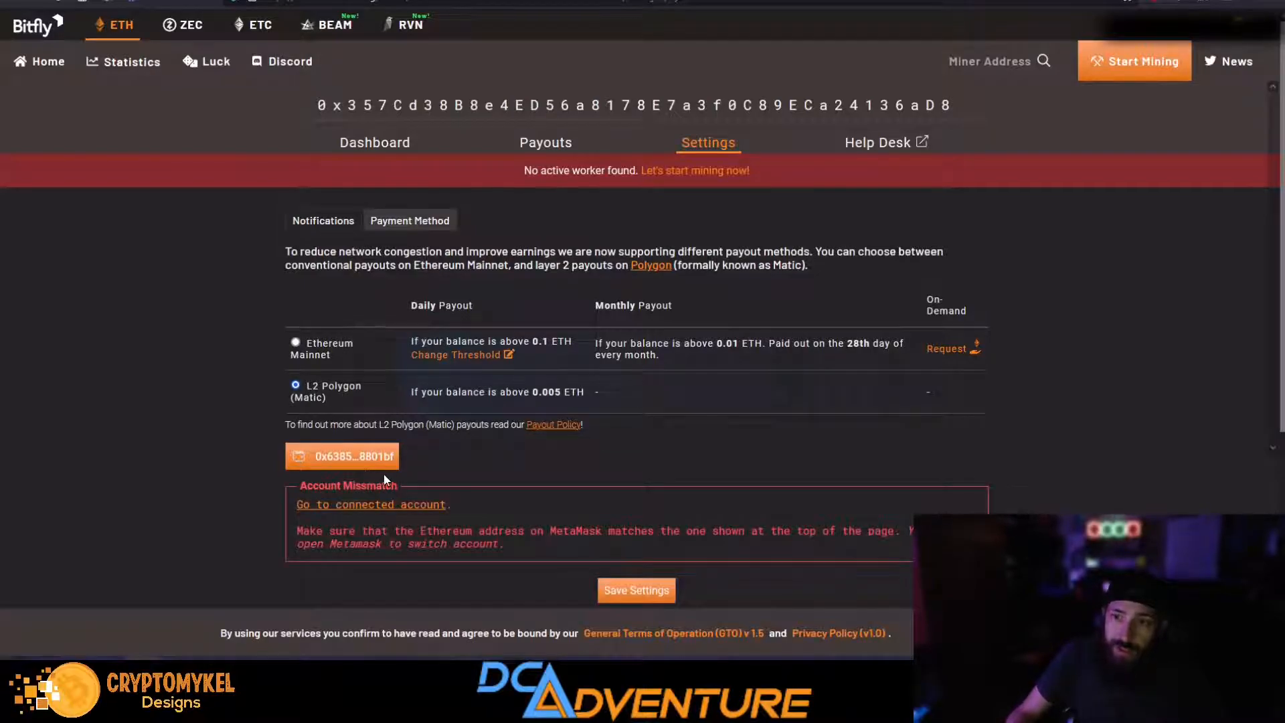
scroll(down, 3)
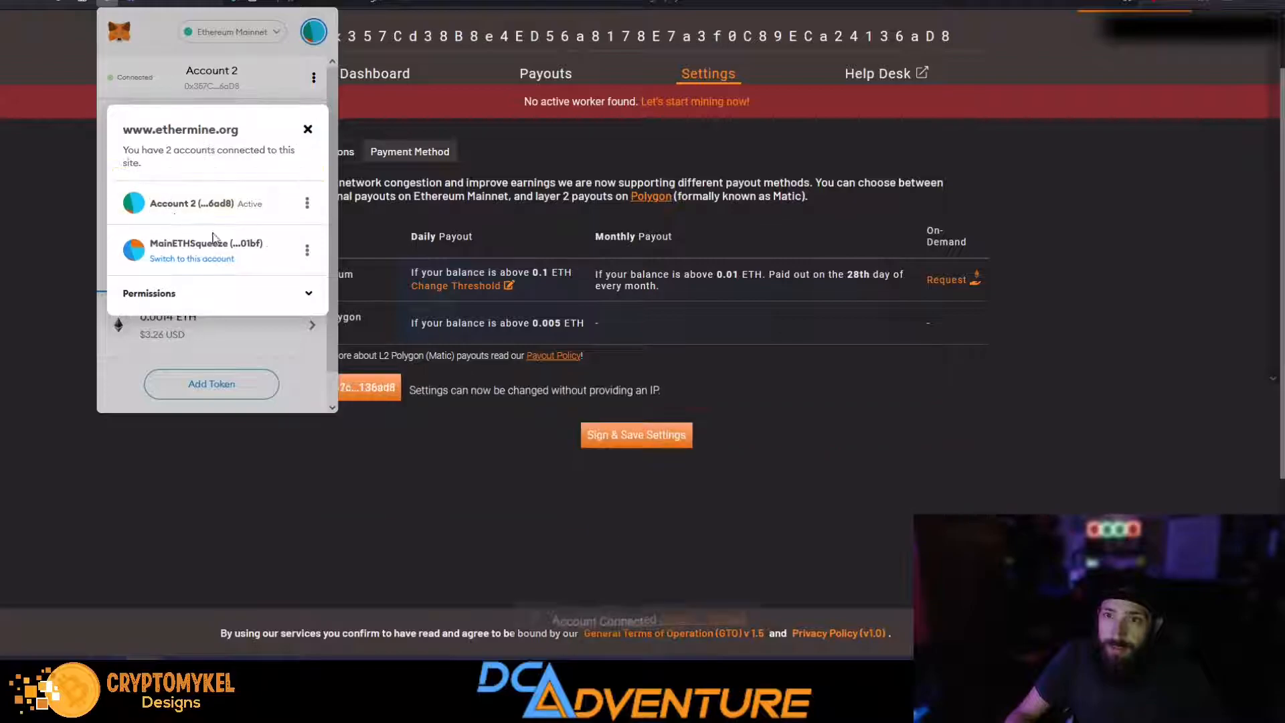
click(308, 128)
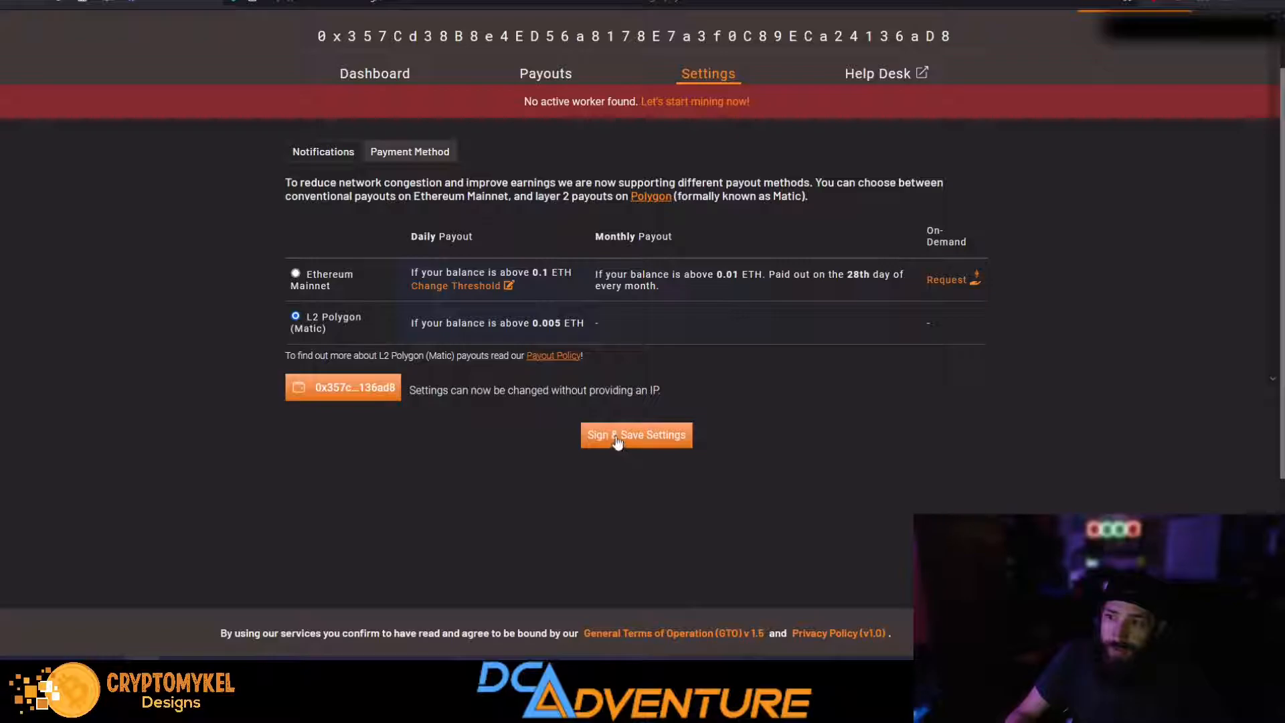
Step: Sign and save the Polygon payout setting through MetaMask
click(637, 435)
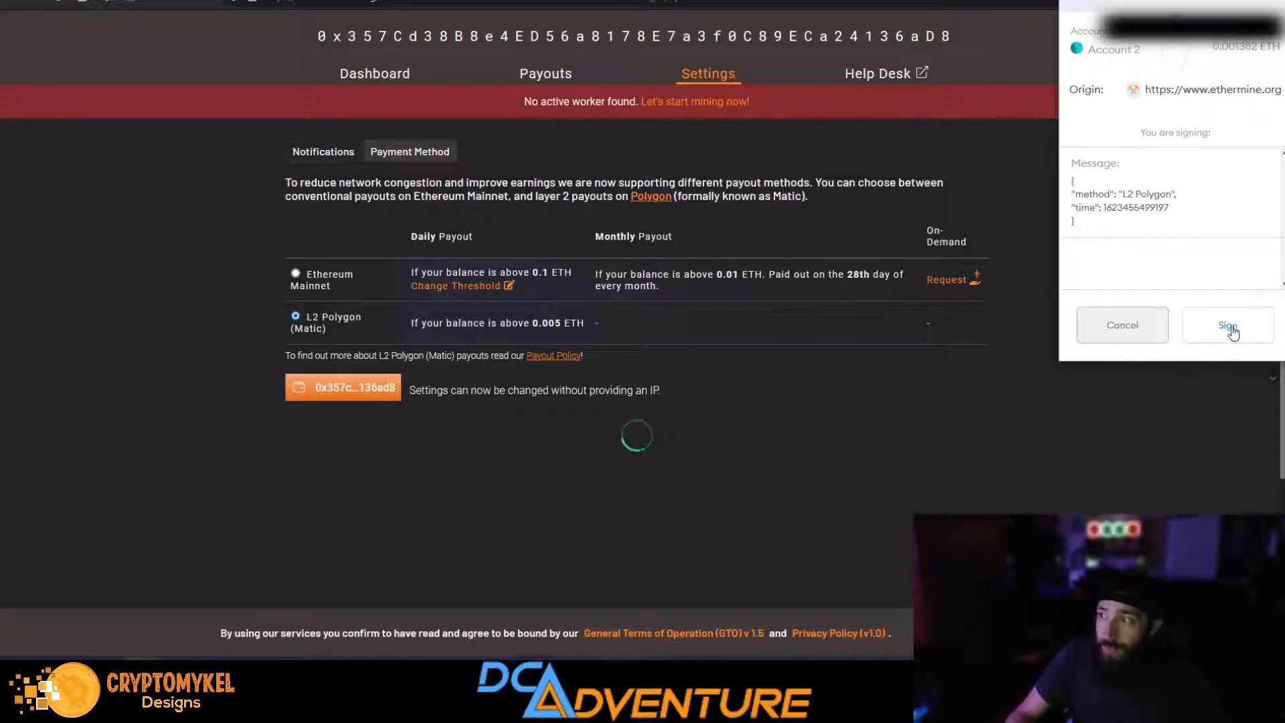
click(1228, 324)
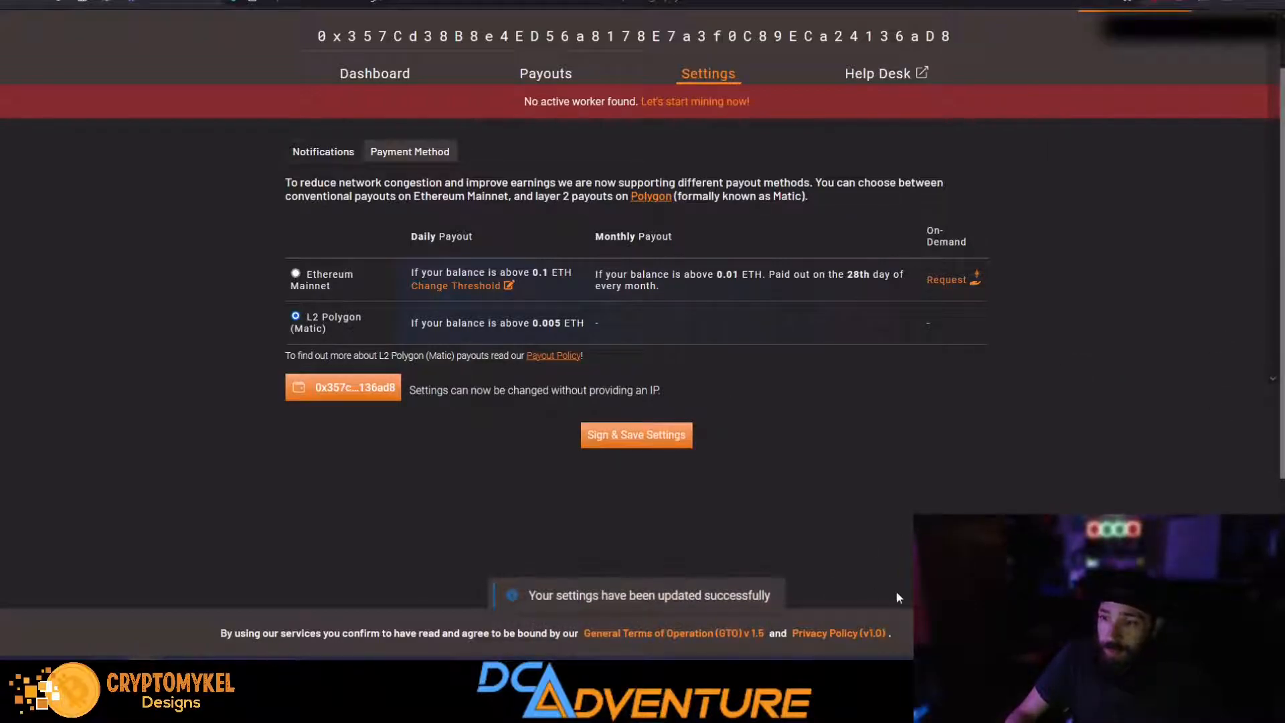
mouse_move(356, 341)
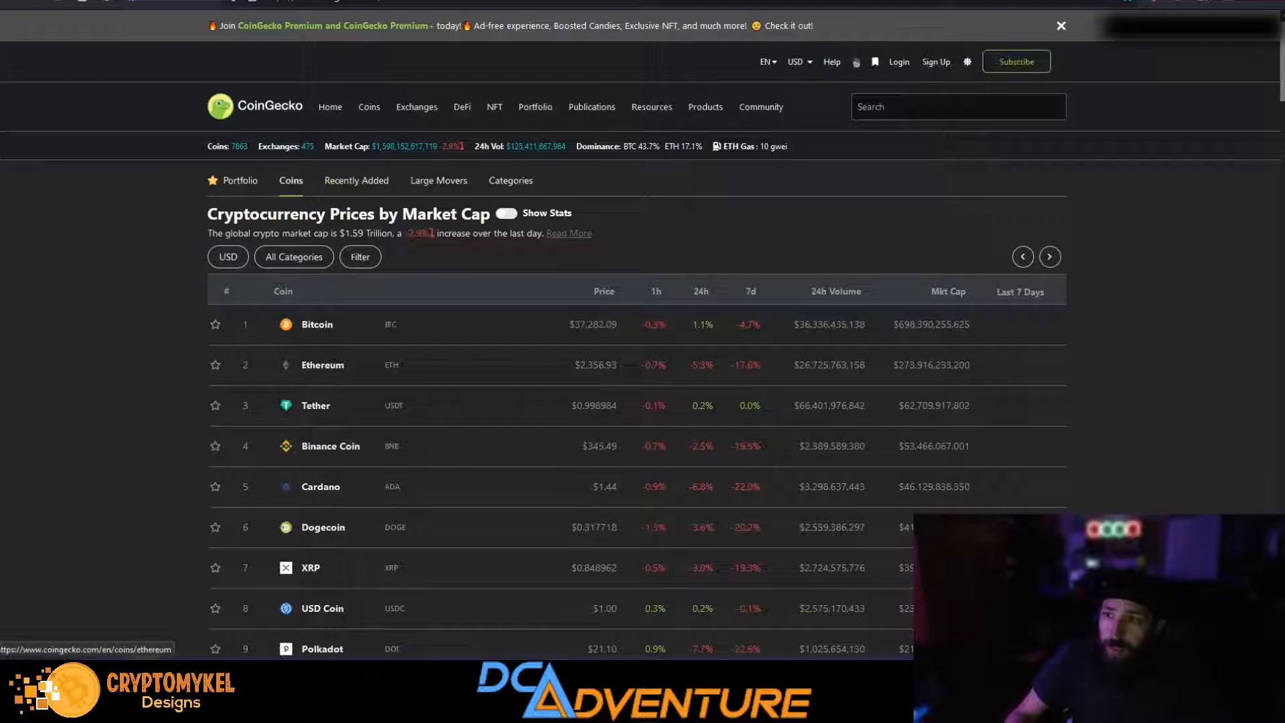
Step: Convert 0.005 ETH to US dollars in the Ethereum converter field
click(321, 364)
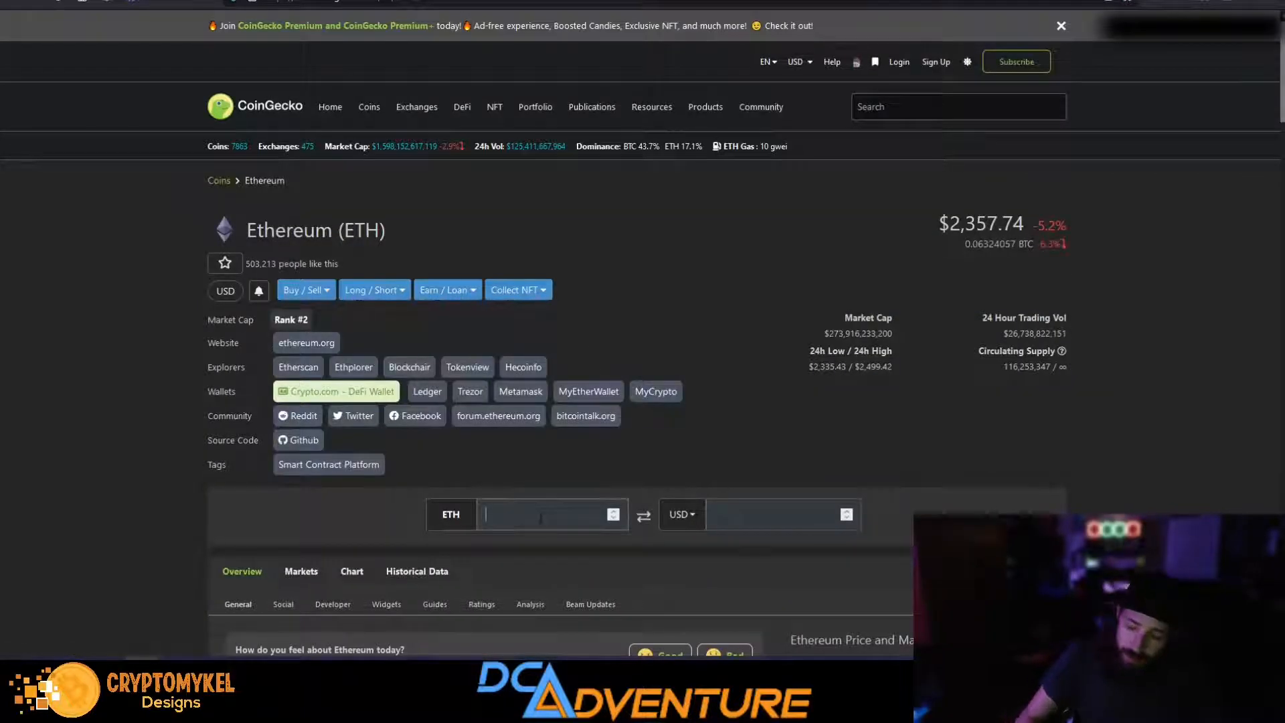
text(0.005)
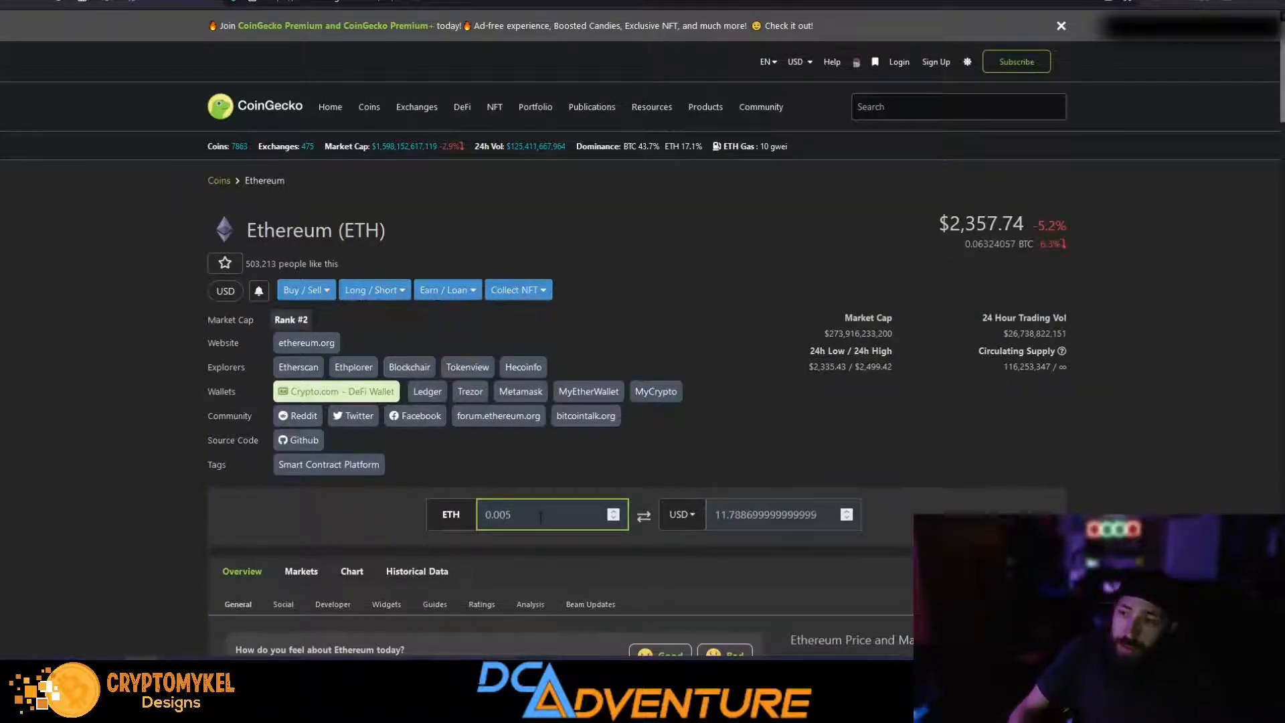
mouse_move(793, 557)
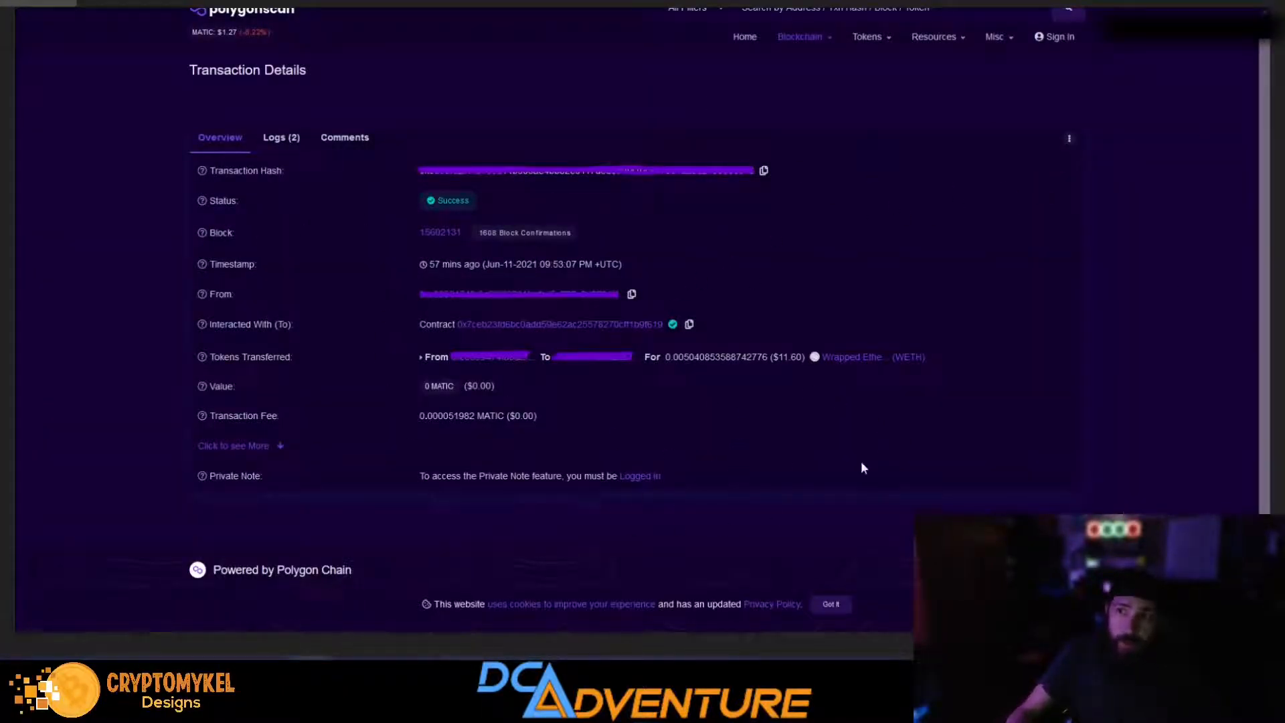
mouse_move(544, 334)
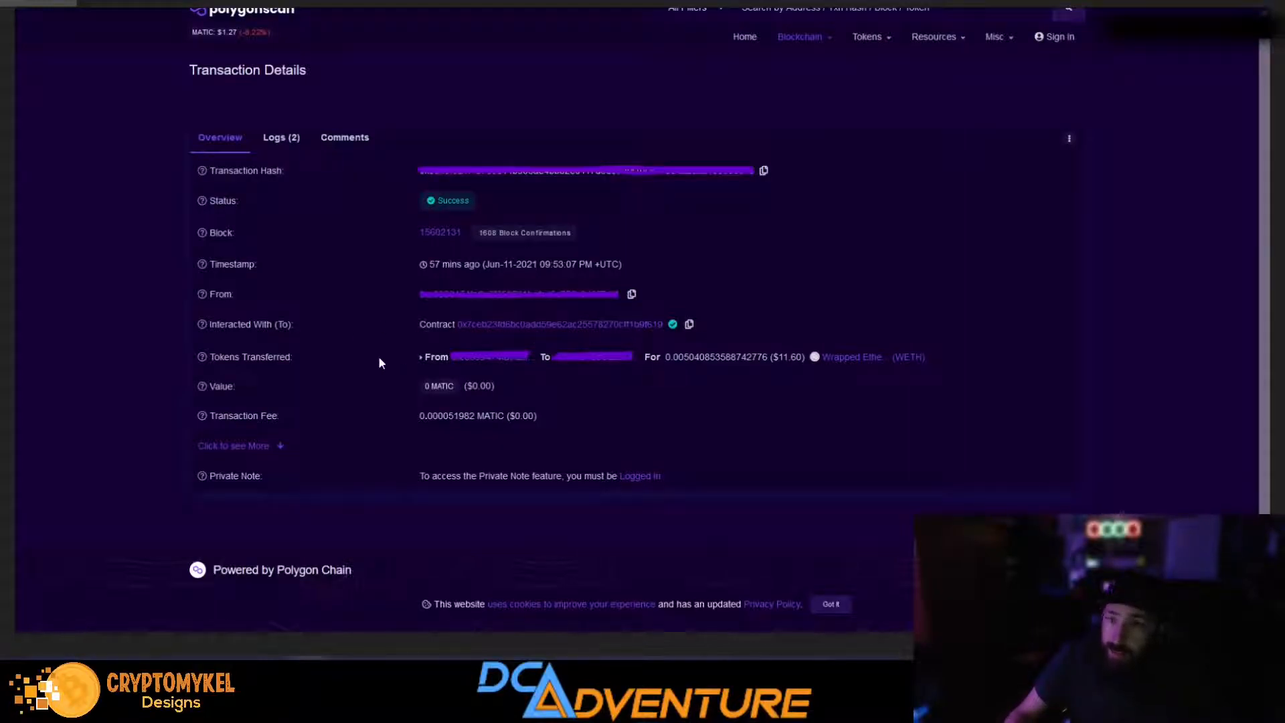
mouse_move(676, 327)
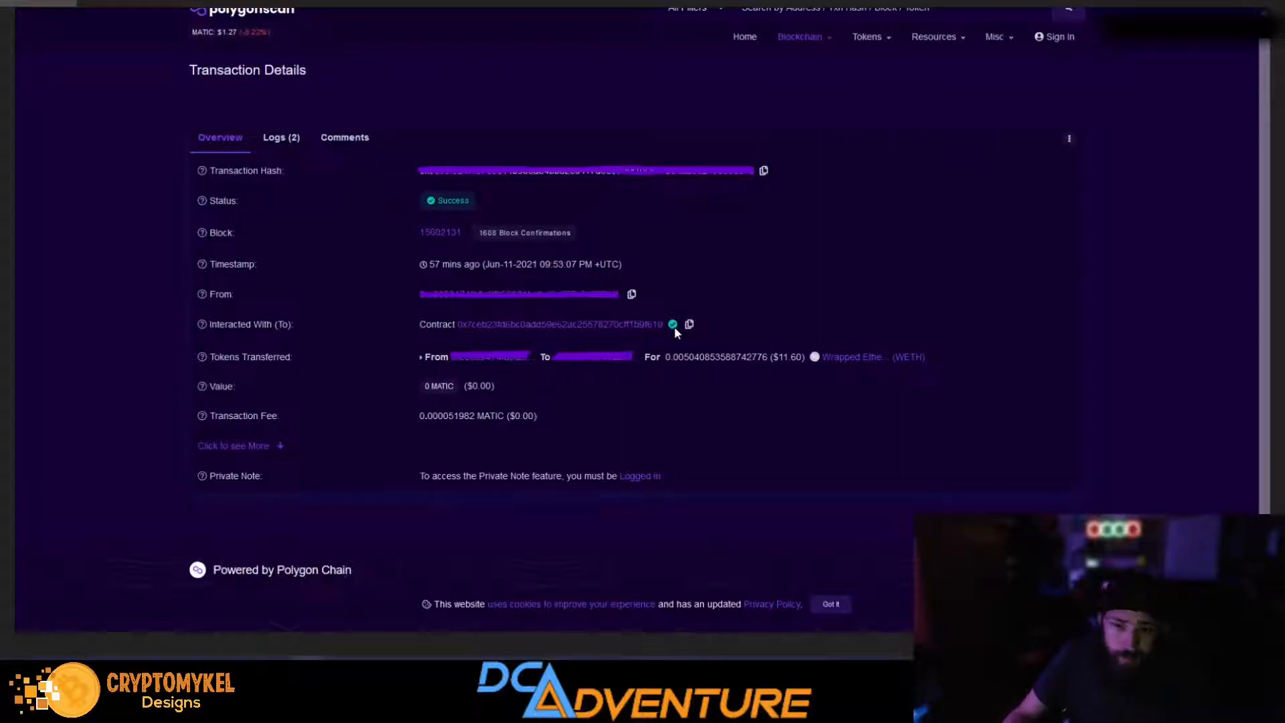
mouse_move(676, 315)
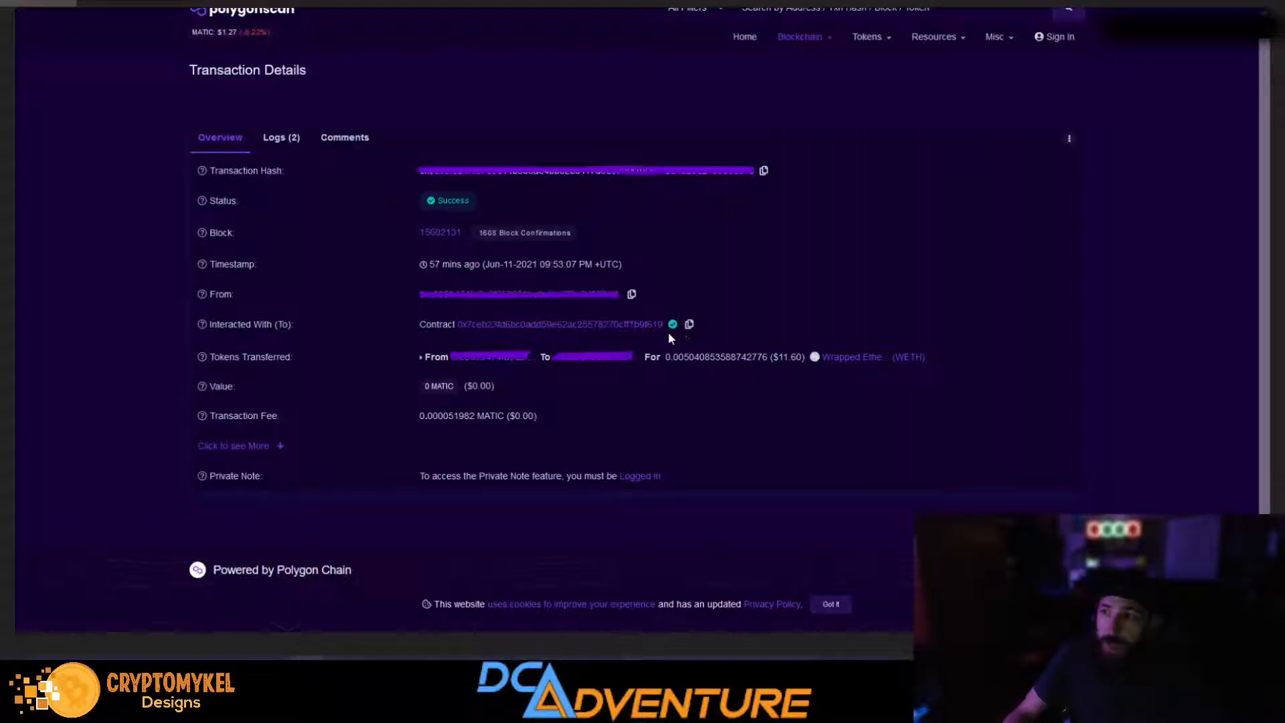
mouse_move(918, 358)
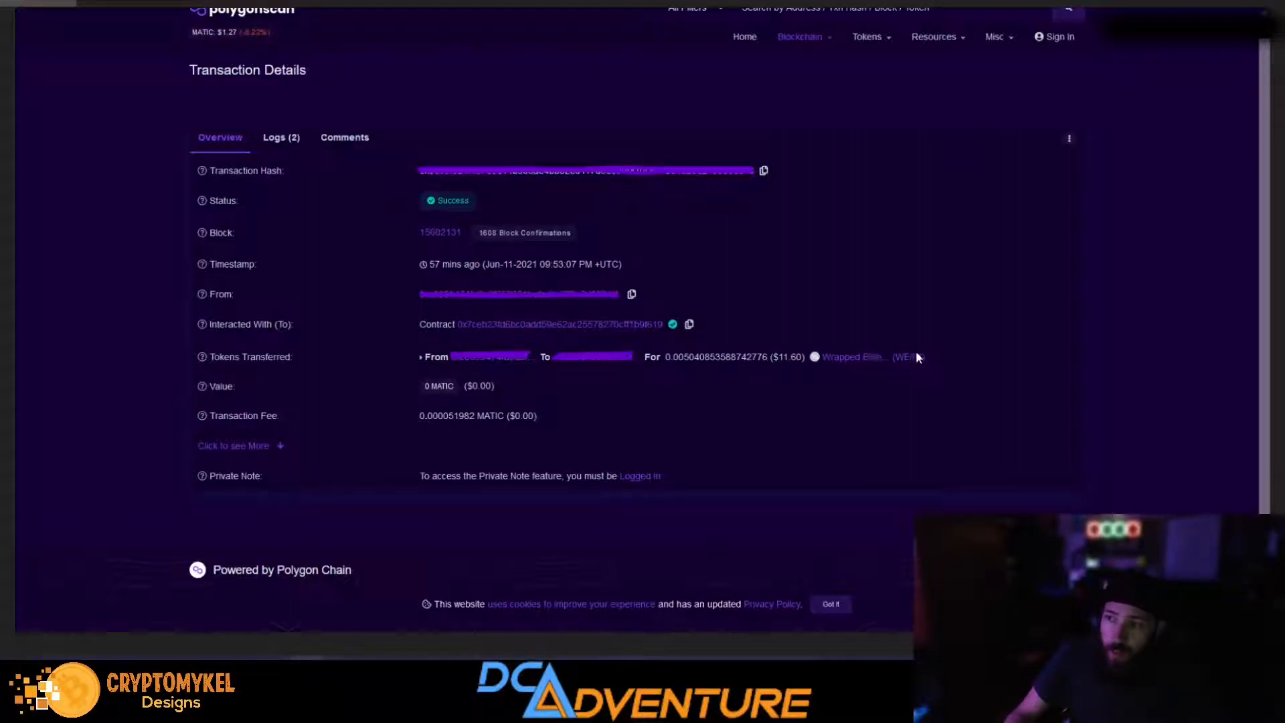
mouse_move(612, 388)
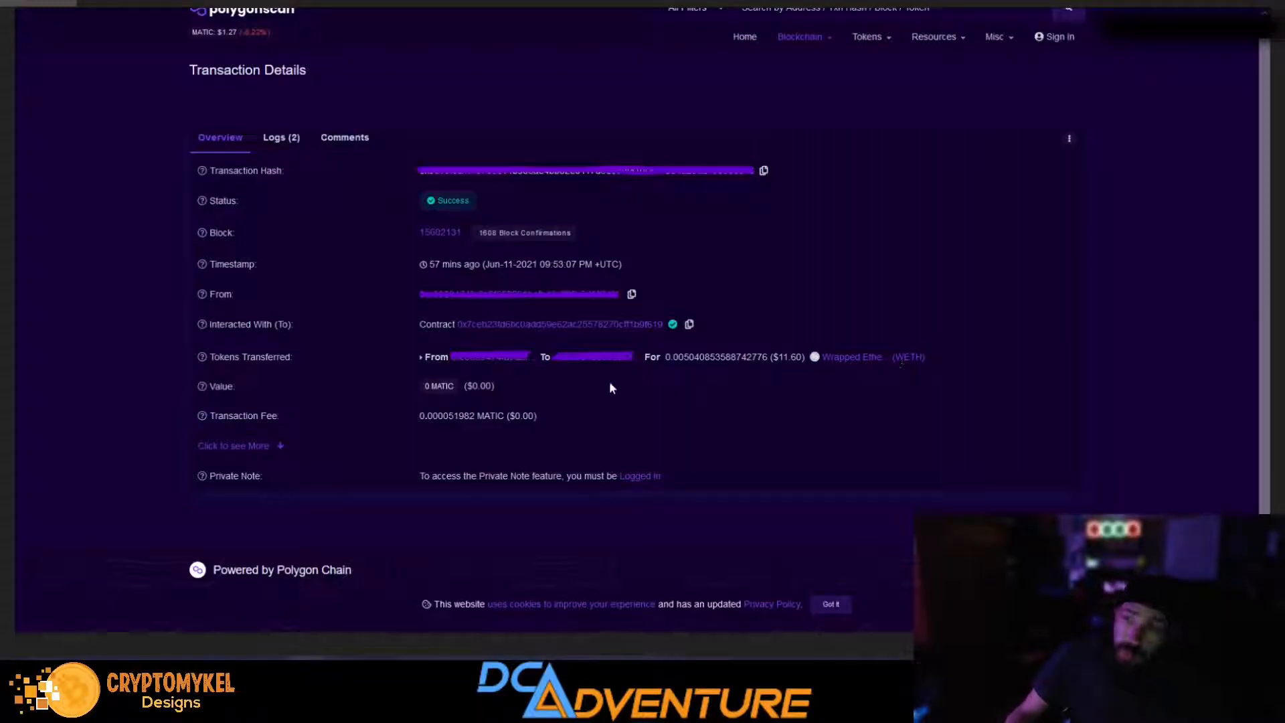
mouse_move(675, 367)
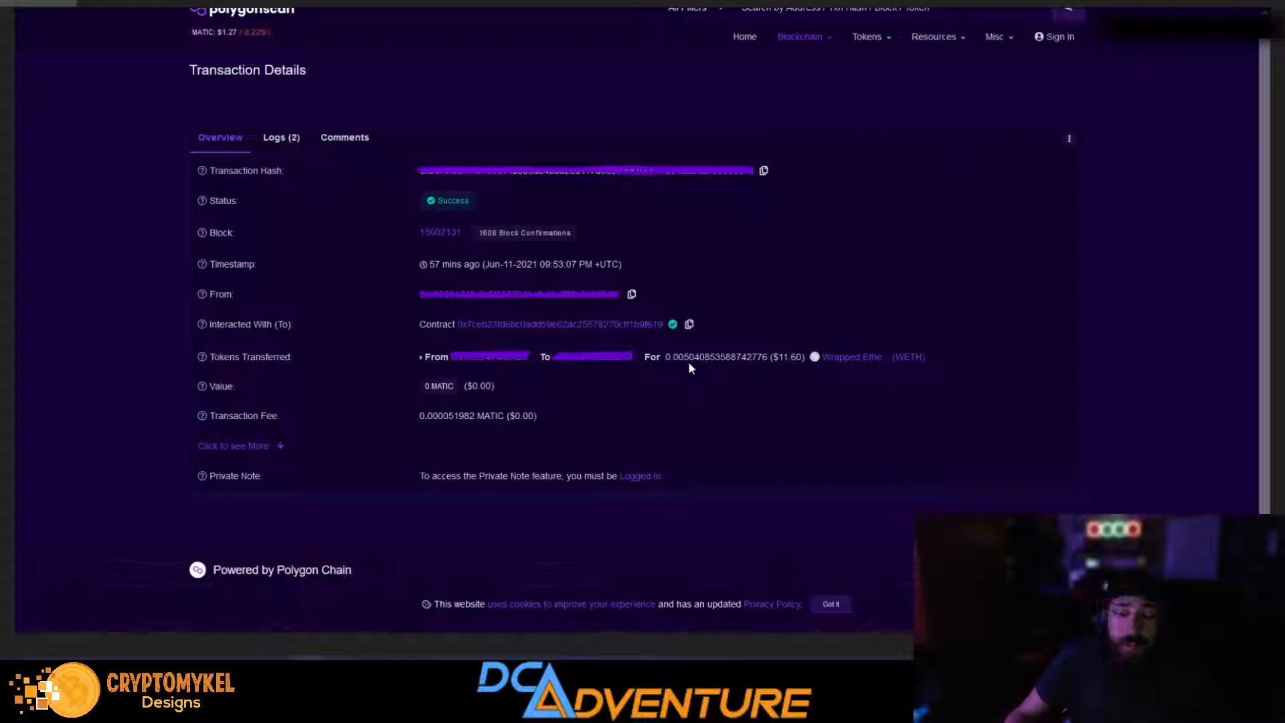
mouse_move(637, 452)
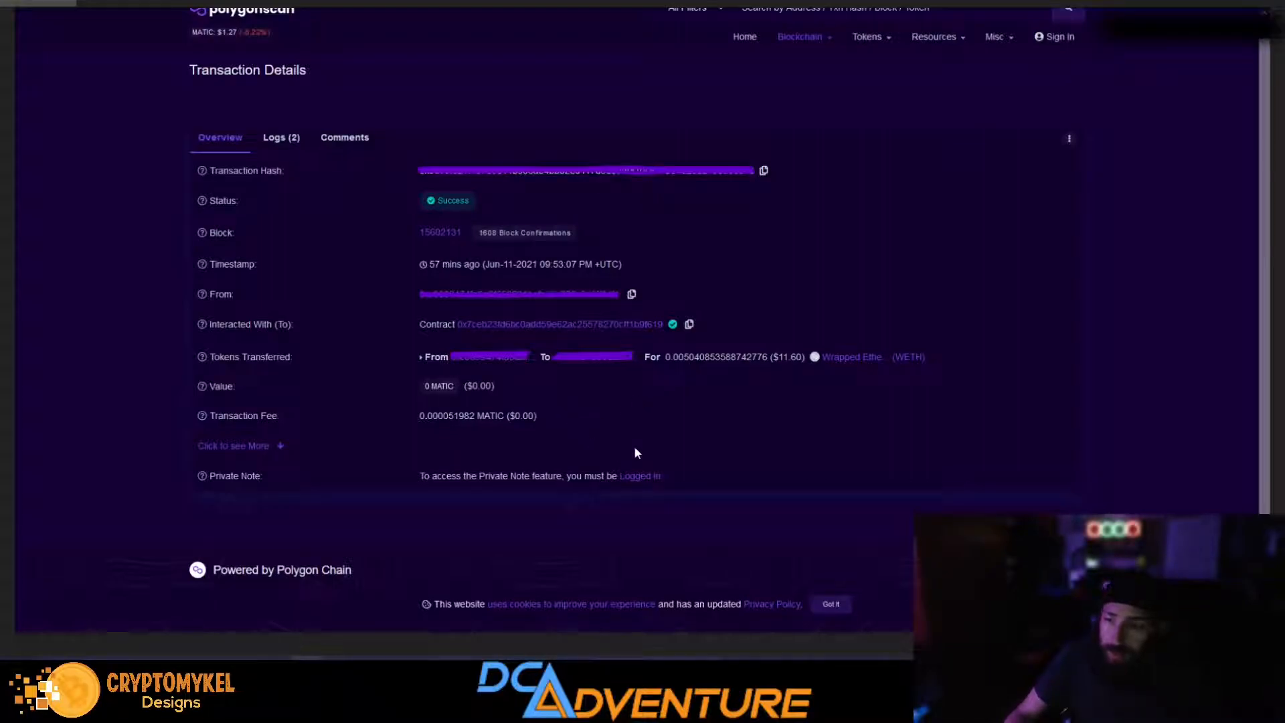
mouse_move(701, 461)
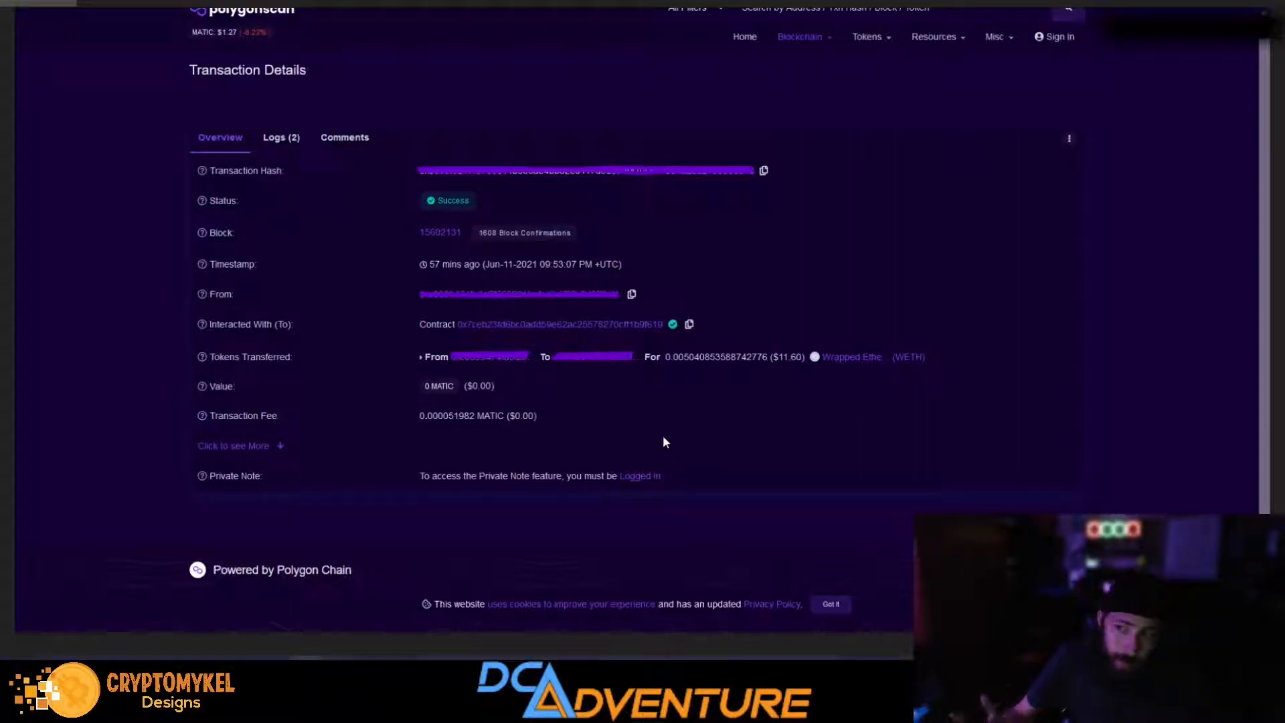
mouse_move(735, 412)
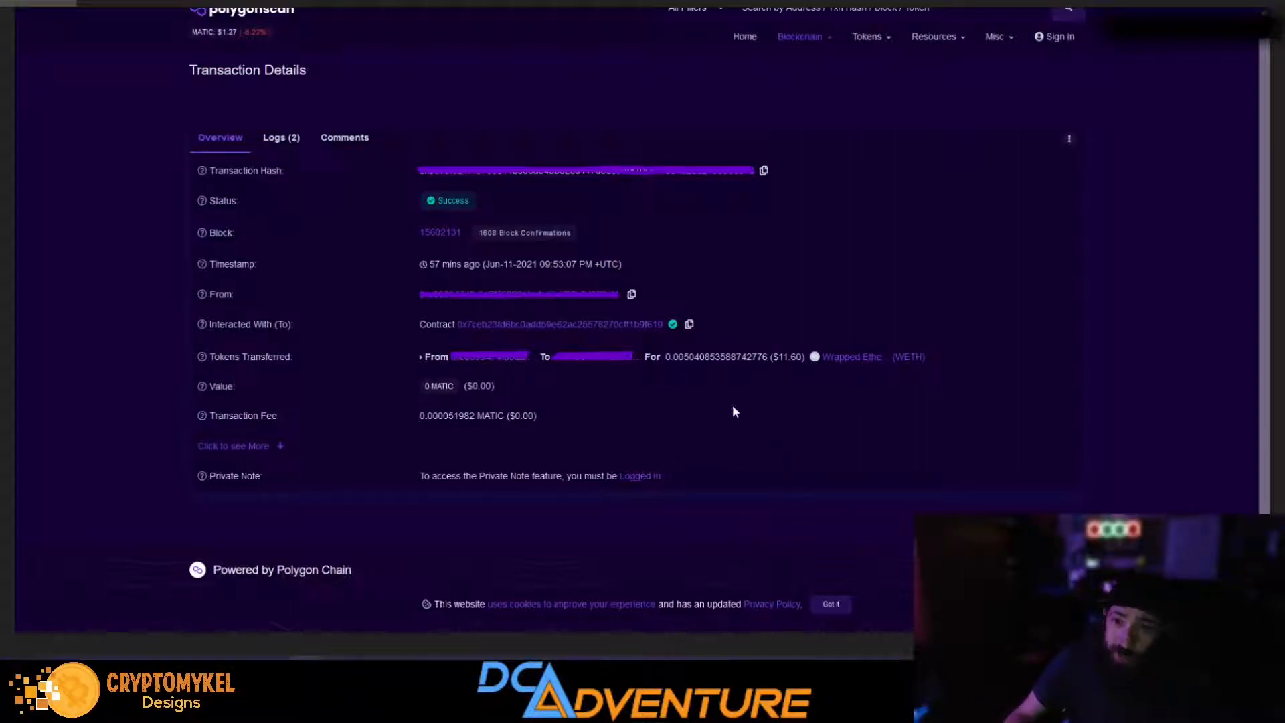
mouse_move(967, 354)
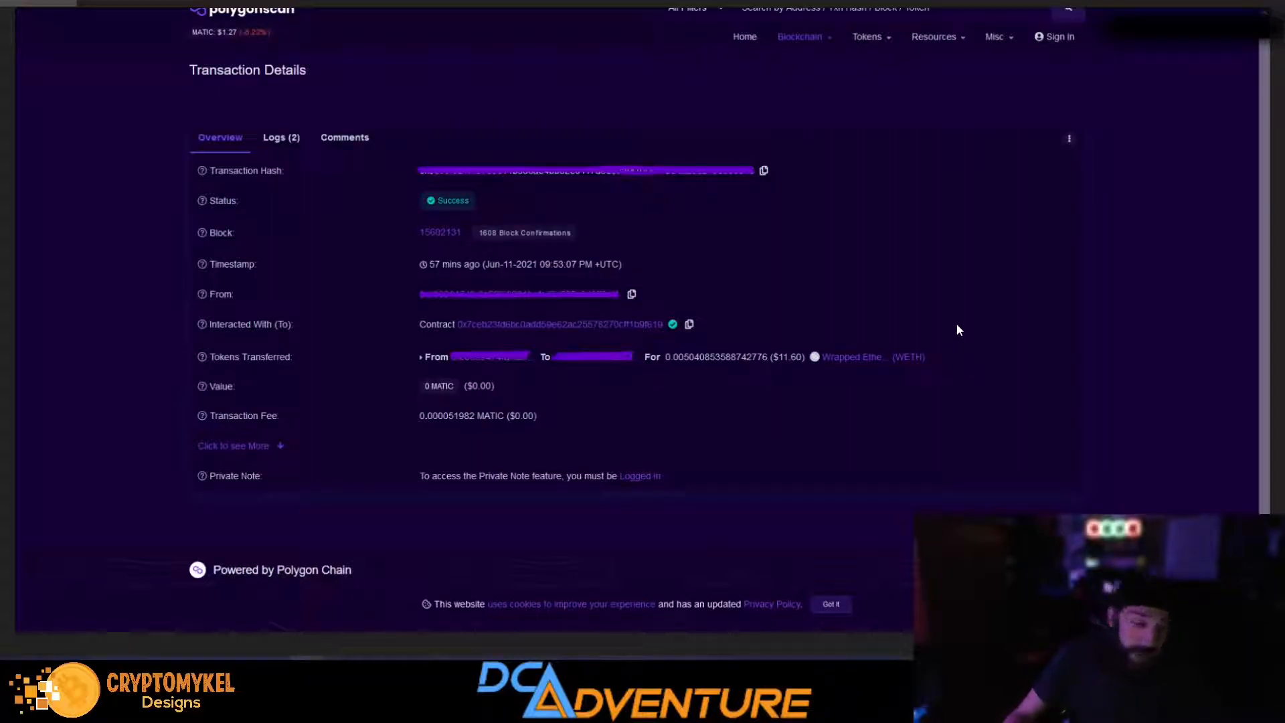
mouse_move(865, 298)
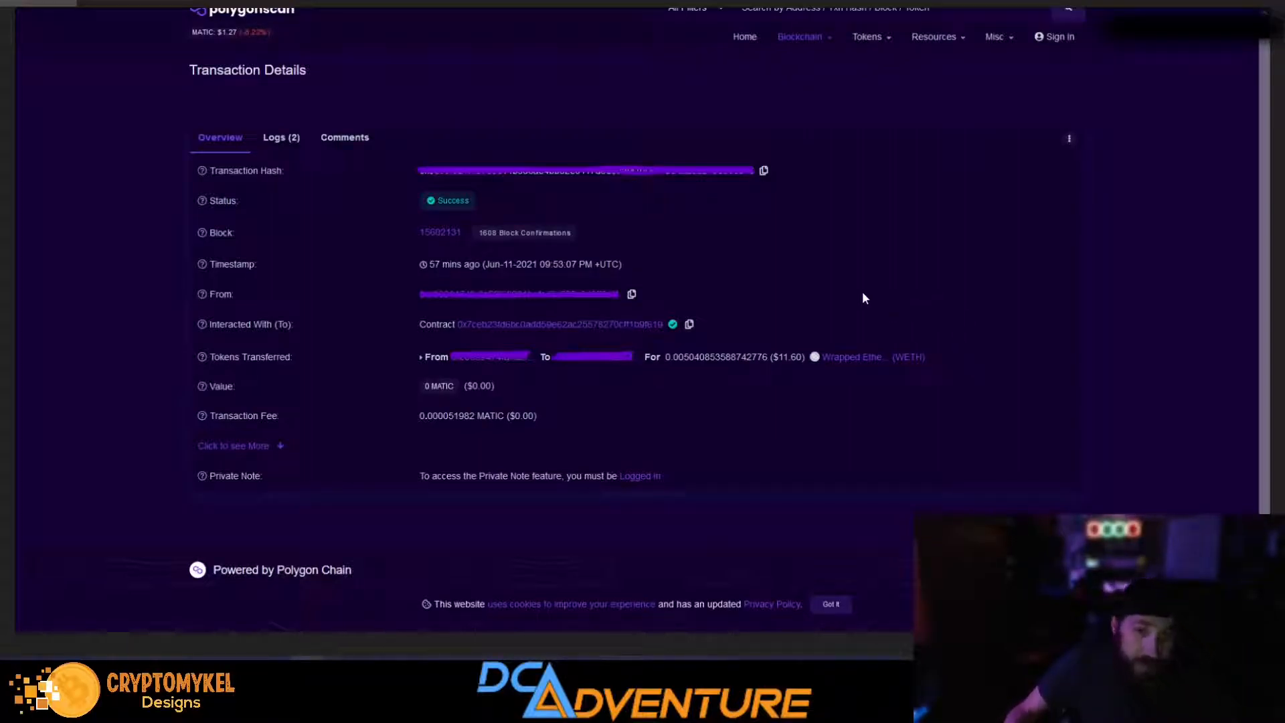
mouse_move(801, 265)
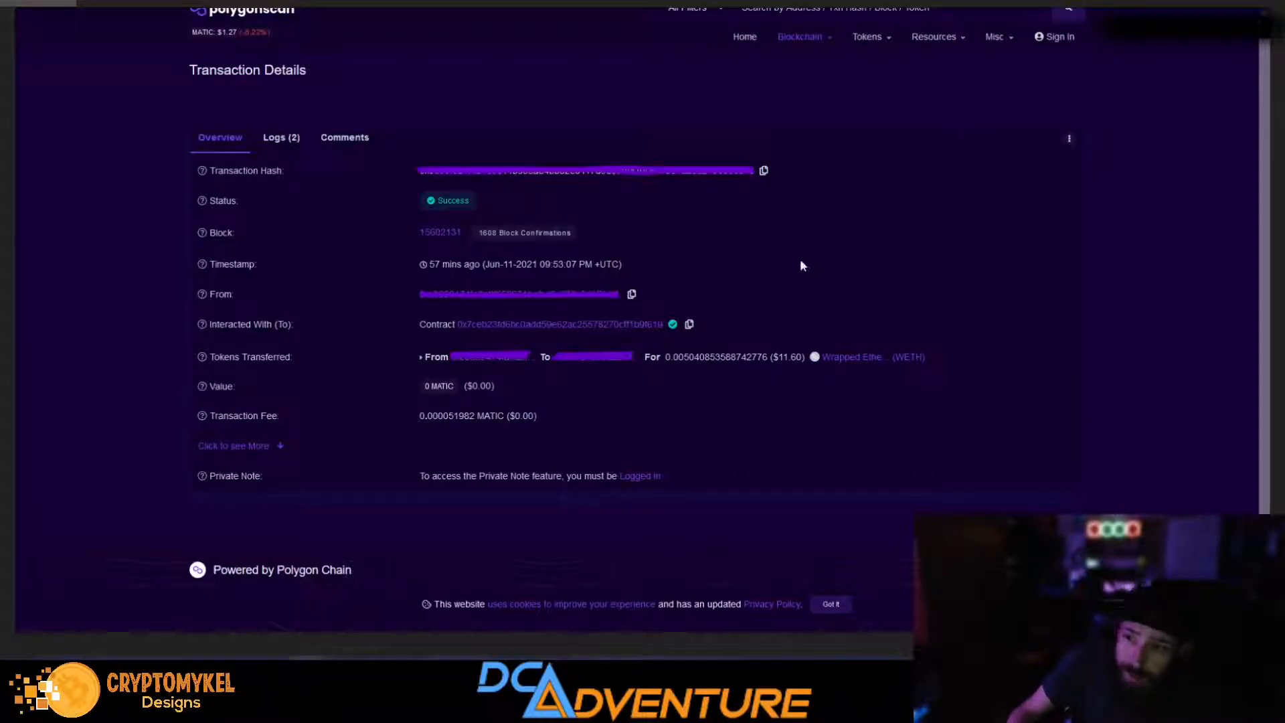
mouse_move(790, 329)
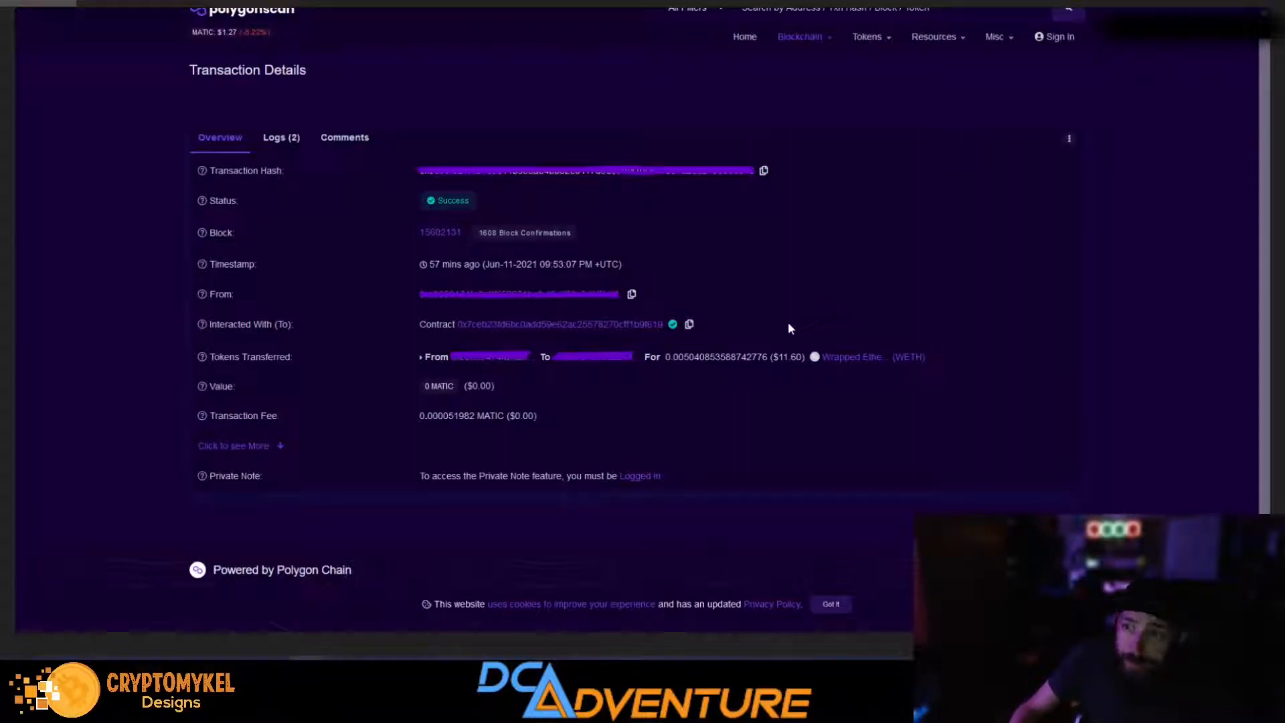
mouse_move(796, 324)
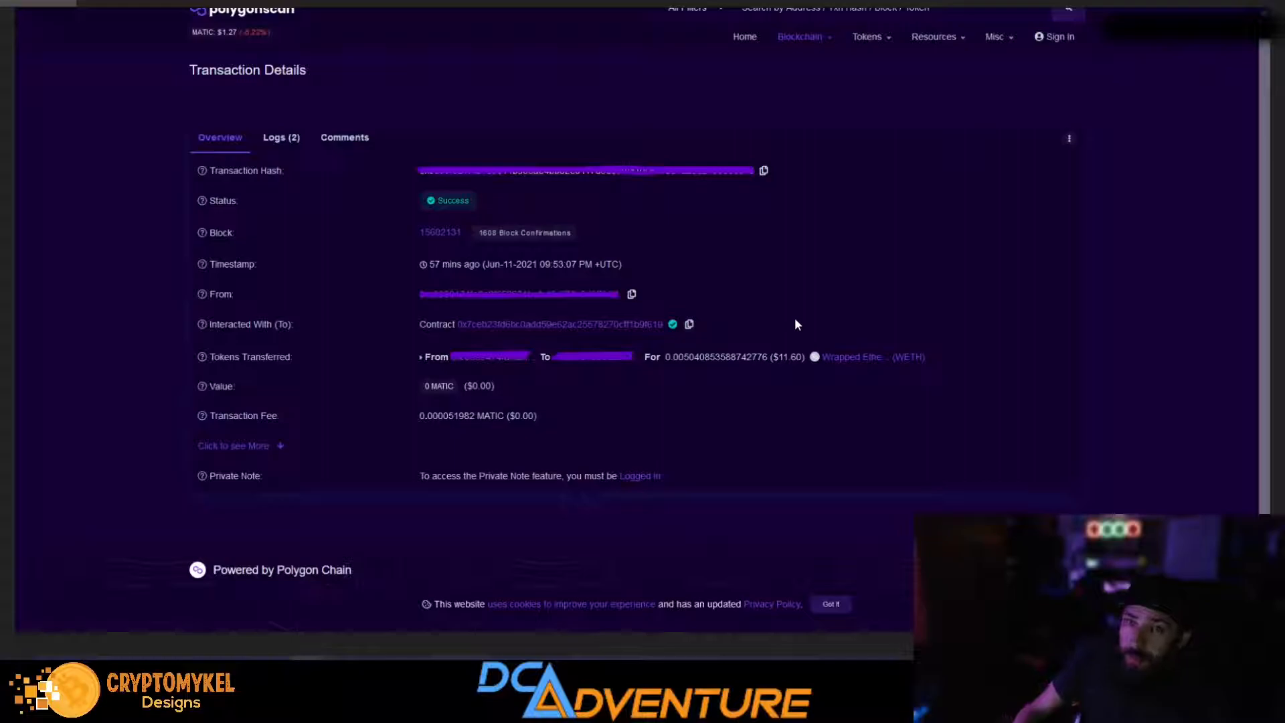
mouse_move(416, 376)
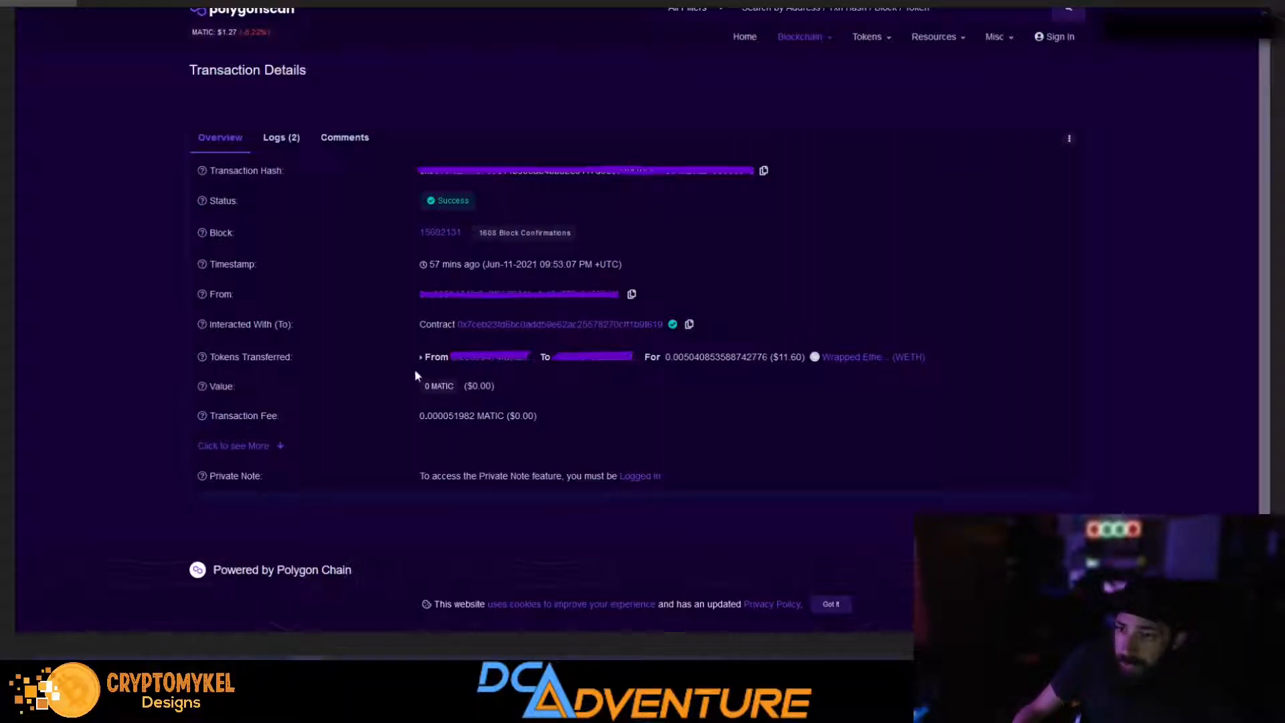
mouse_move(552, 461)
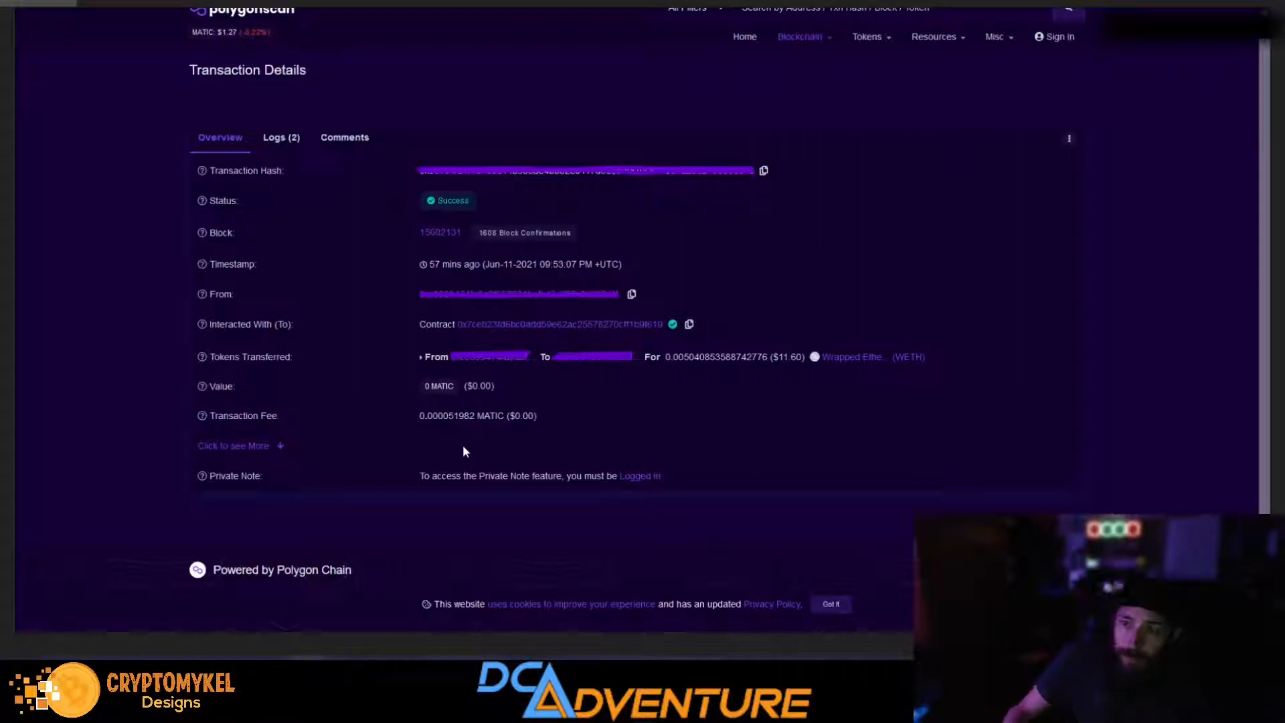
mouse_move(474, 434)
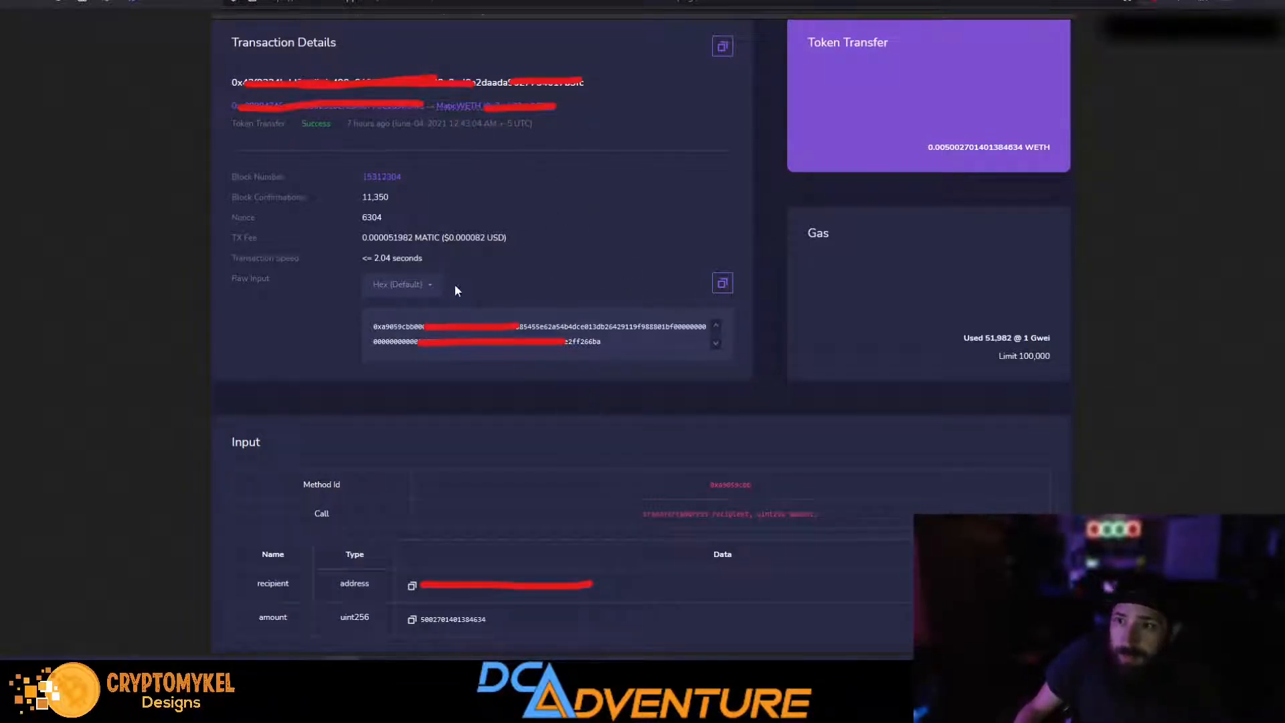
mouse_move(707, 564)
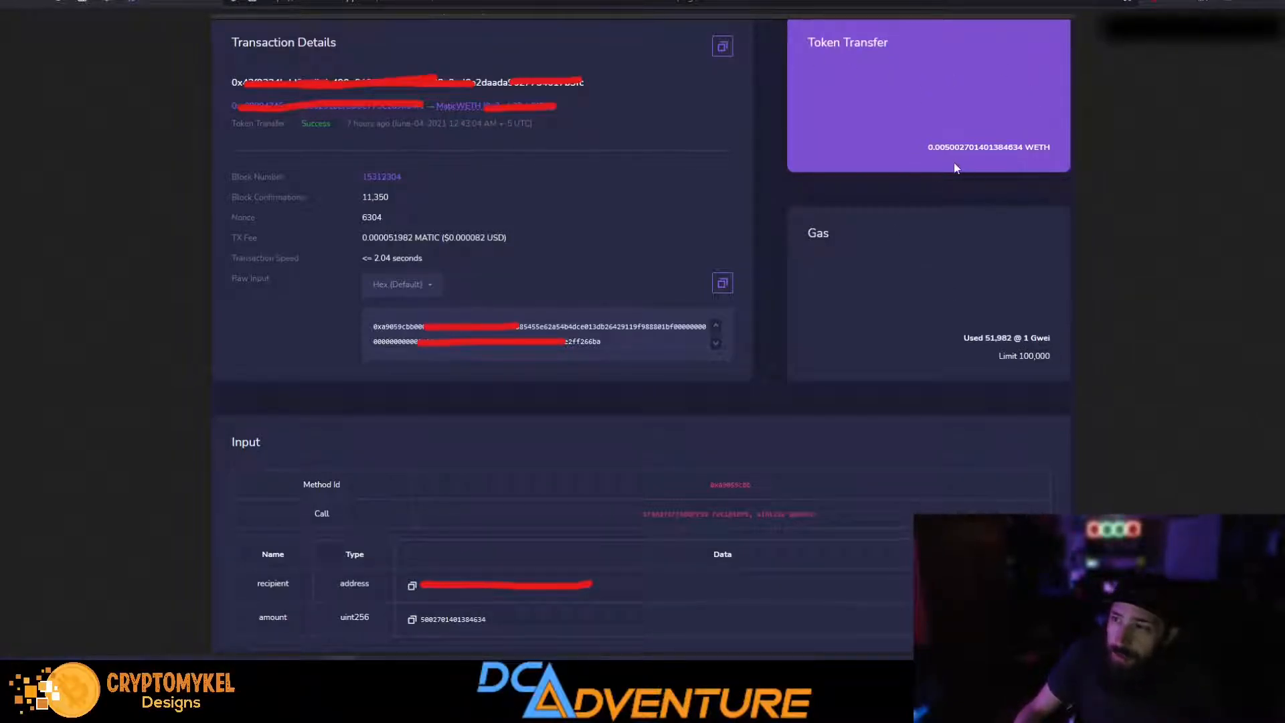
mouse_move(948, 157)
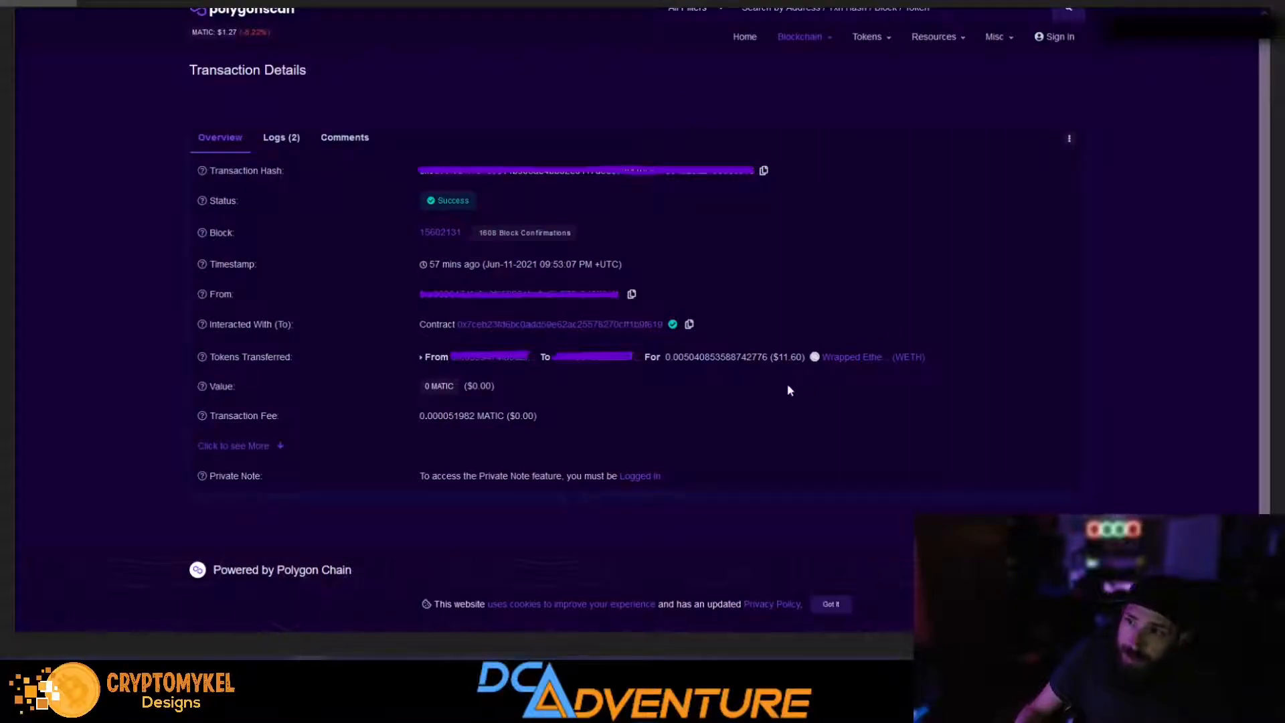
mouse_move(683, 371)
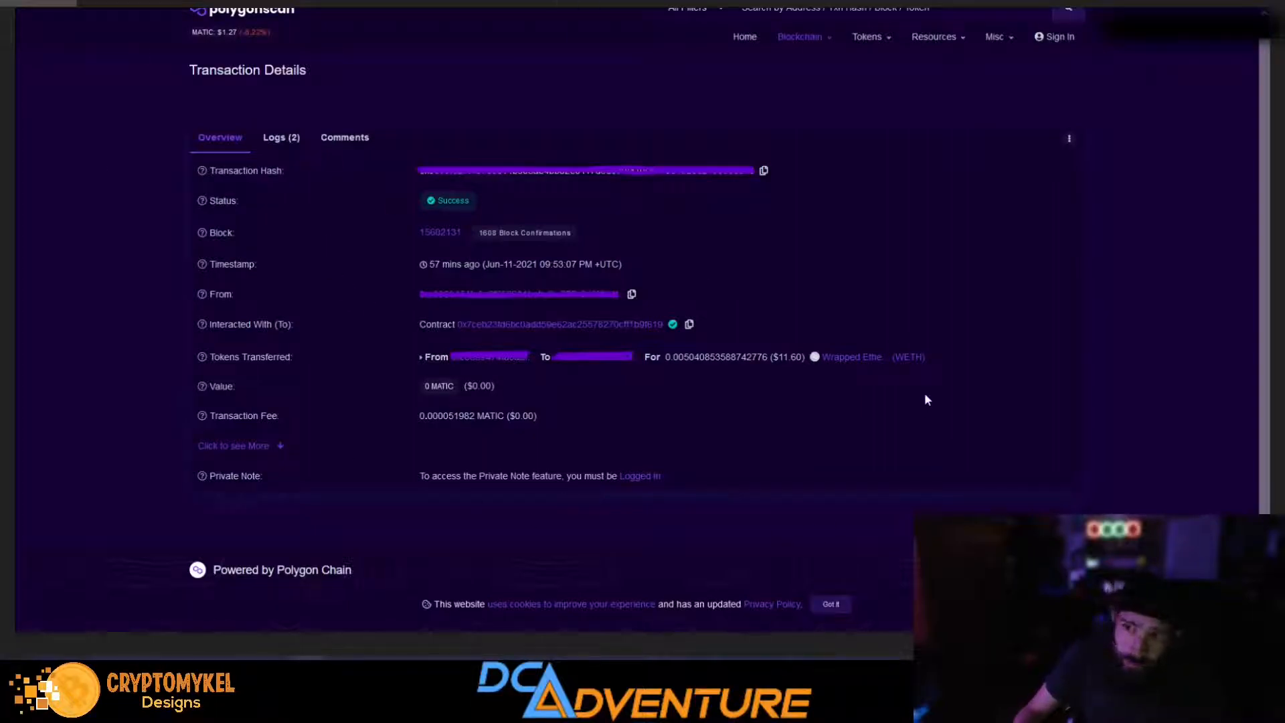
mouse_move(872, 382)
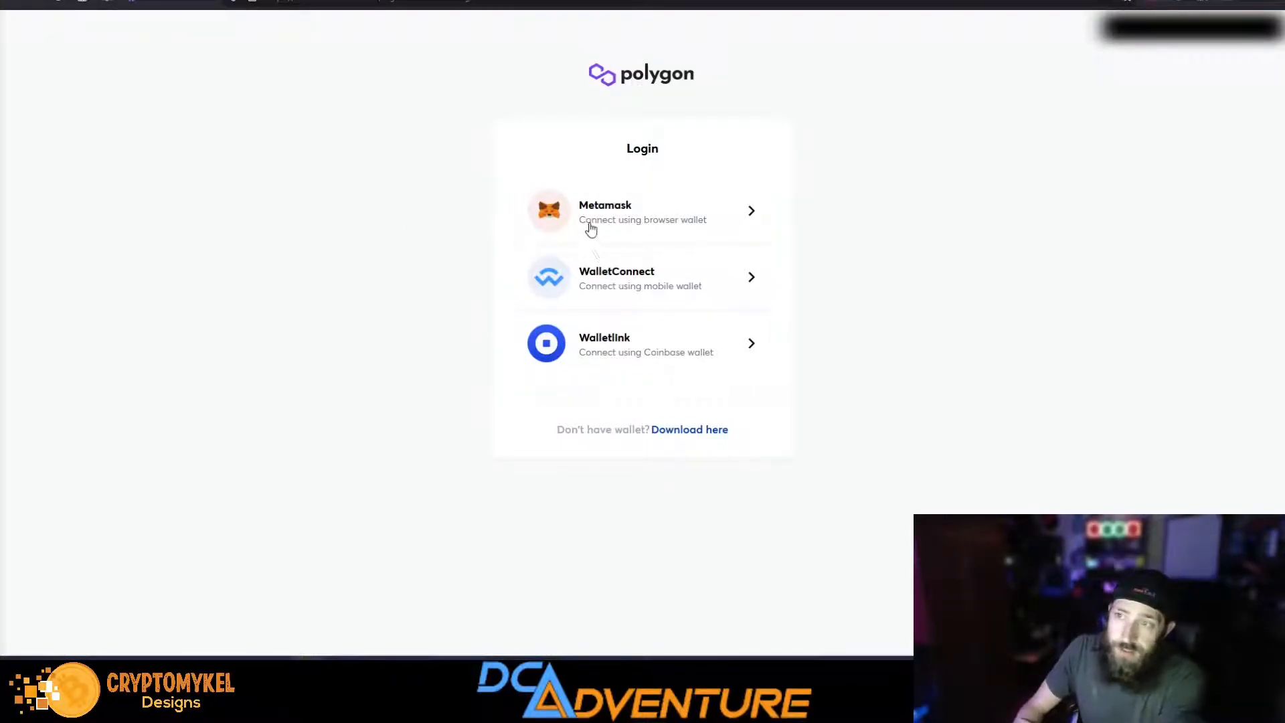
Step: Log in to Polygon Bridge with MetaMask and approve the signature request
click(621, 213)
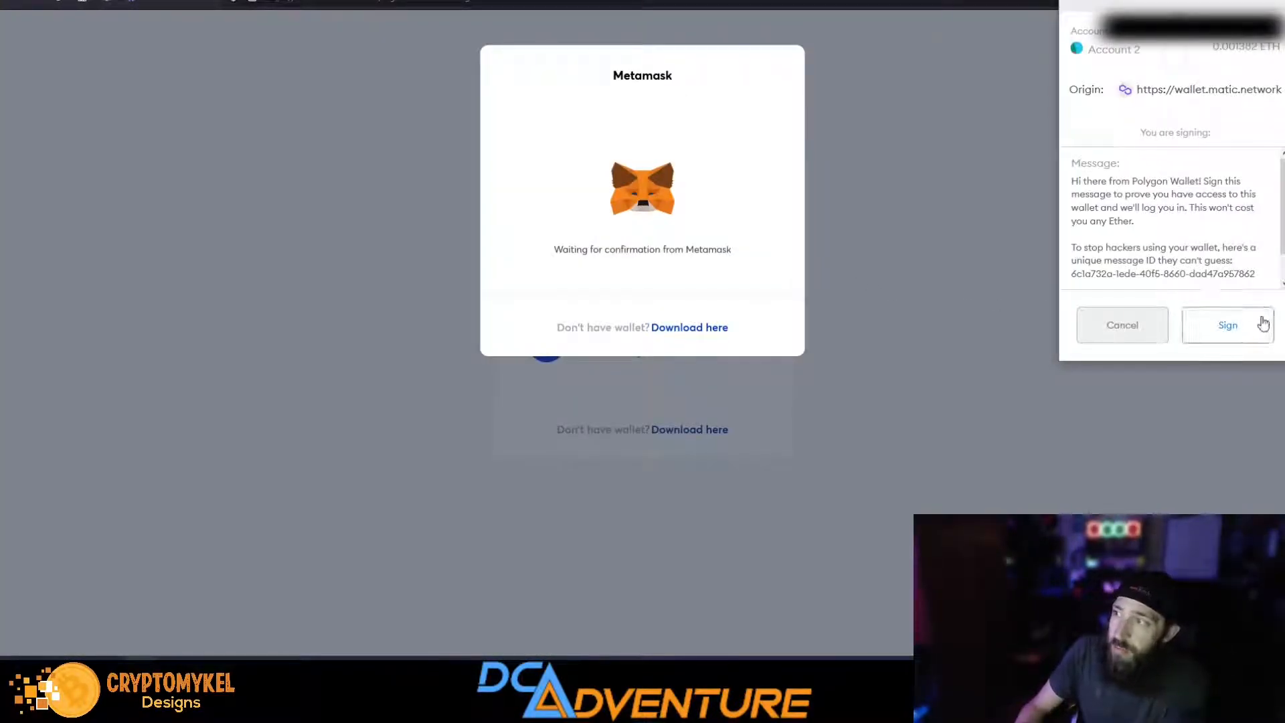
click(1227, 324)
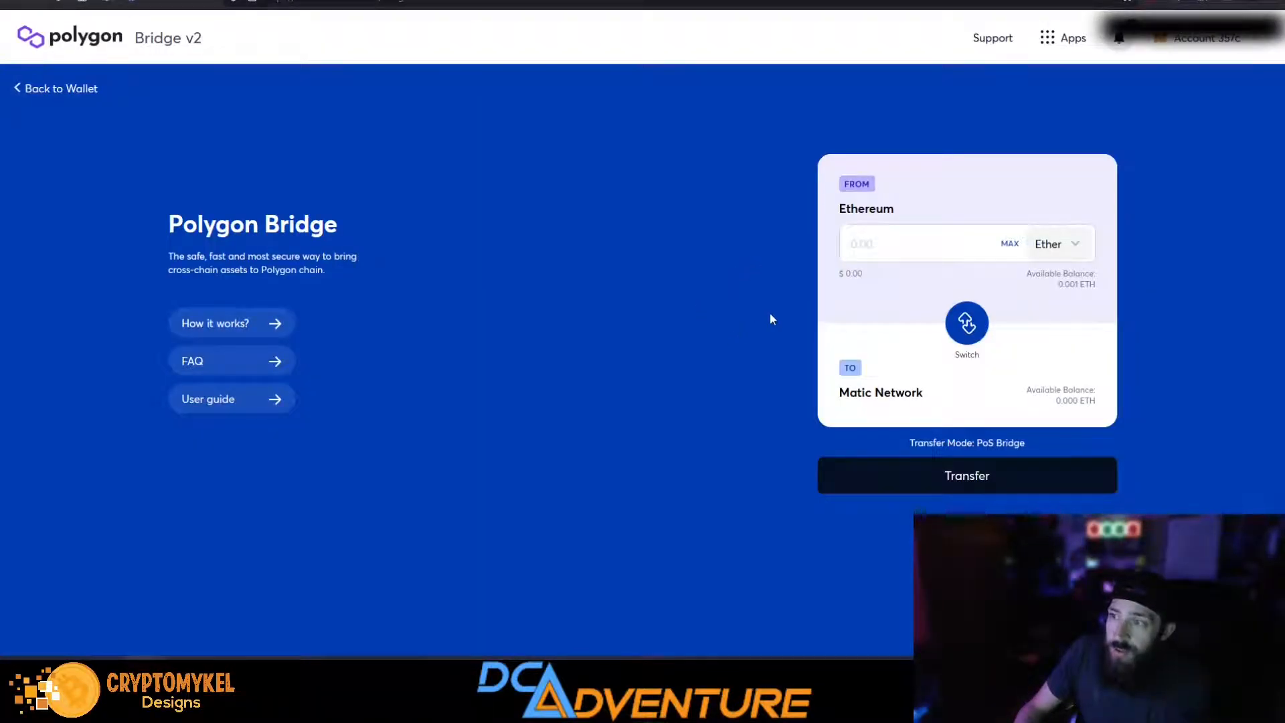
mouse_move(966, 324)
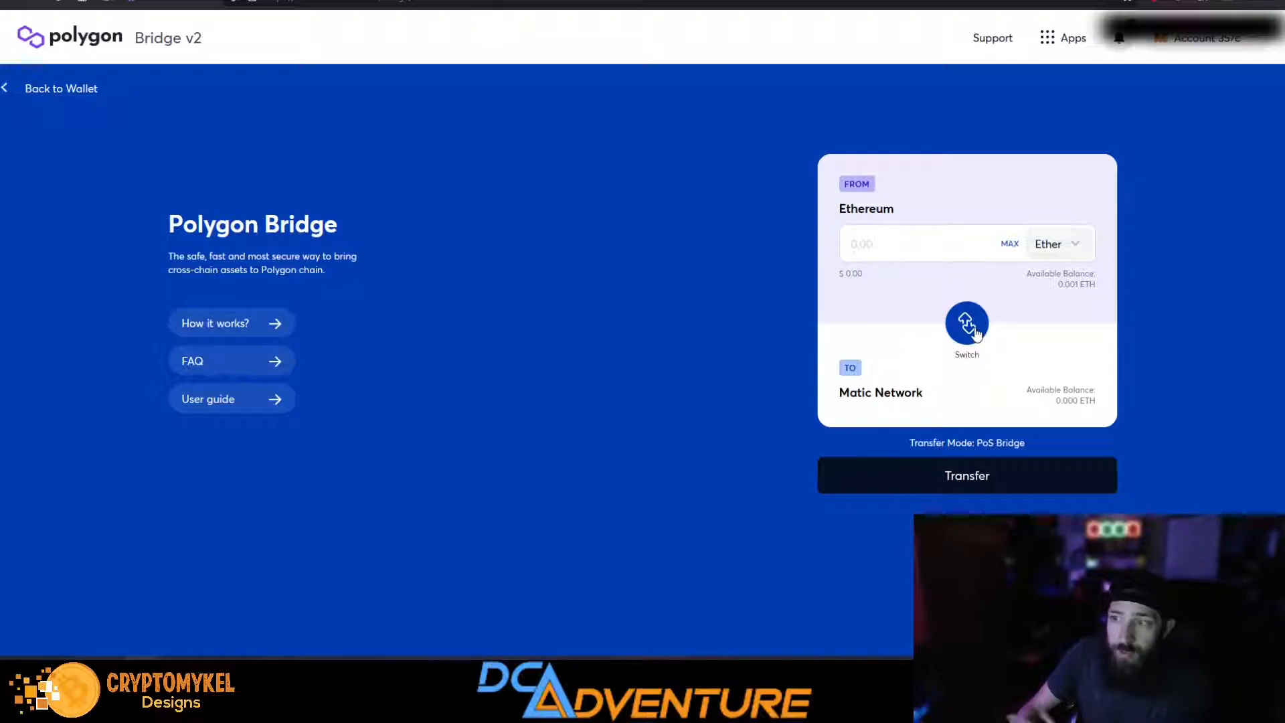
mouse_move(1073, 299)
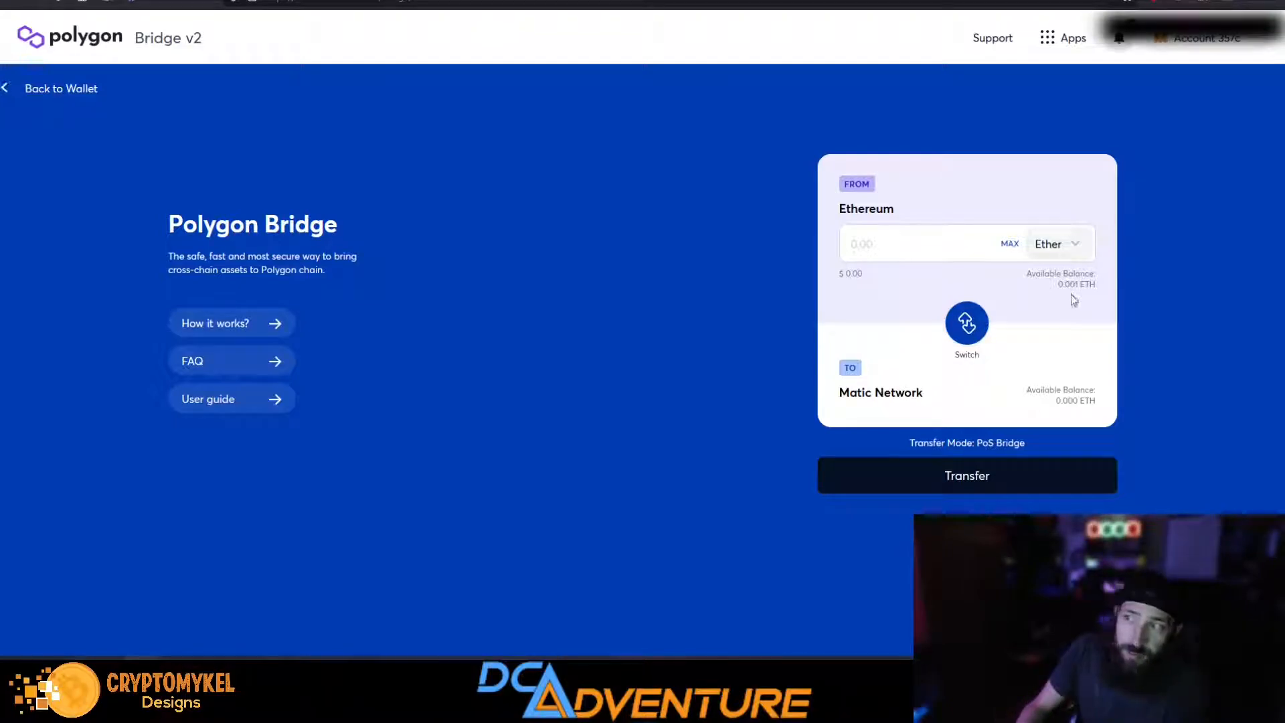
Step: Fill the maximum Ether (PoS-WETH) amount and set the direction from Matic Network to Ethereum
click(1009, 243)
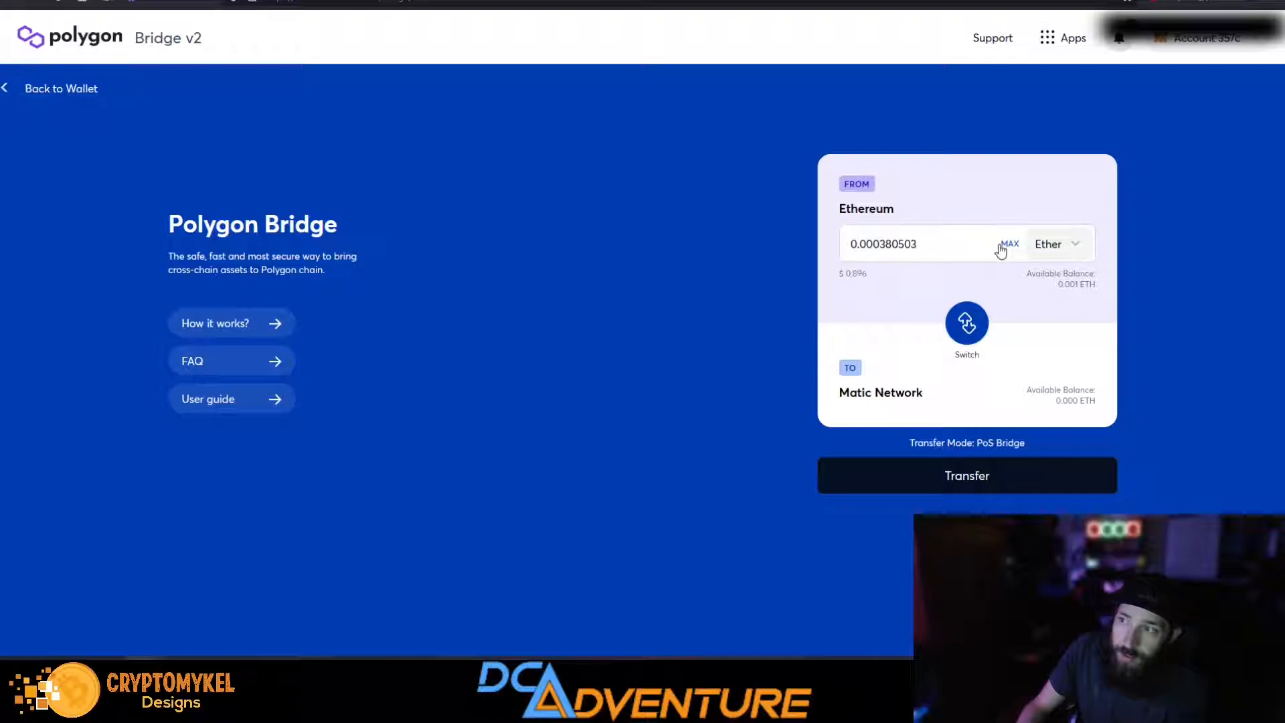
mouse_move(869, 297)
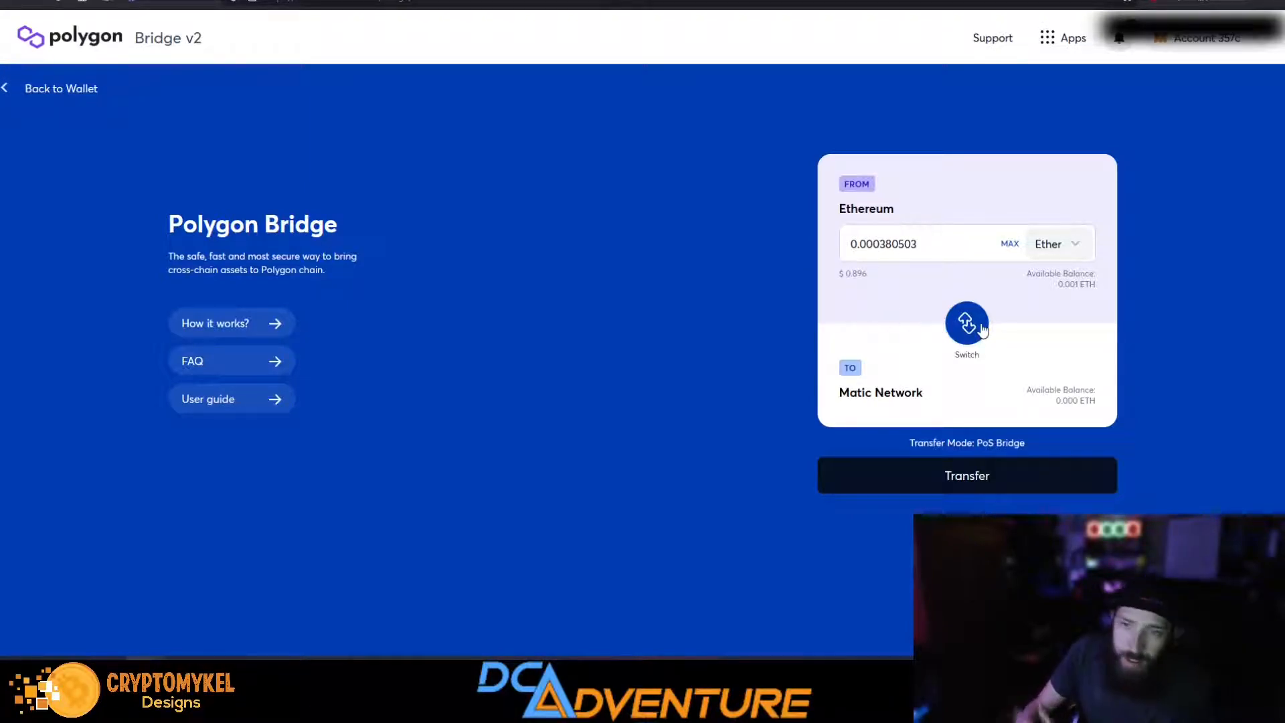
click(966, 324)
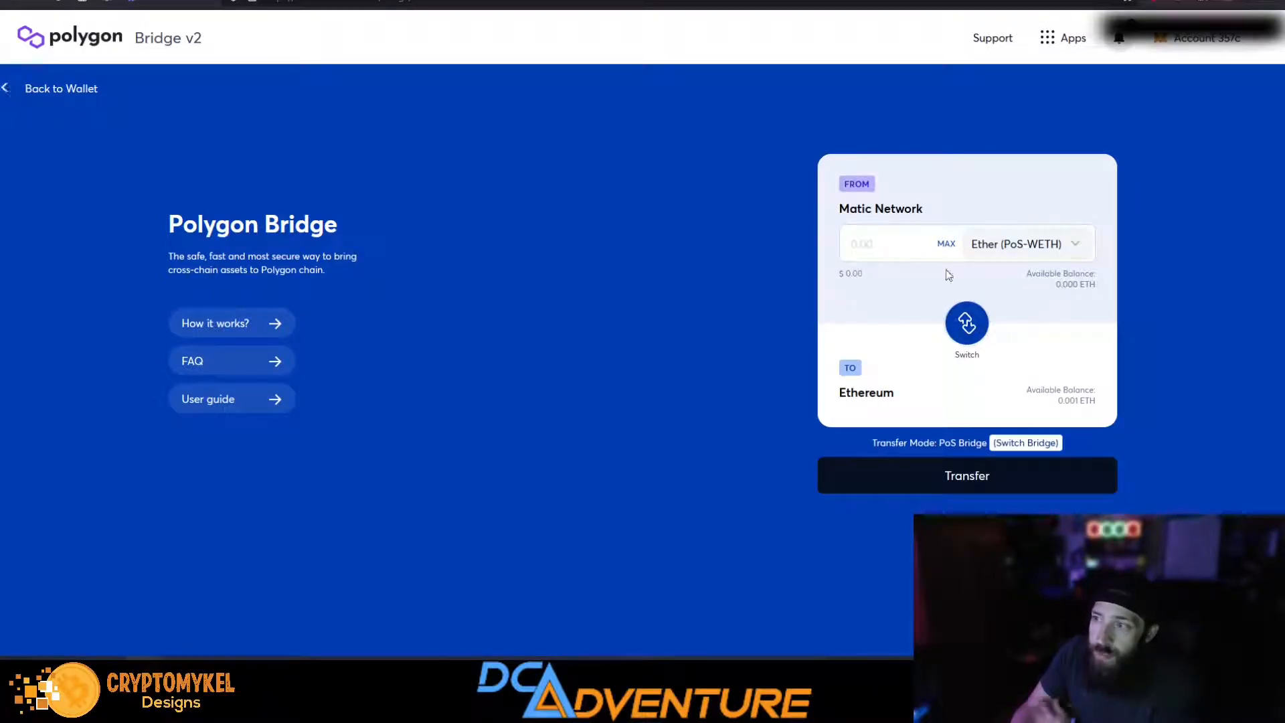
mouse_move(1028, 264)
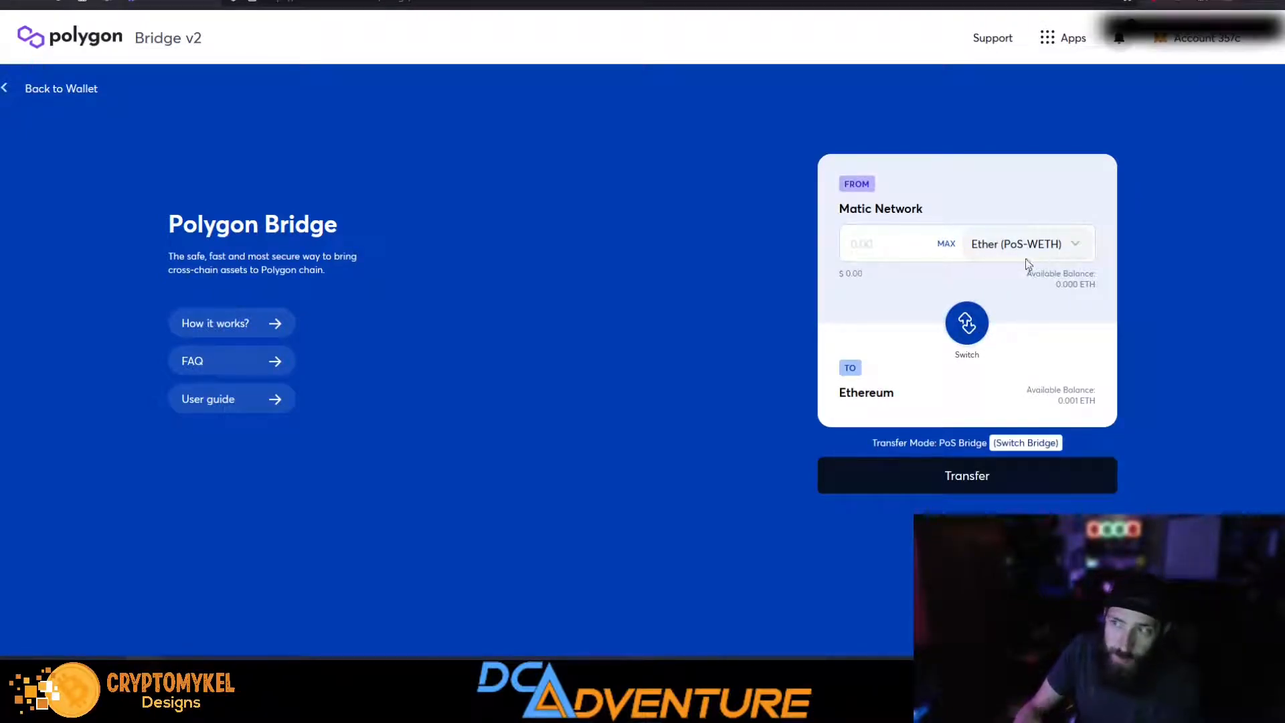
mouse_move(965, 365)
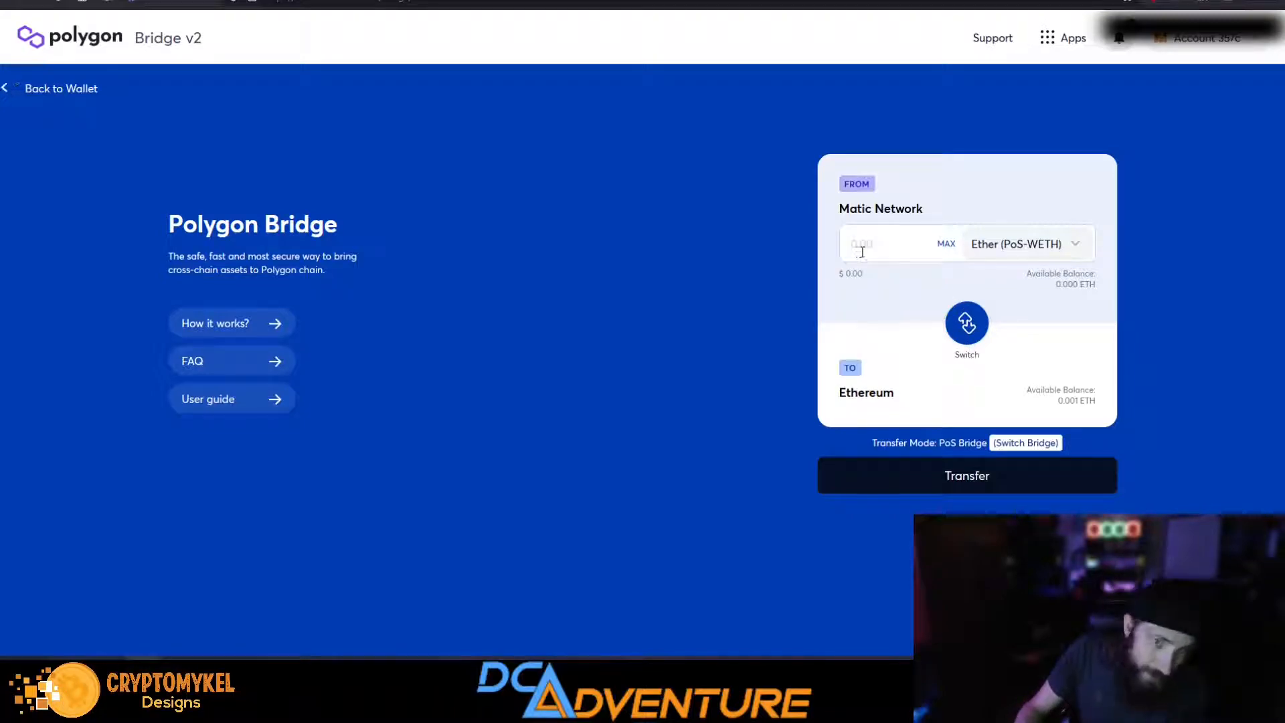
mouse_move(1223, 289)
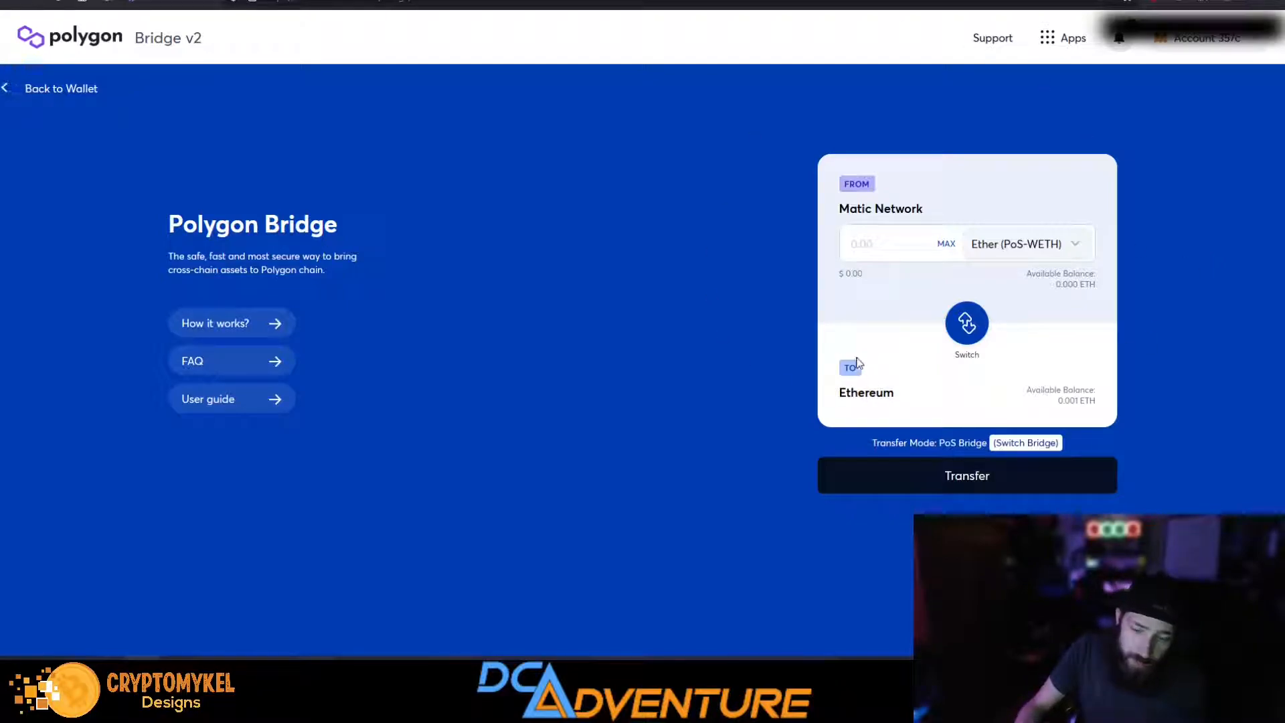
mouse_move(760, 248)
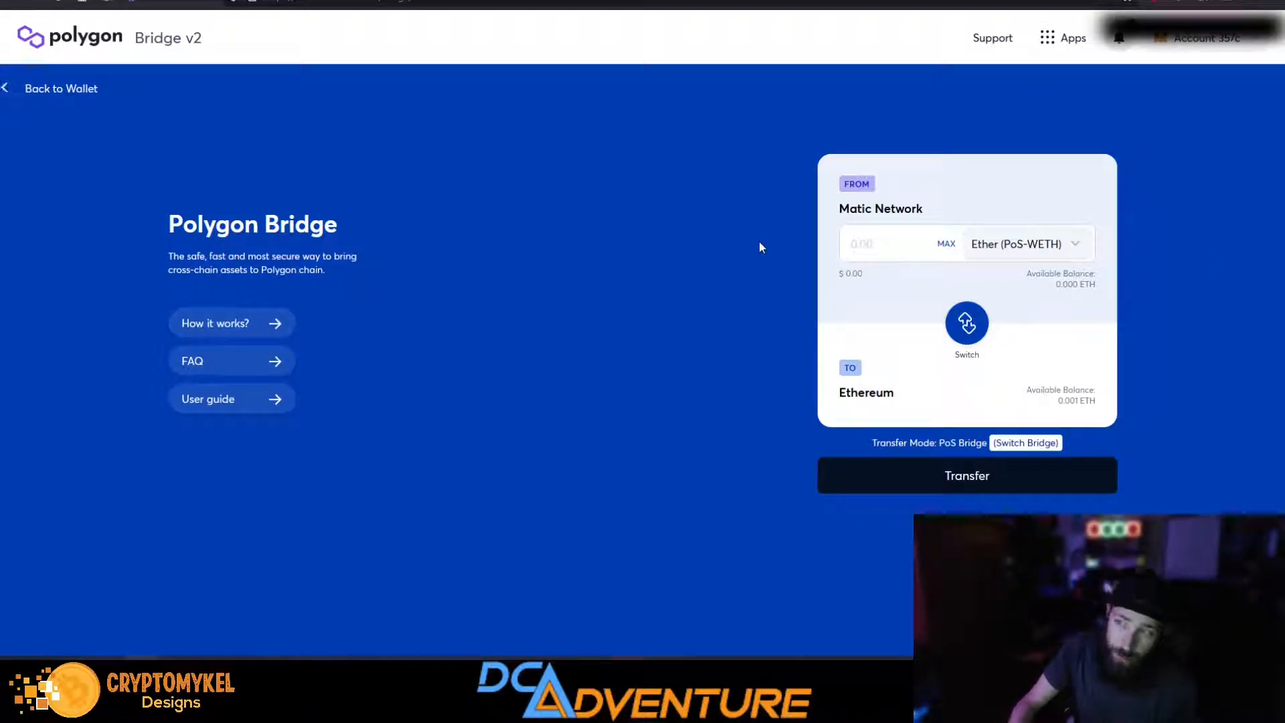
mouse_move(642, 83)
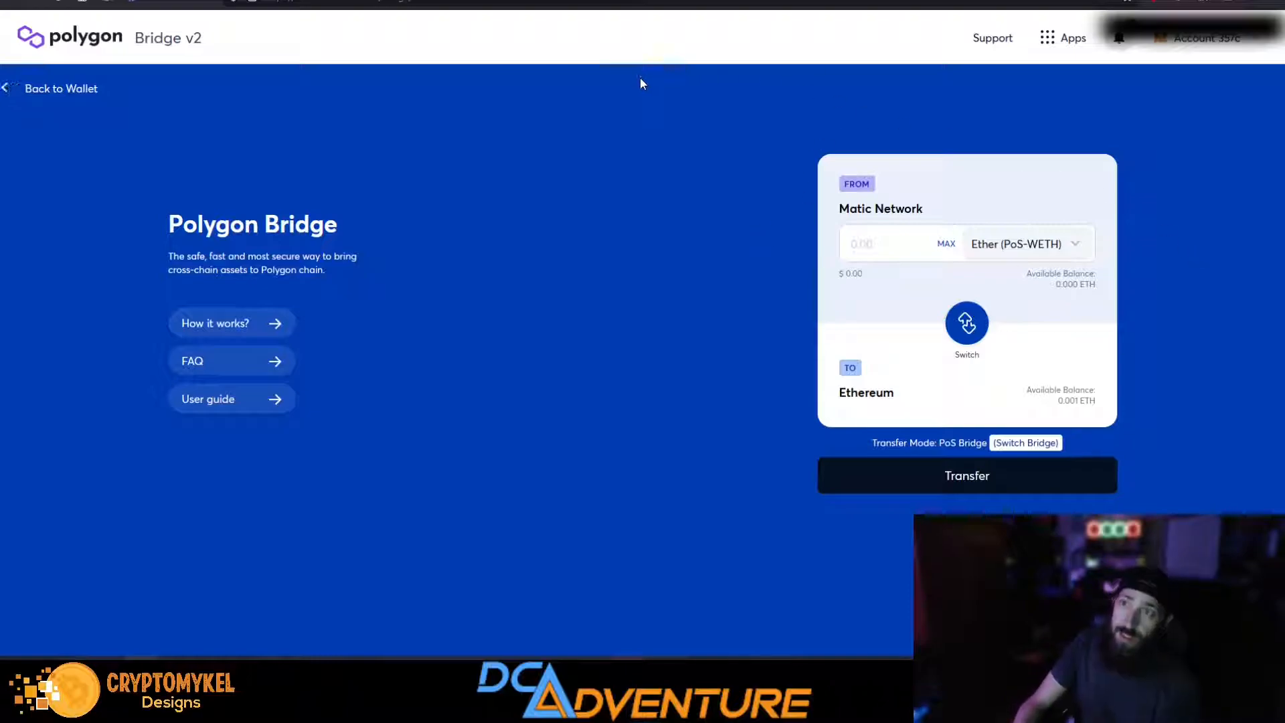
mouse_move(638, 135)
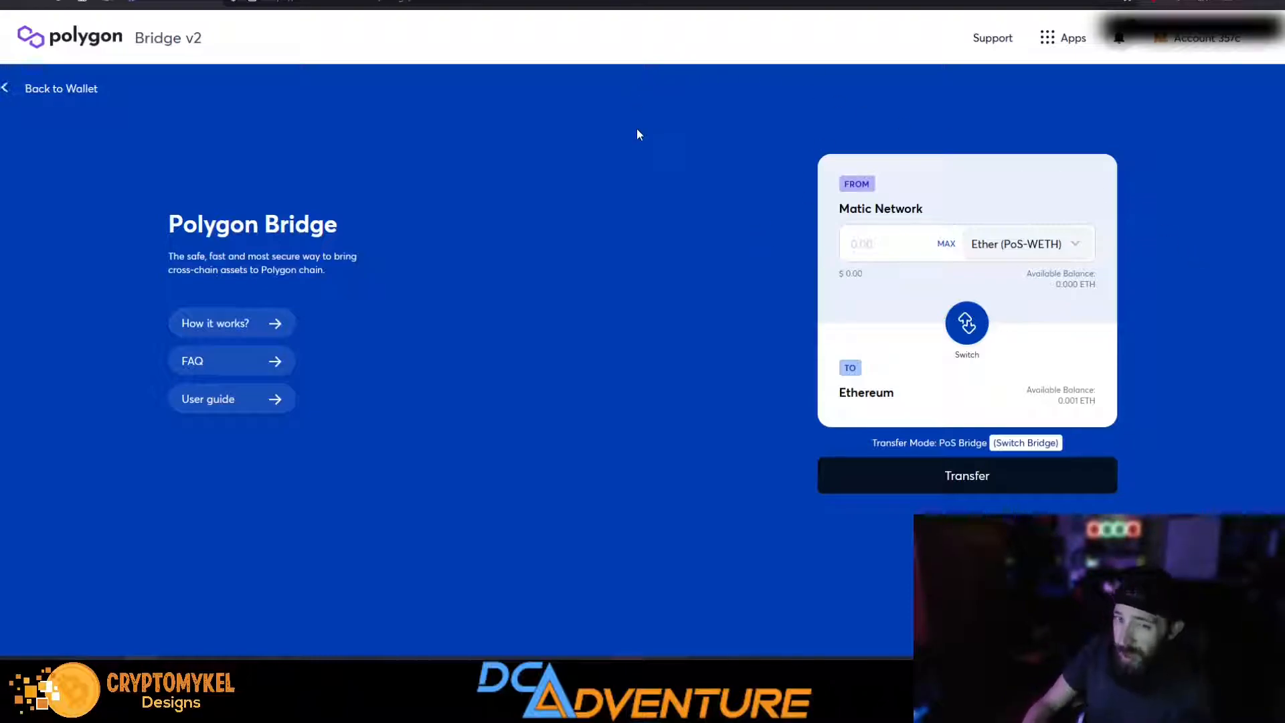
mouse_move(37, 358)
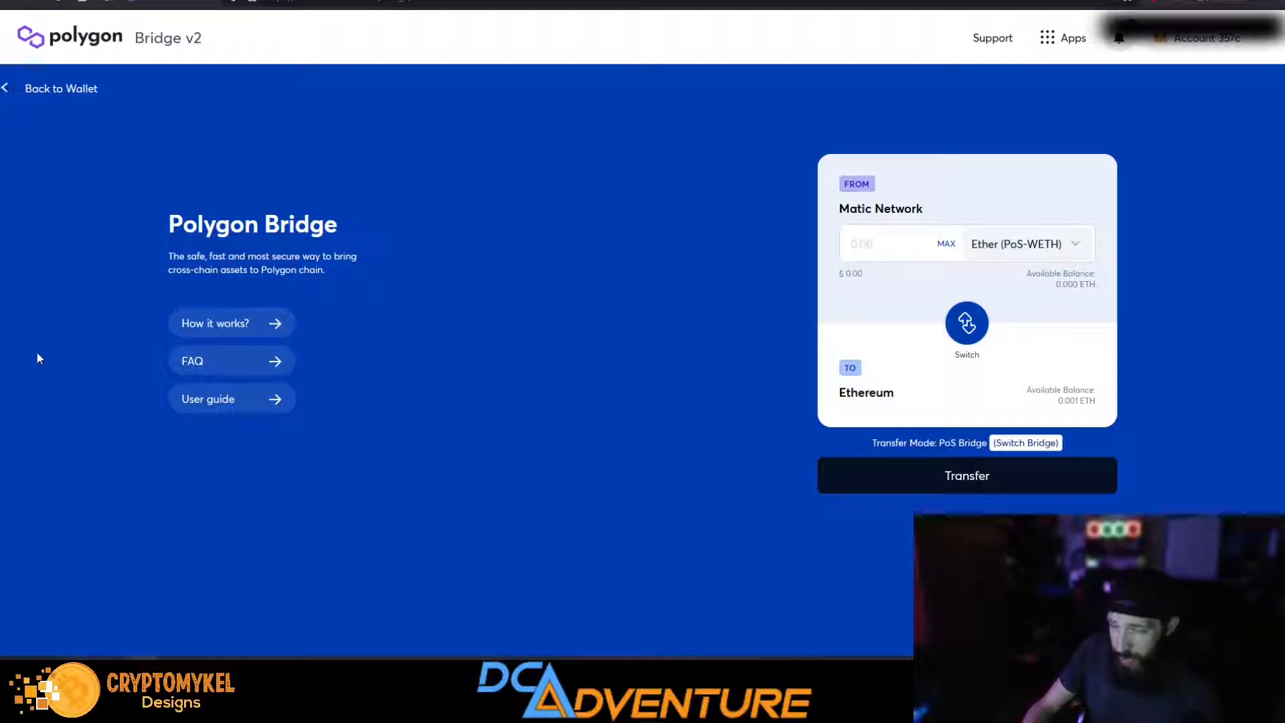
mouse_move(1130, 220)
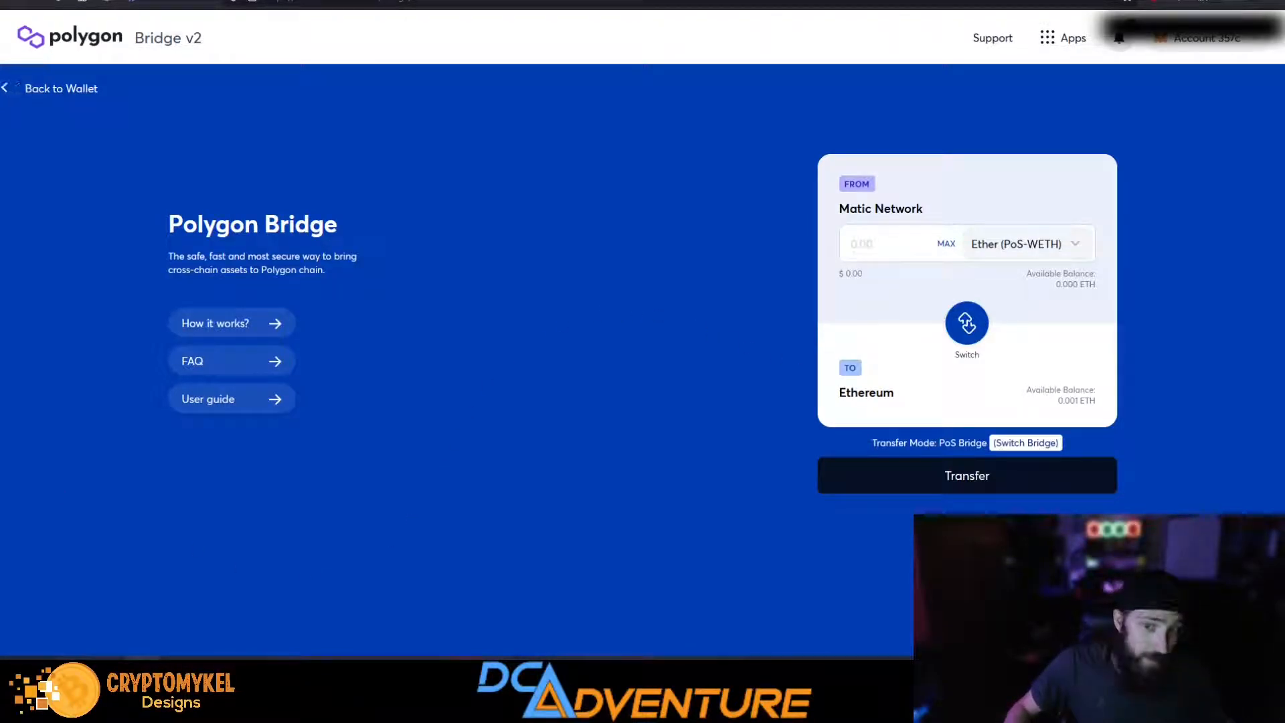
mouse_move(403, 521)
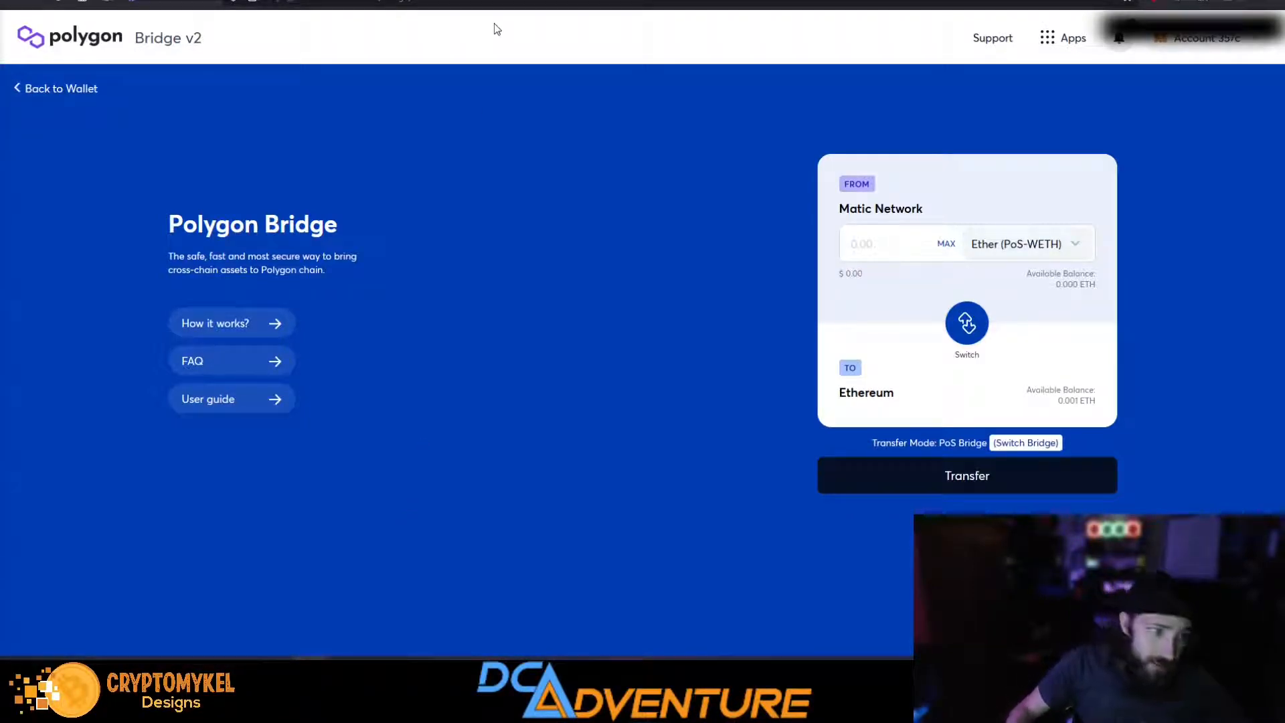
mouse_move(503, 19)
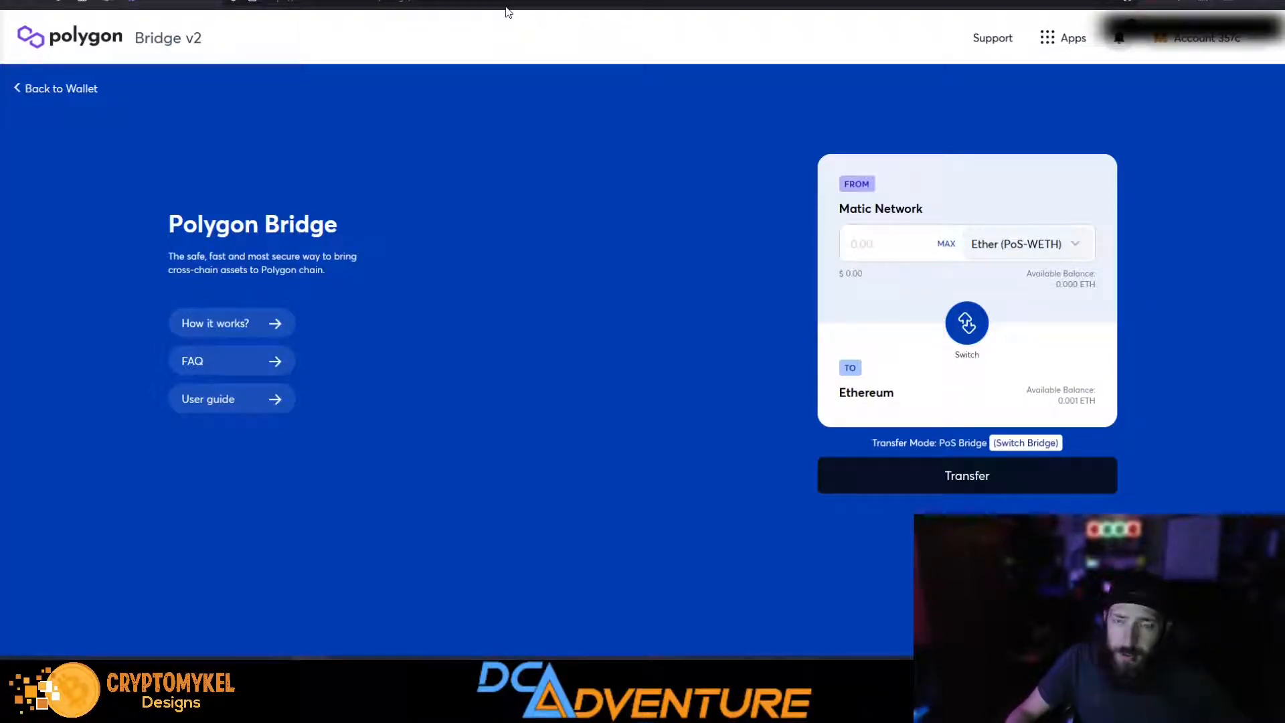
mouse_move(578, 16)
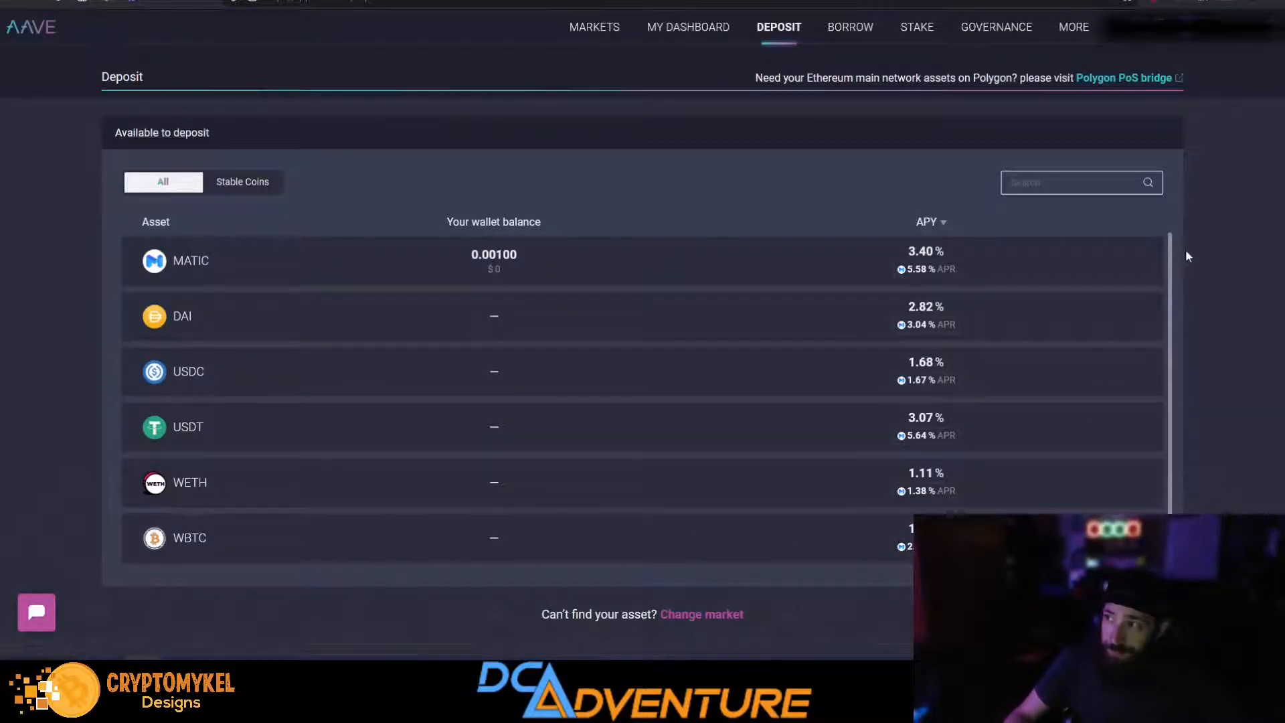
mouse_move(495, 271)
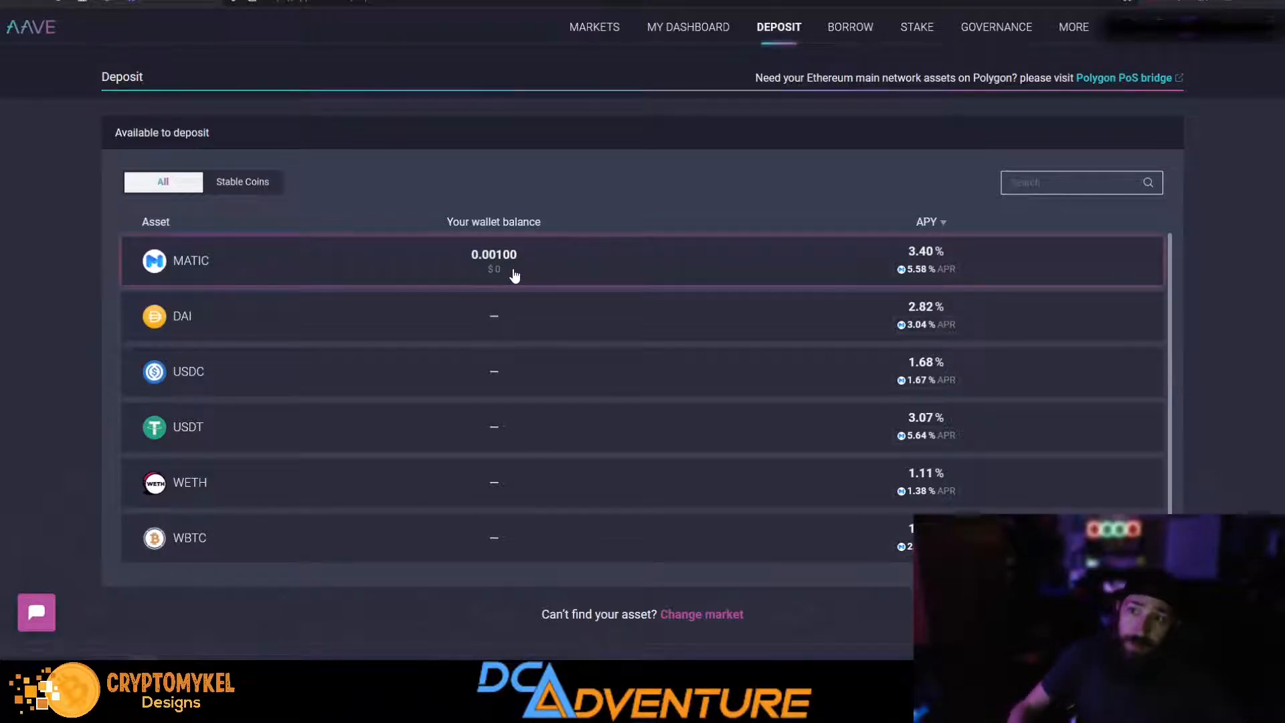
mouse_move(530, 281)
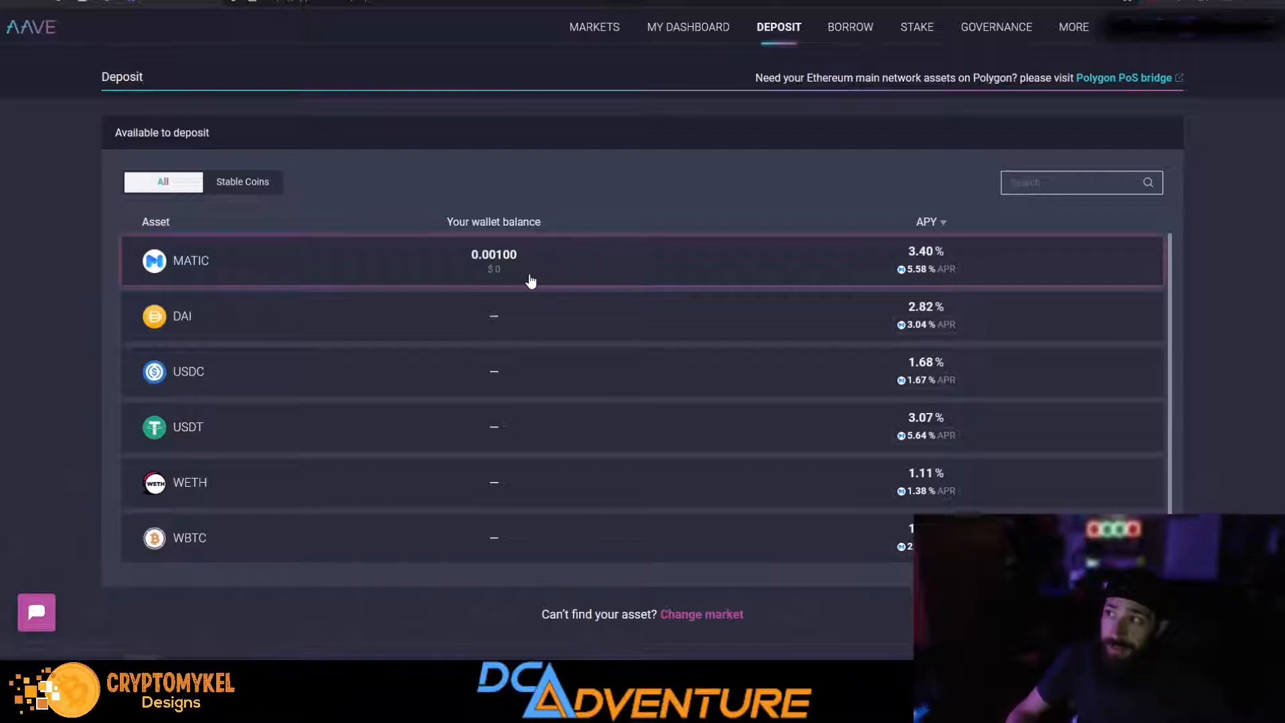
mouse_move(555, 302)
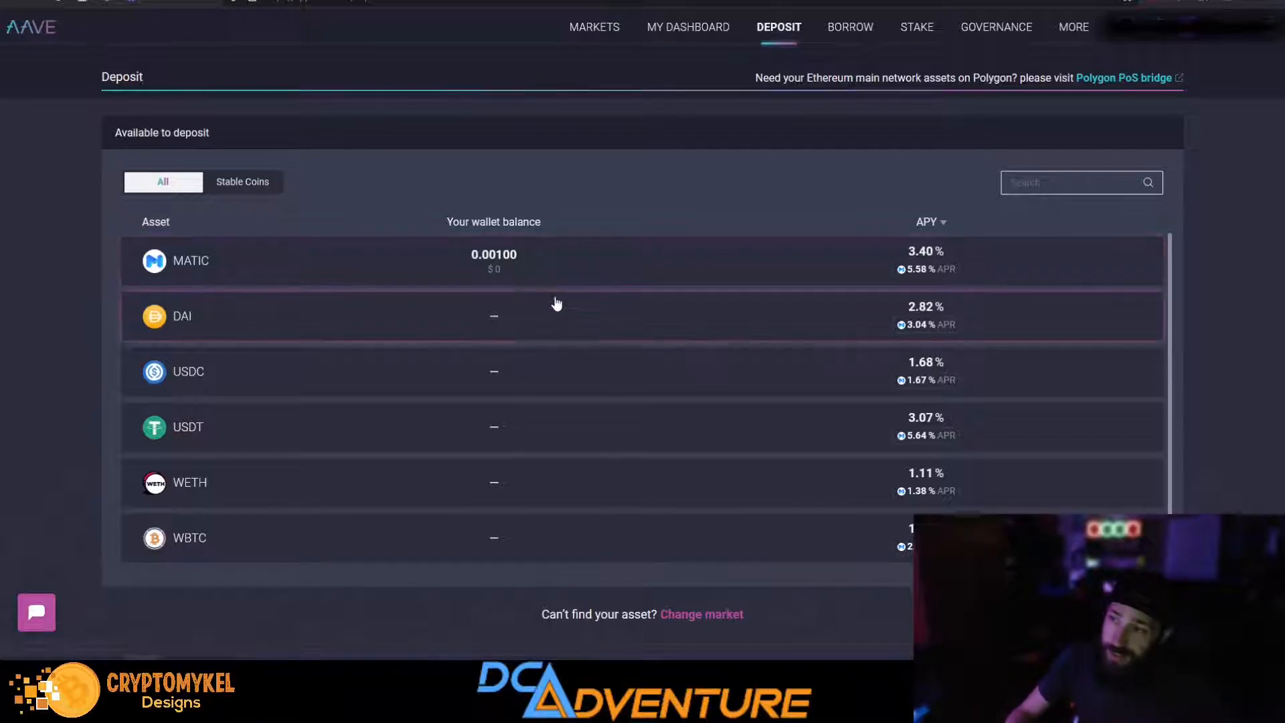
mouse_move(574, 265)
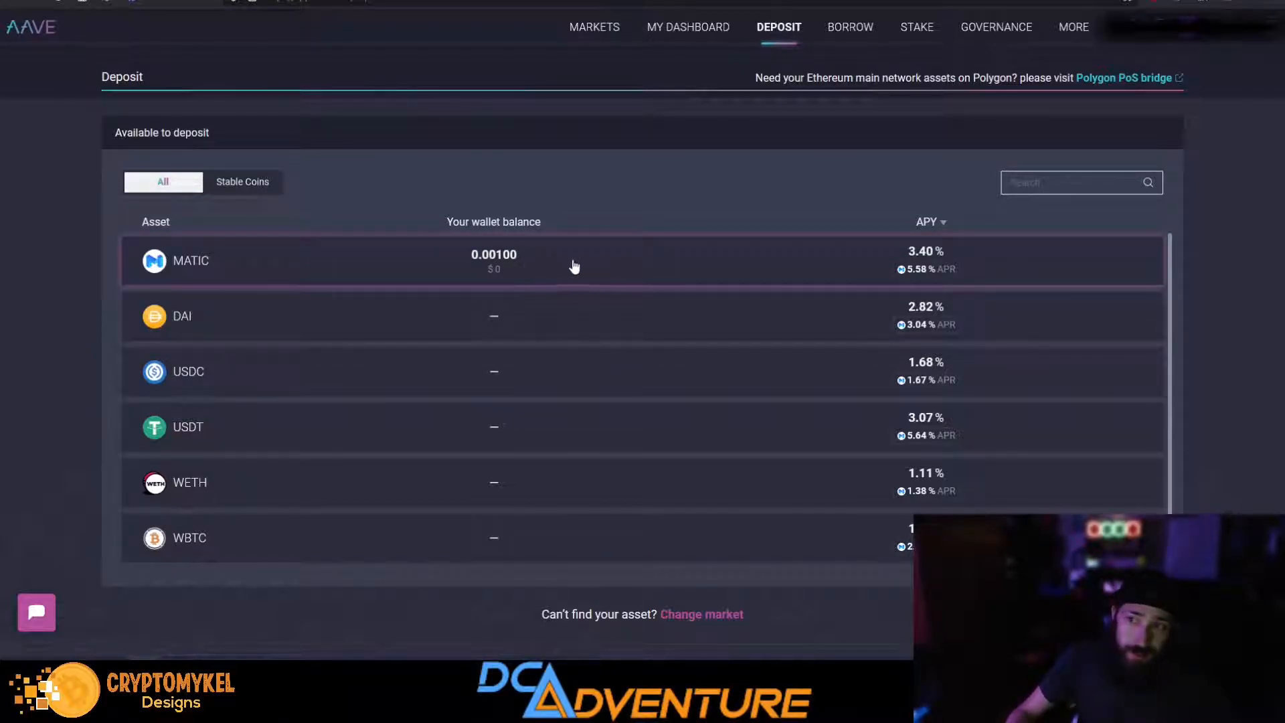
mouse_move(497, 292)
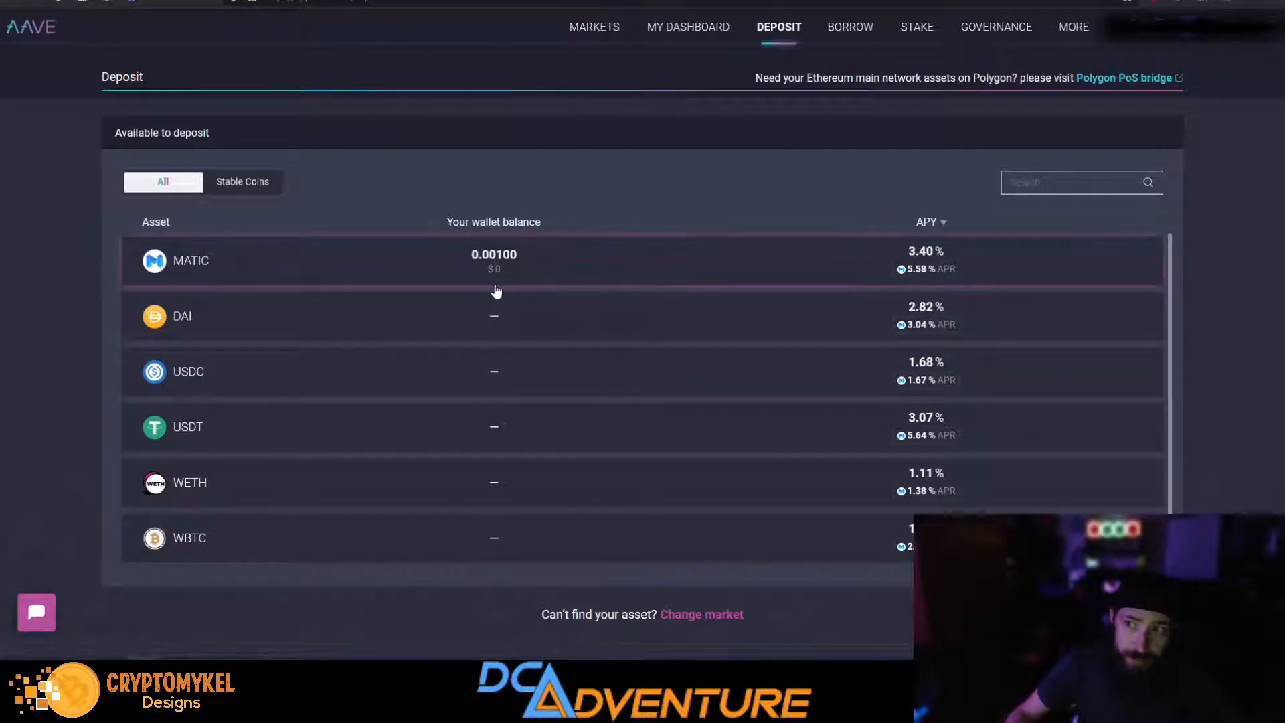
mouse_move(875, 536)
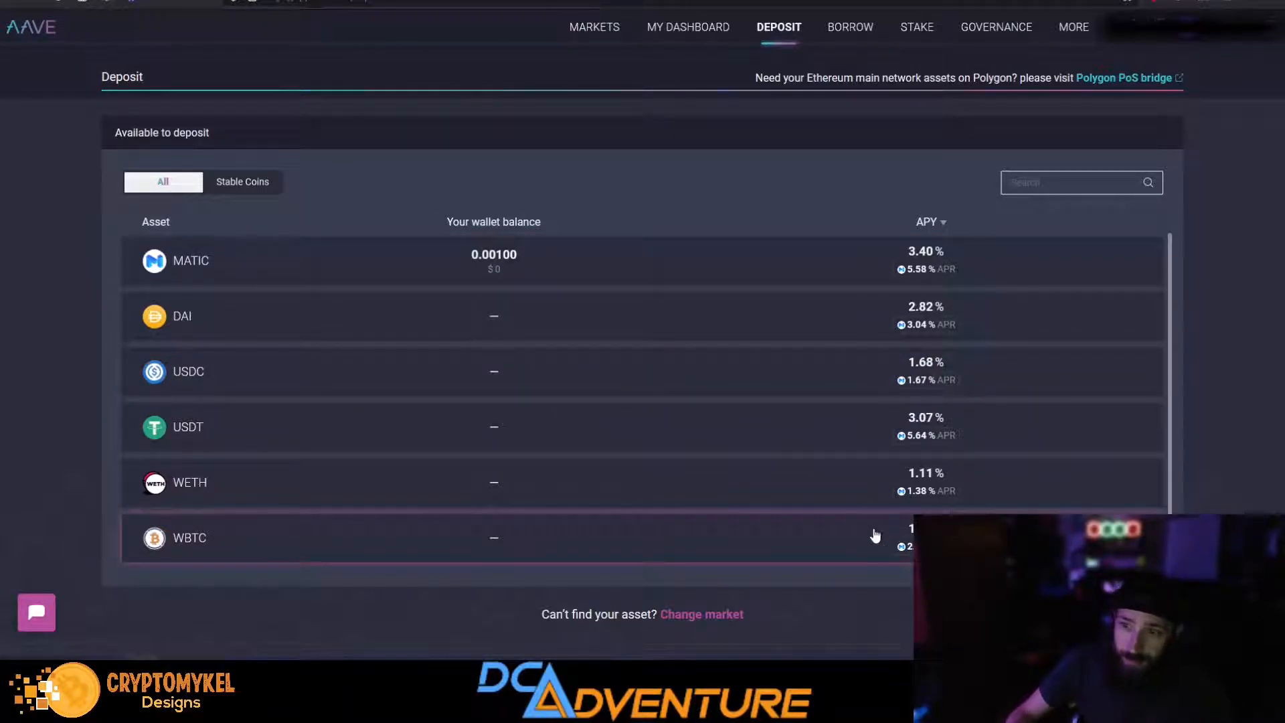
mouse_move(727, 506)
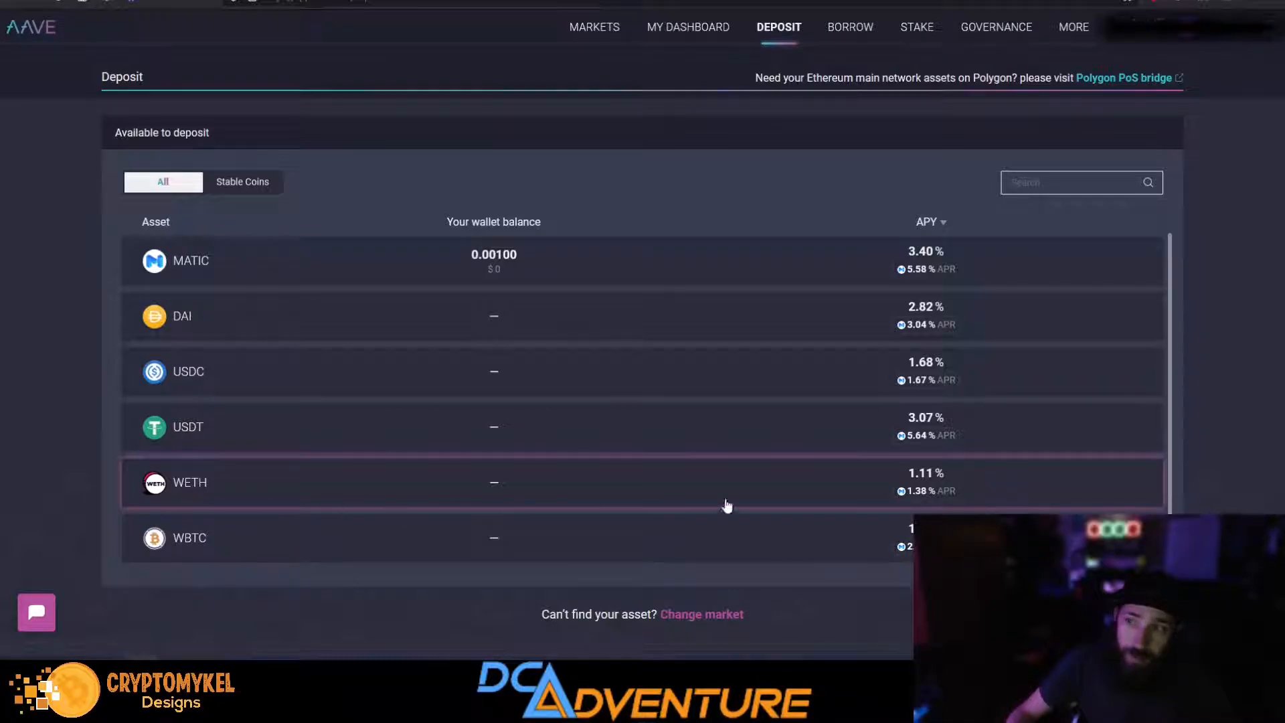
mouse_move(915, 484)
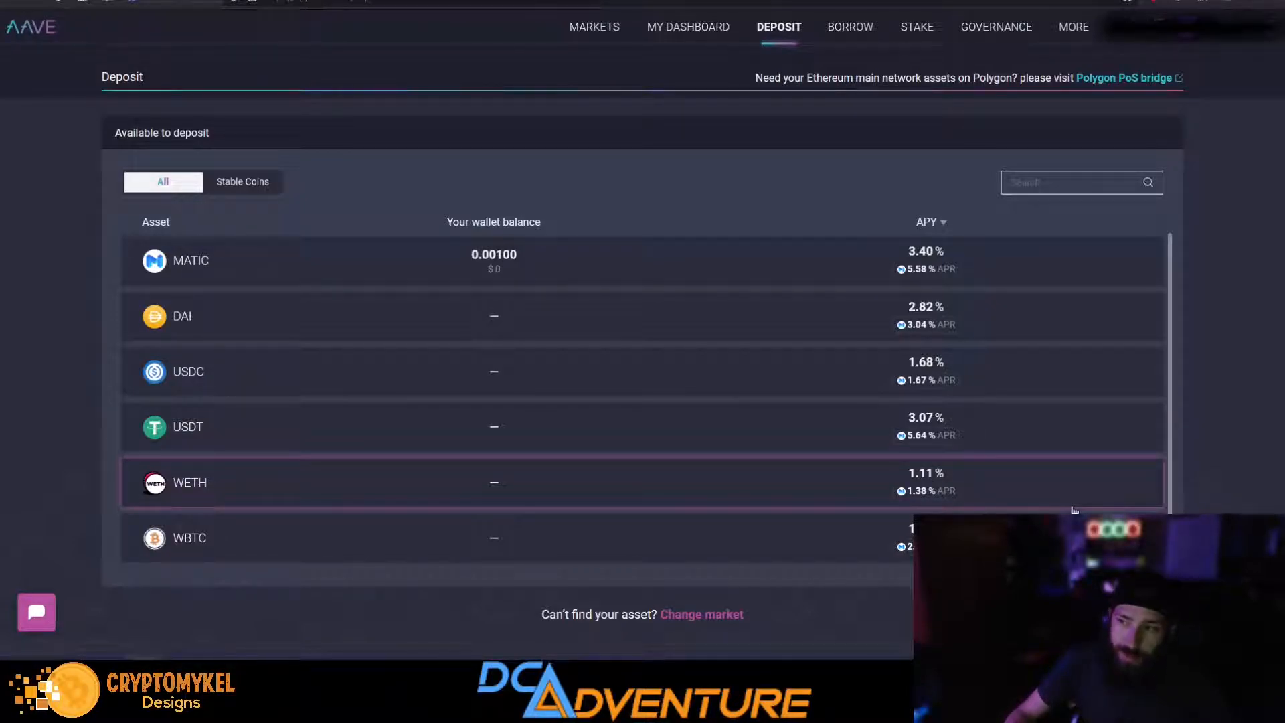
mouse_move(1066, 504)
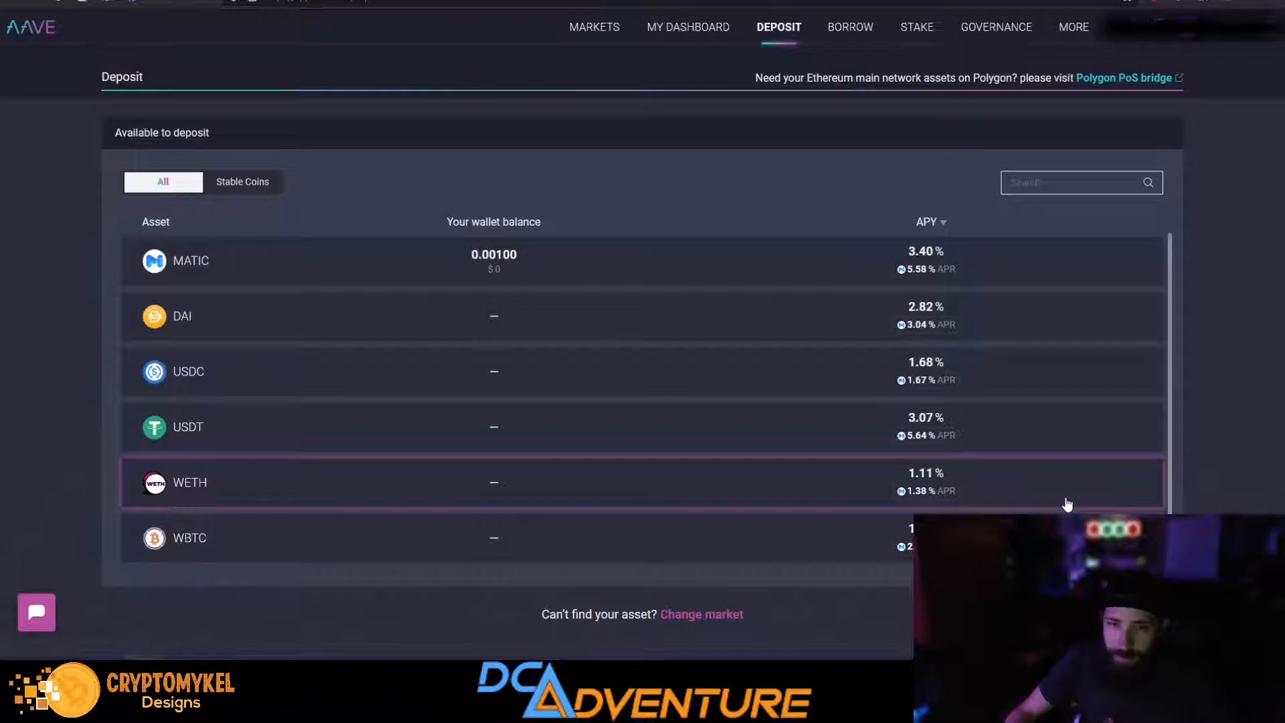
mouse_move(978, 501)
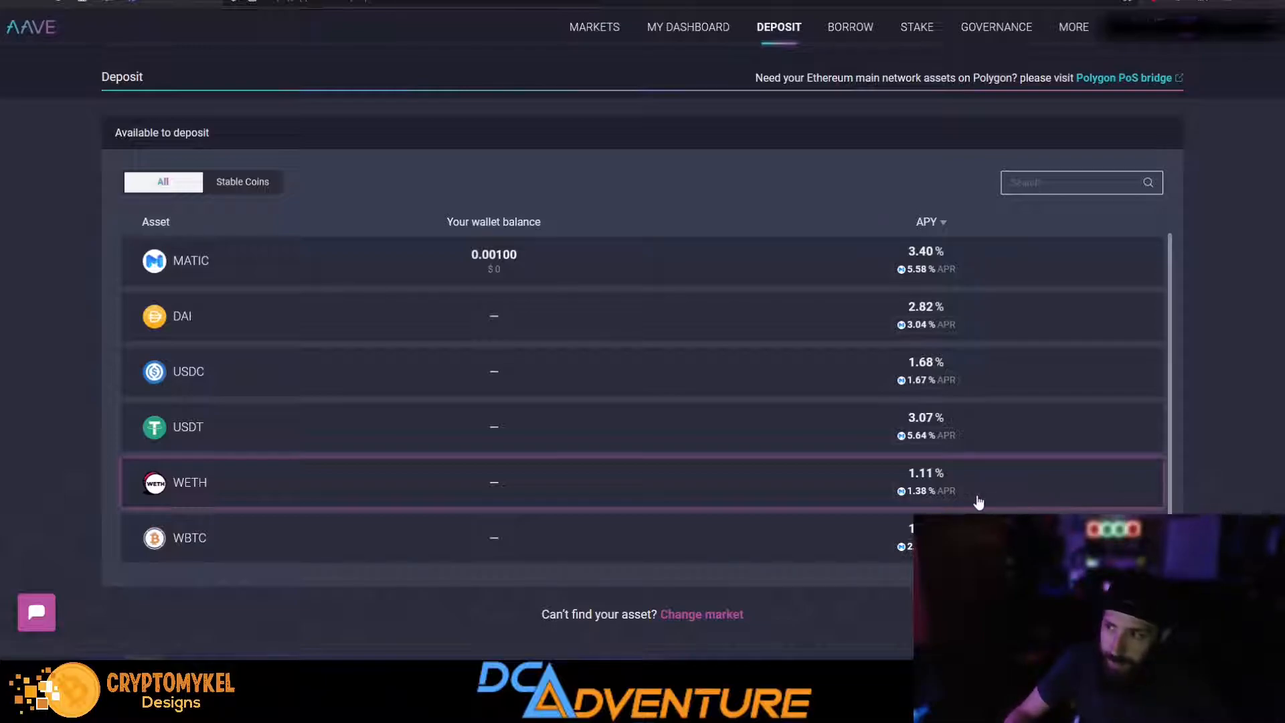
mouse_move(901, 492)
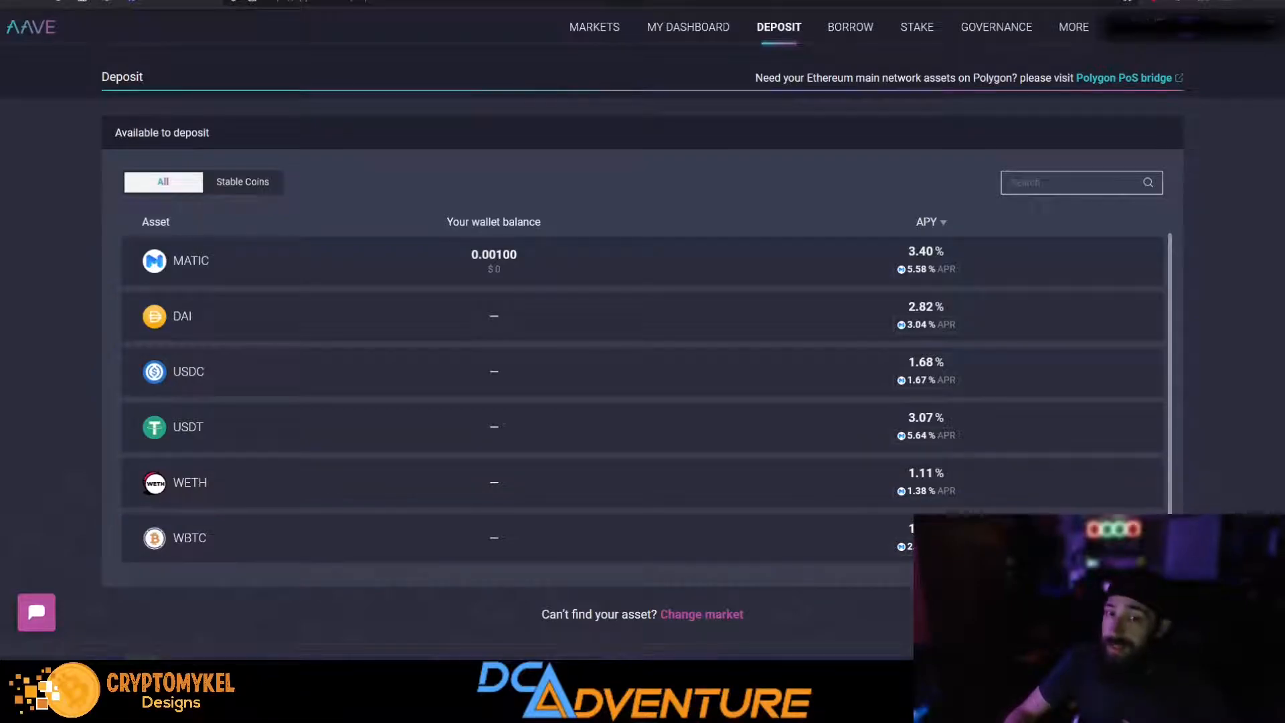
mouse_move(900, 490)
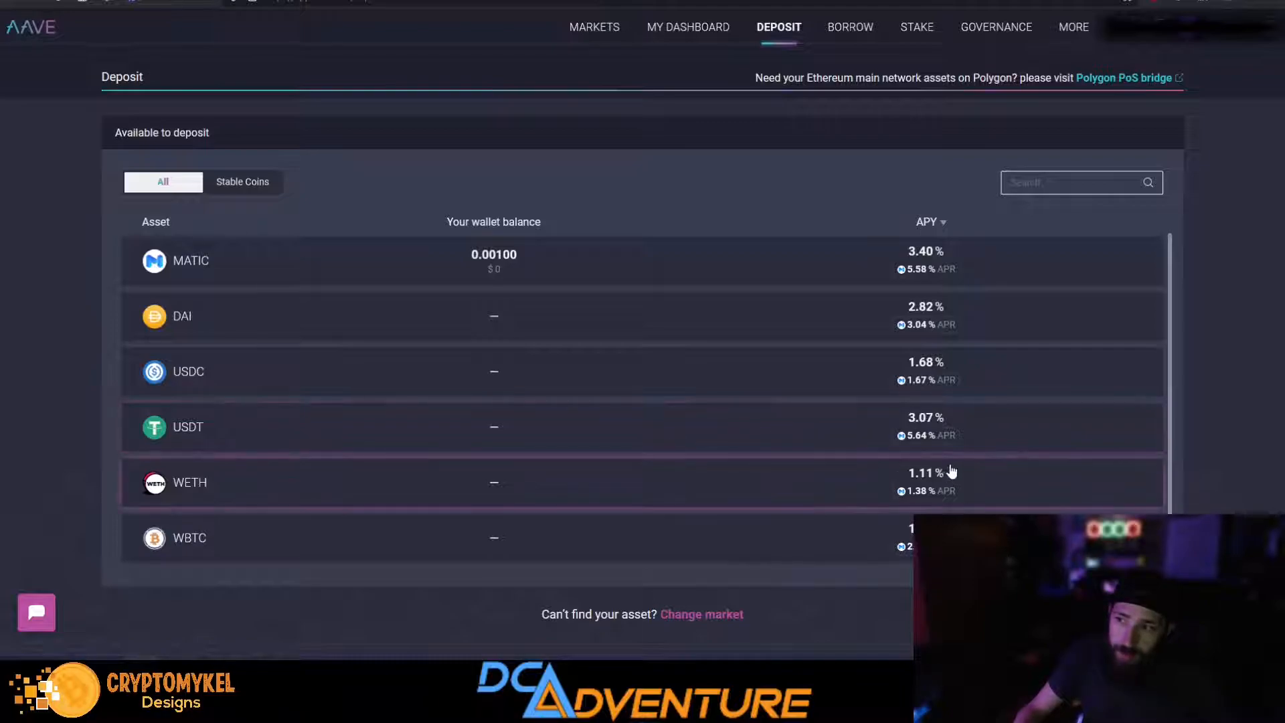
mouse_move(268, 448)
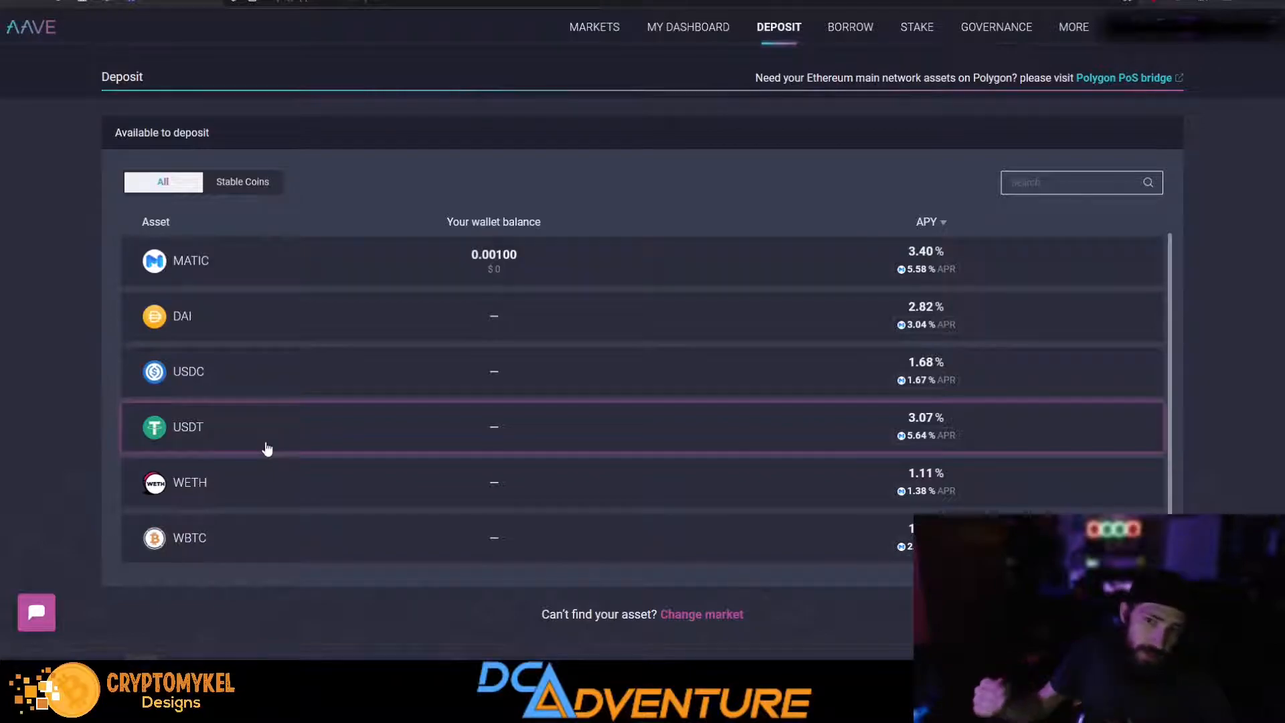
mouse_move(475, 478)
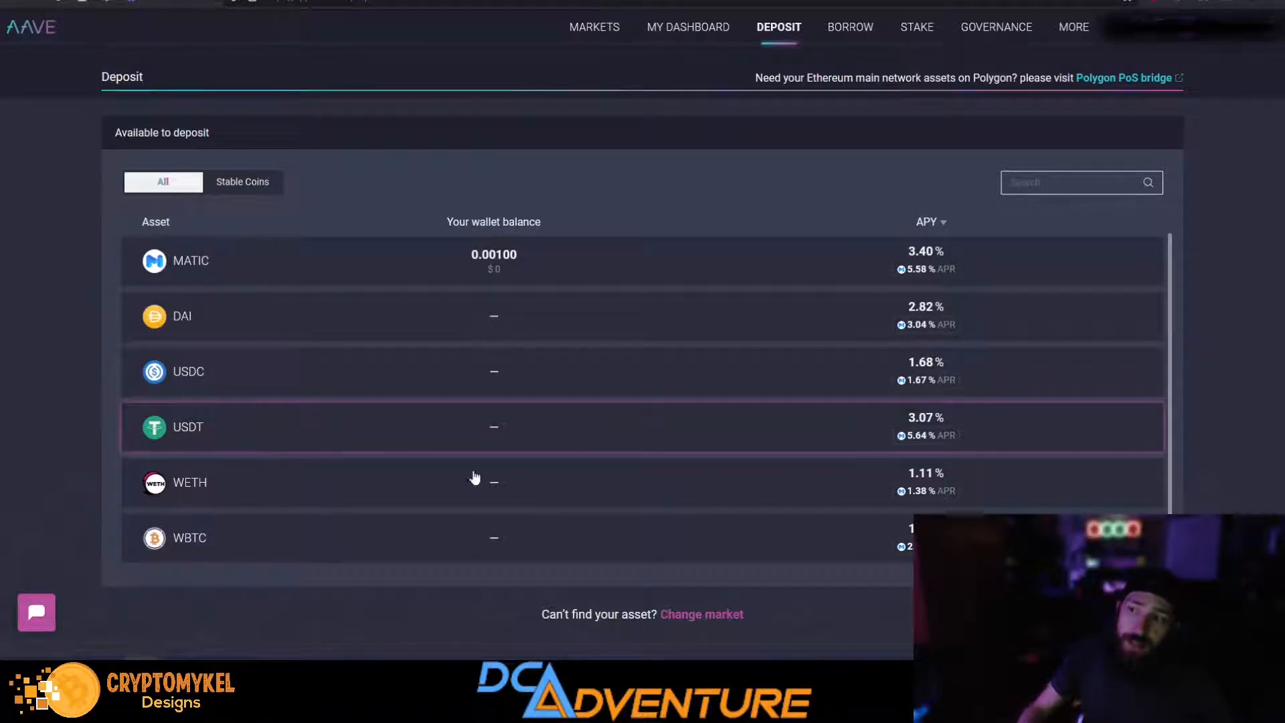
mouse_move(956, 428)
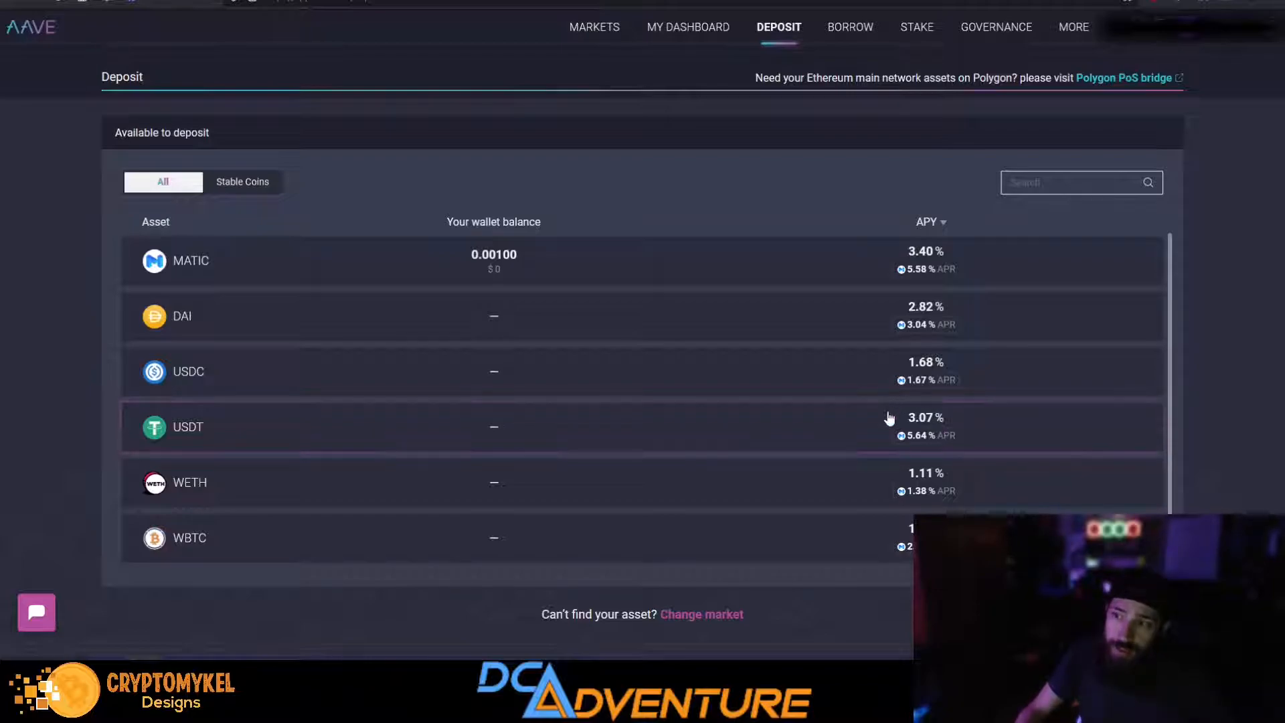
mouse_move(919, 446)
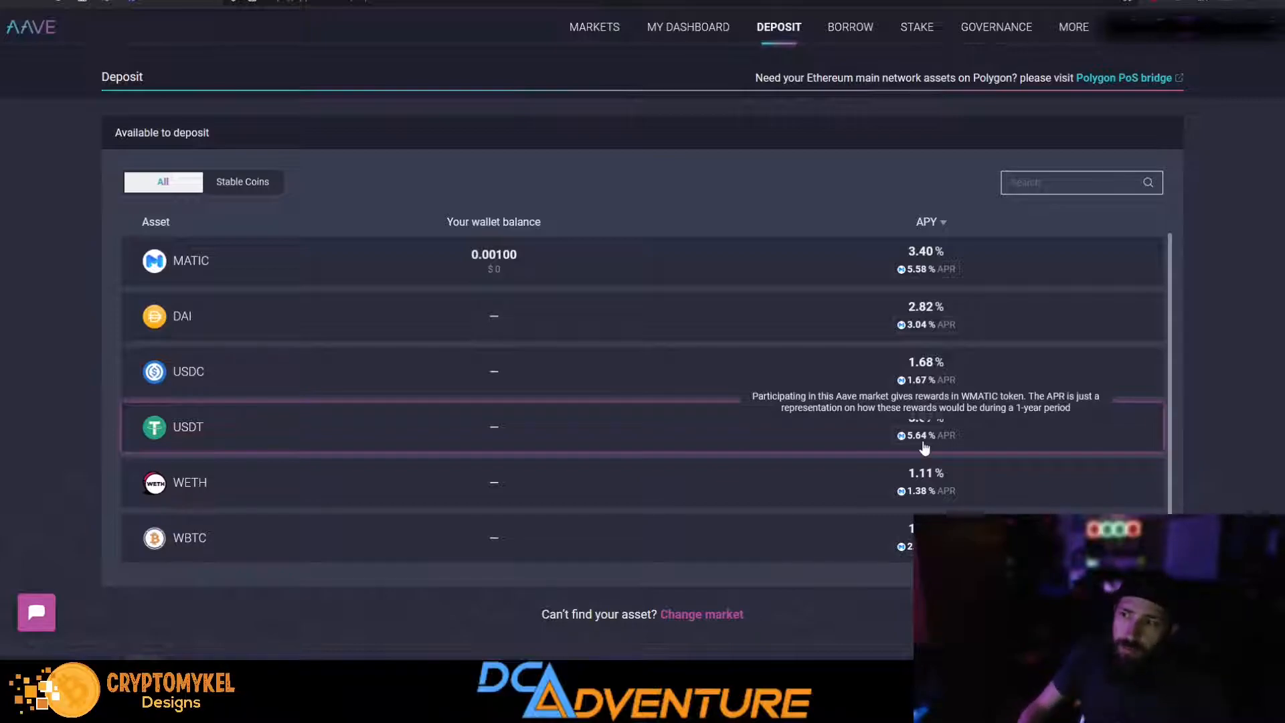
mouse_move(957, 441)
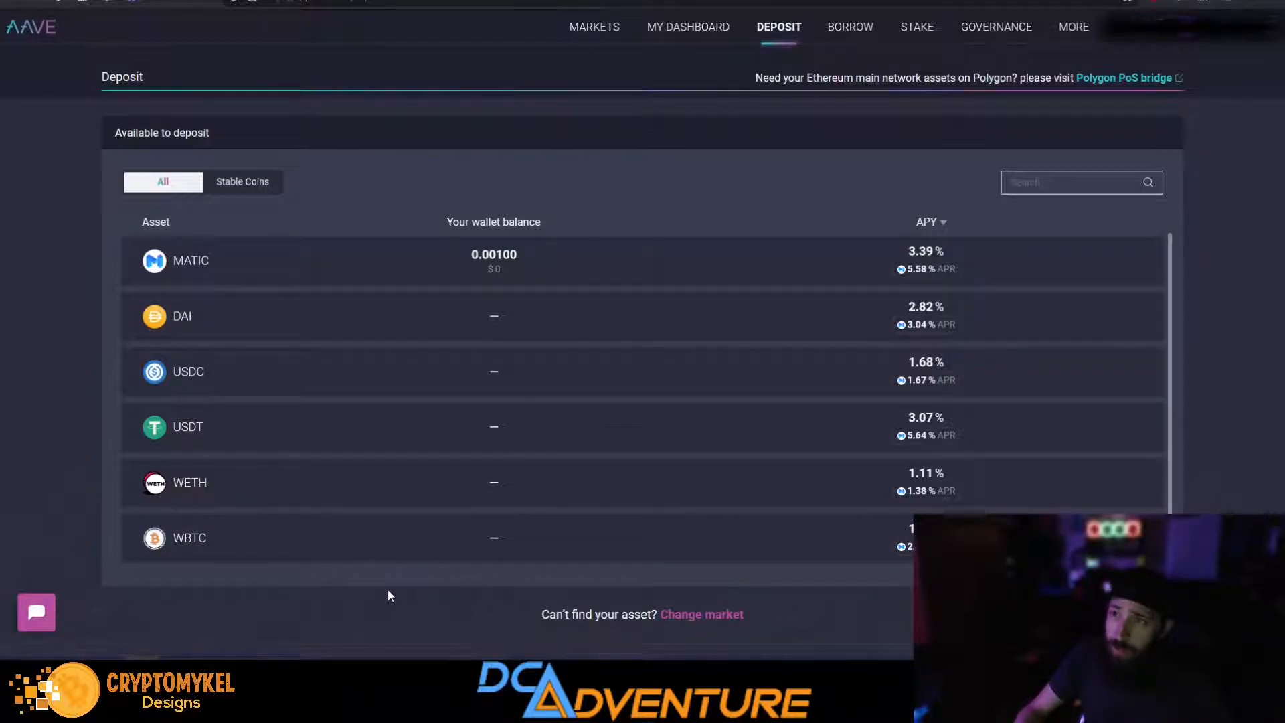
mouse_move(307, 107)
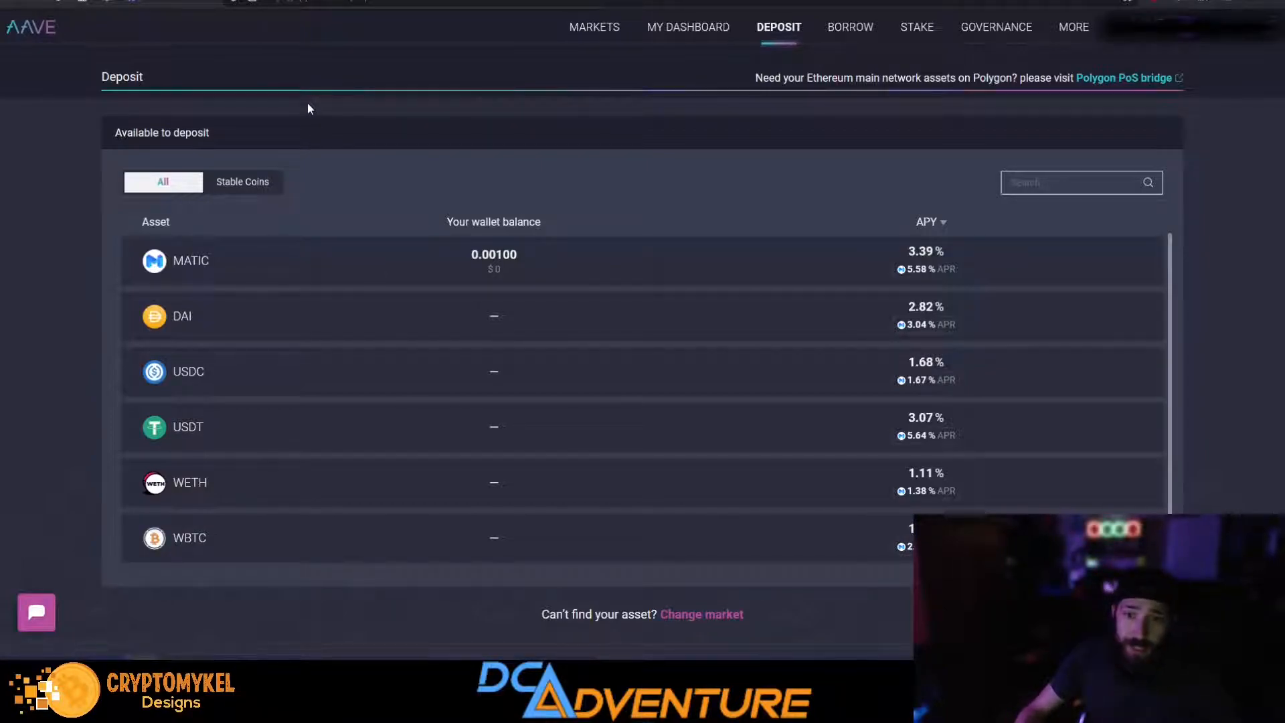